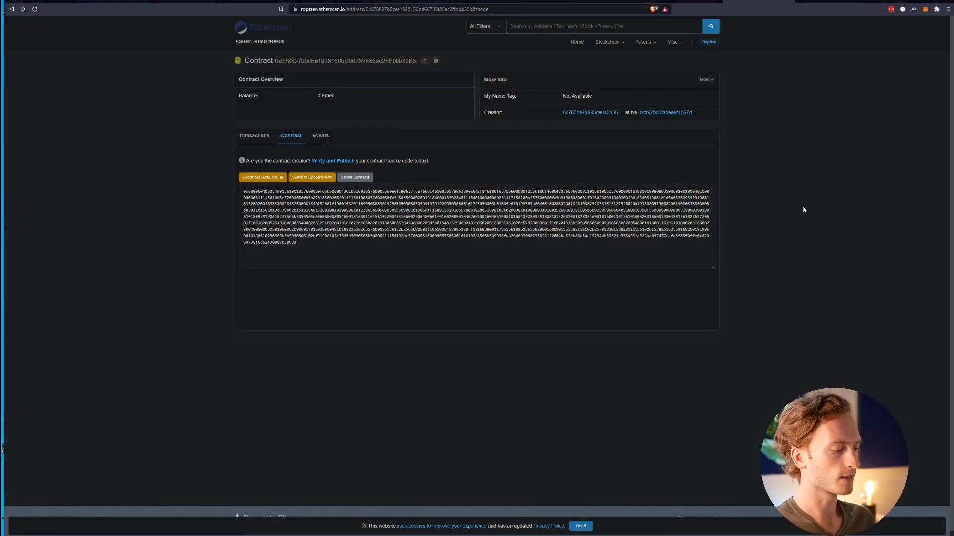
Zoom in and view the Wrapped BTC contract's read functions and their results.
key("ctrl+plus")
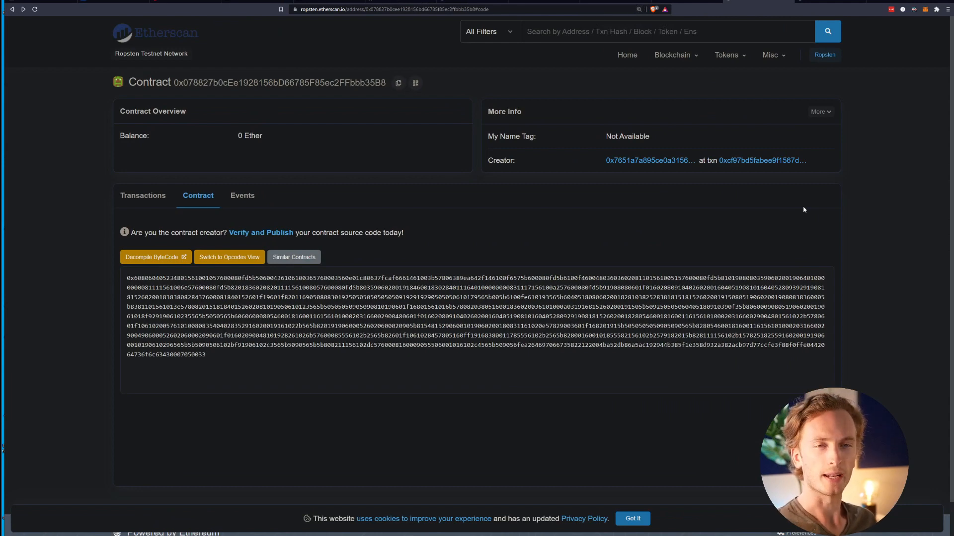
mouse_move(497, 189)
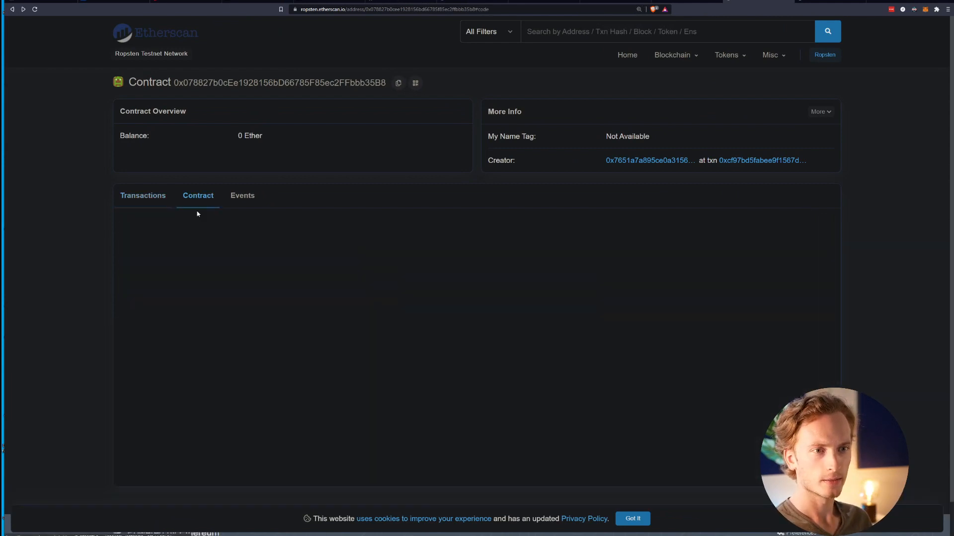
left_click(198, 195)
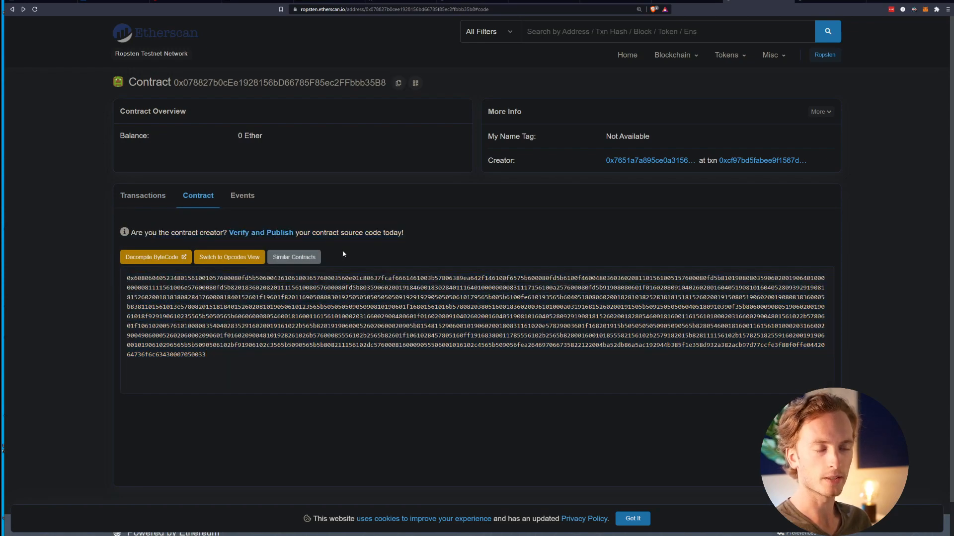
mouse_move(414, 257)
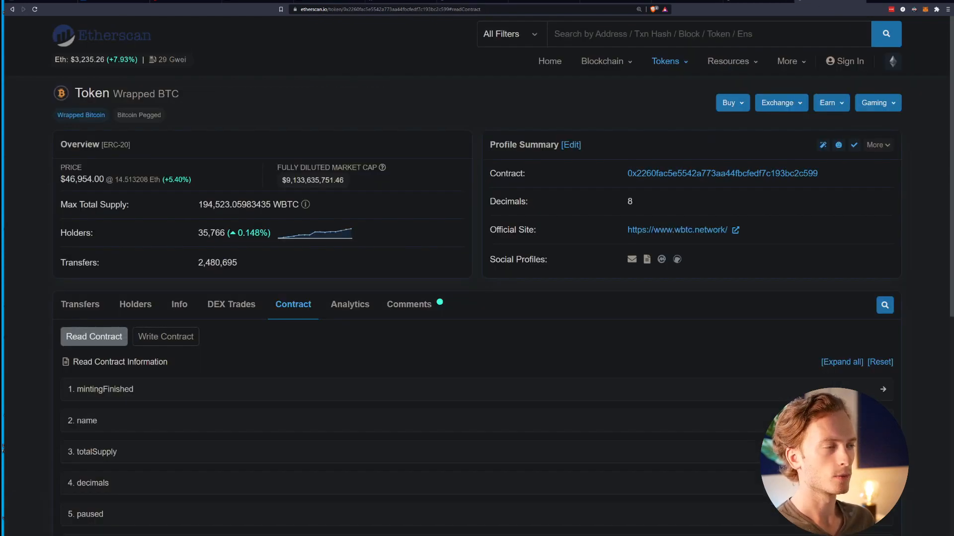
scroll("up", 3)
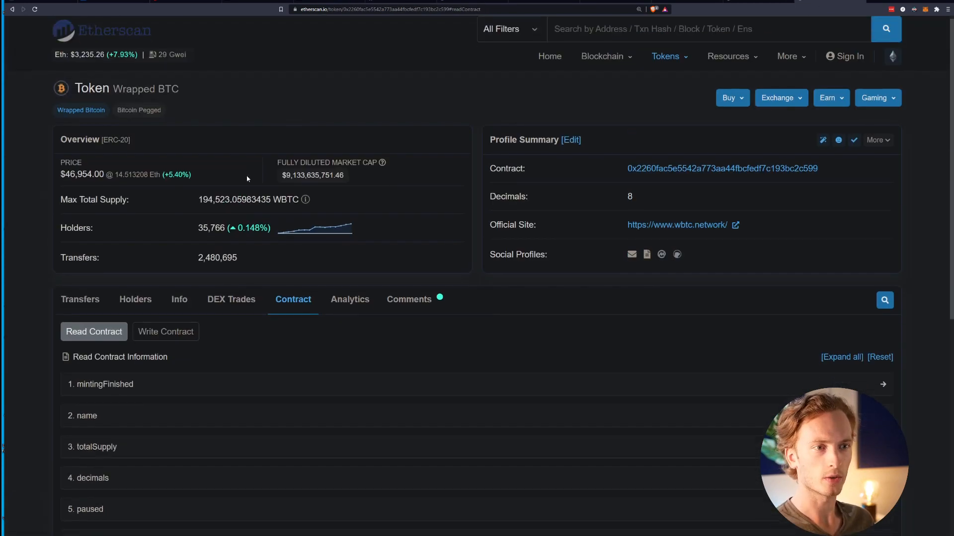
scroll("down", 3)
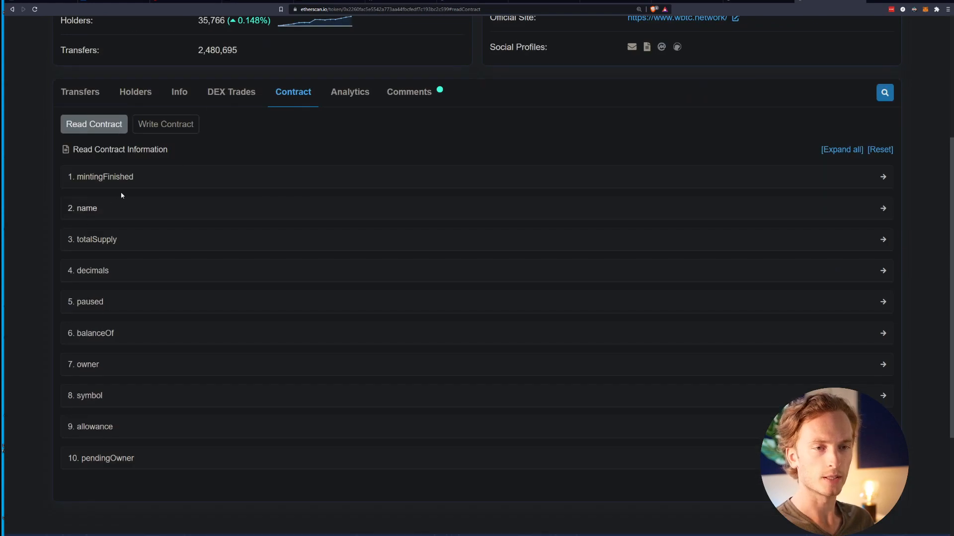
scroll("up", 3)
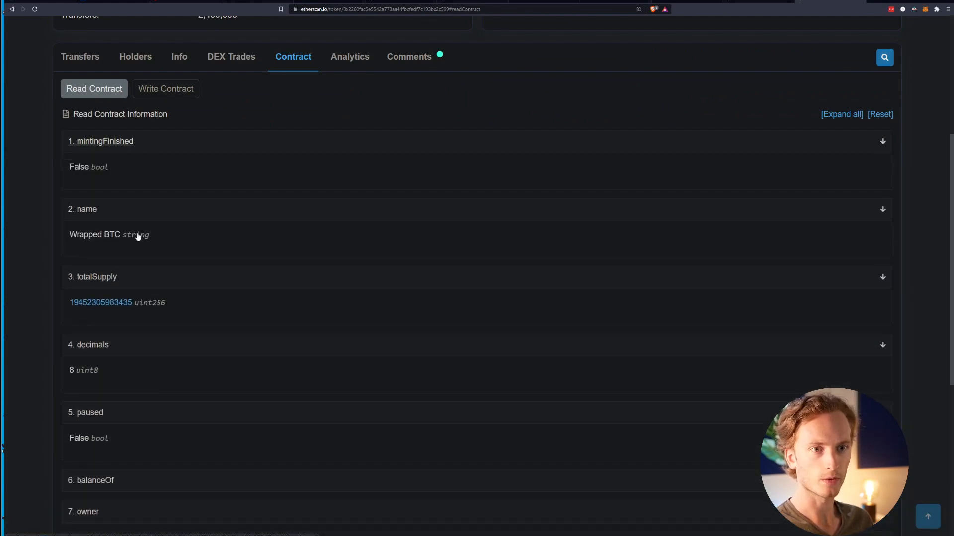
mouse_move(220, 189)
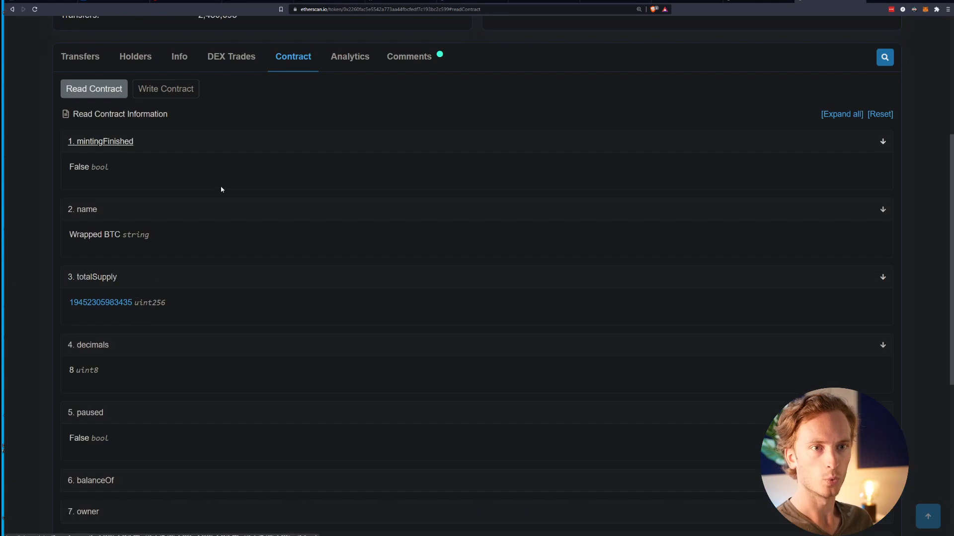
Switch to Write Contract and expand write functions such as mint and burn.
left_click(165, 88)
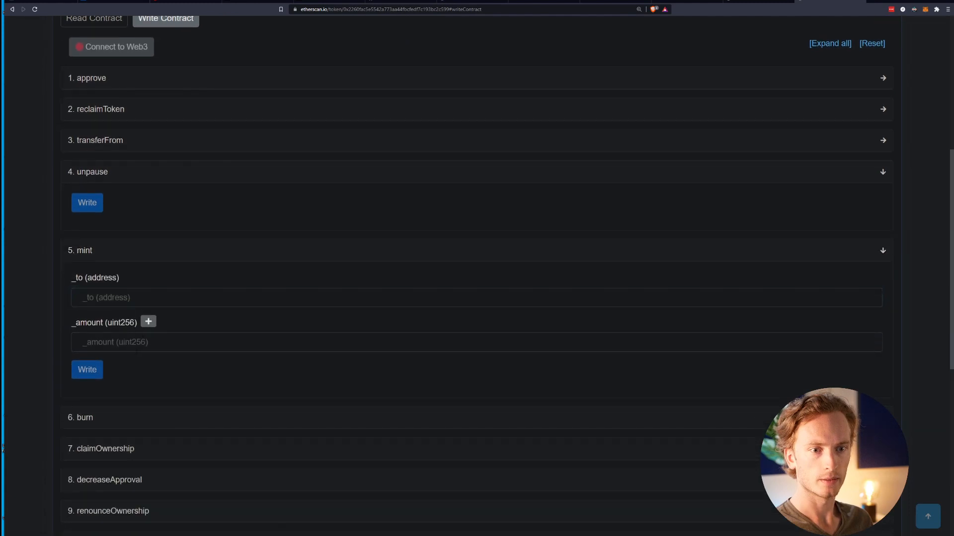
scroll("down", 3)
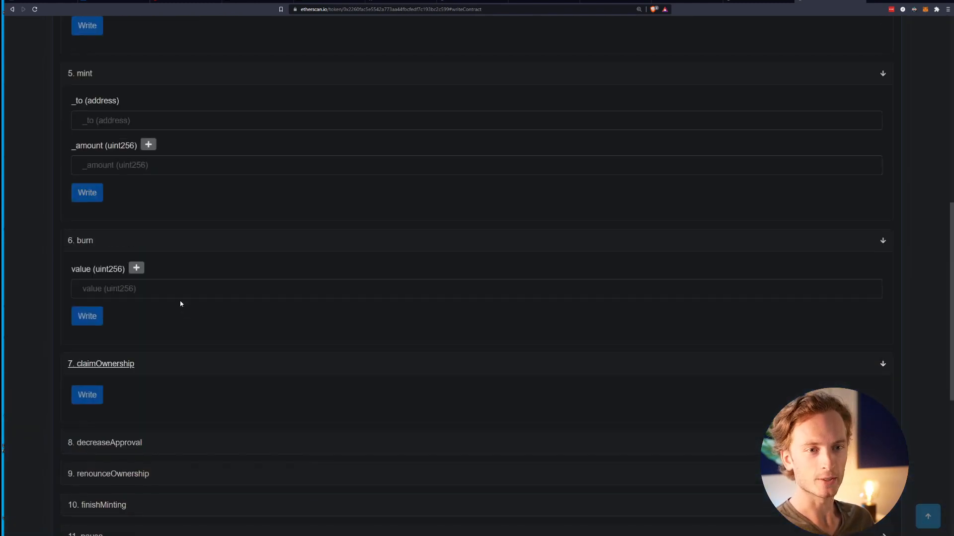
left_click(94, 336)
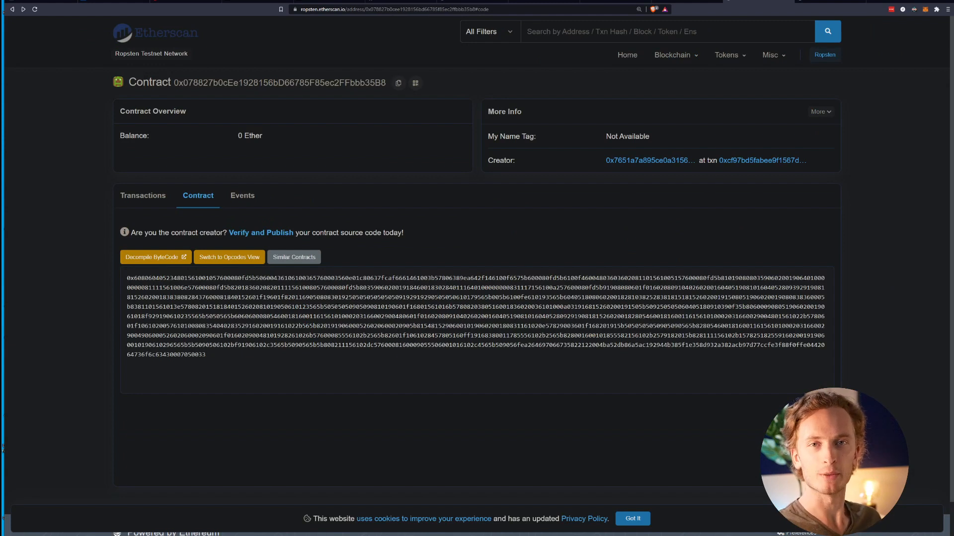
mouse_move(400, 241)
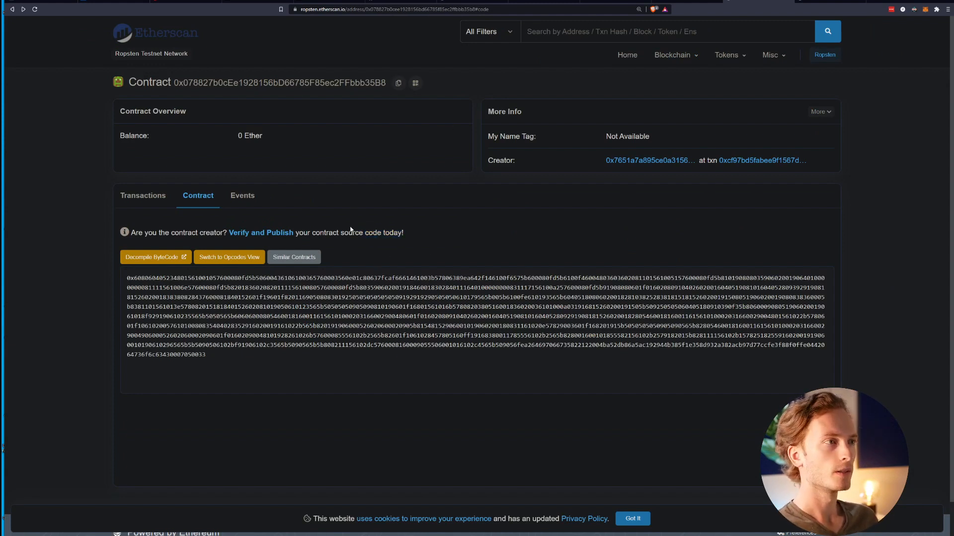
left_click(398, 83)
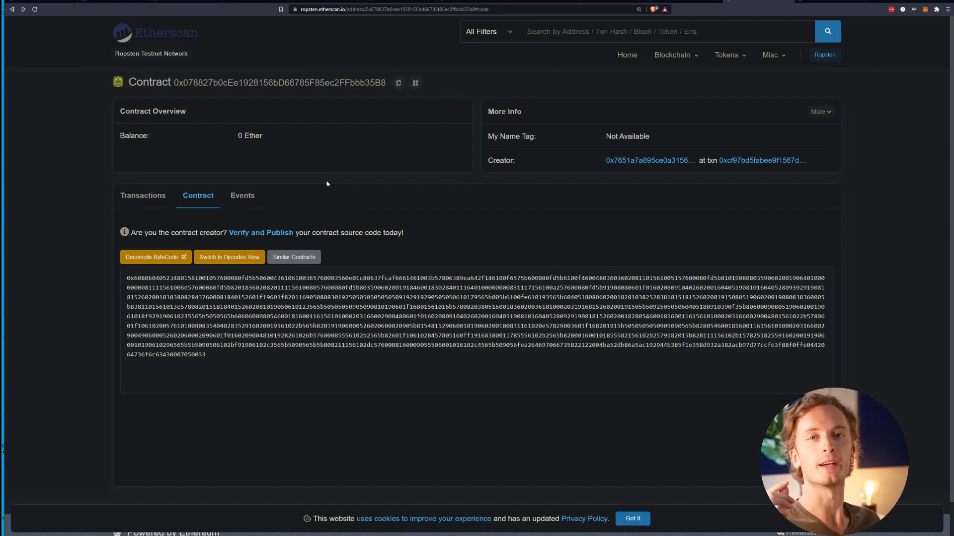
mouse_move(344, 188)
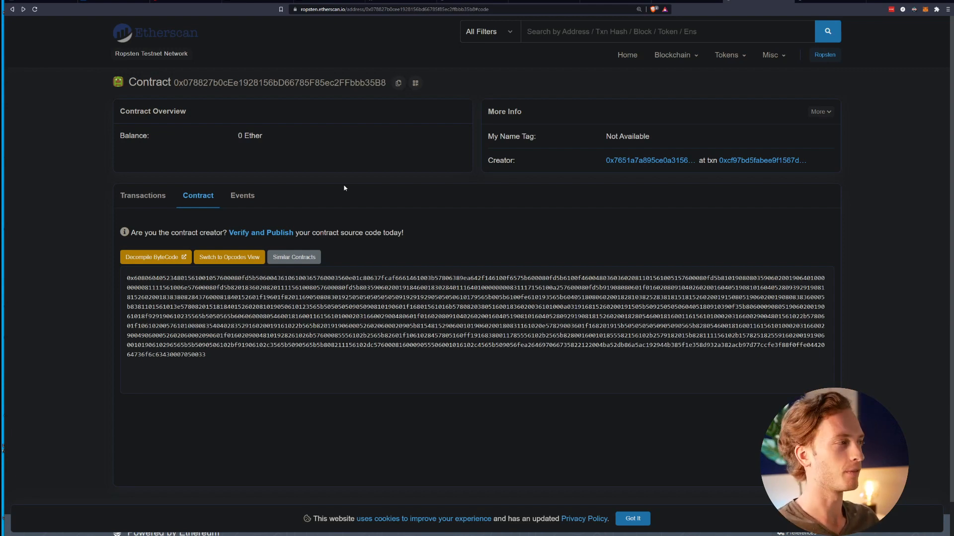
mouse_move(213, 227)
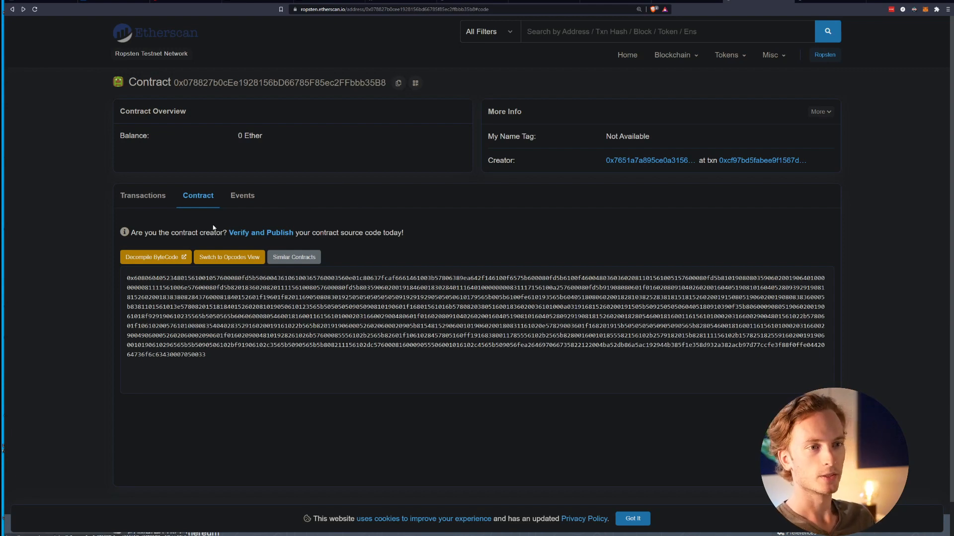
mouse_move(202, 41)
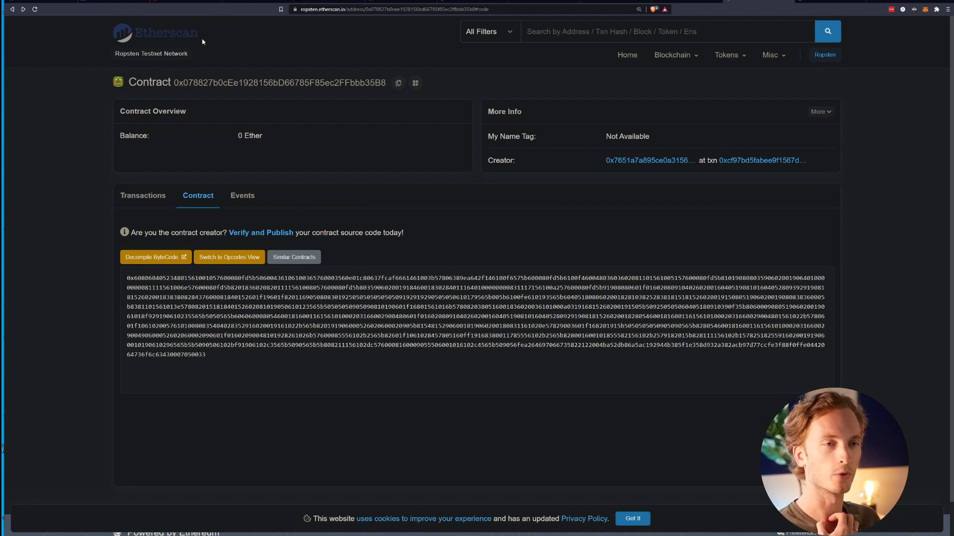
mouse_move(225, 96)
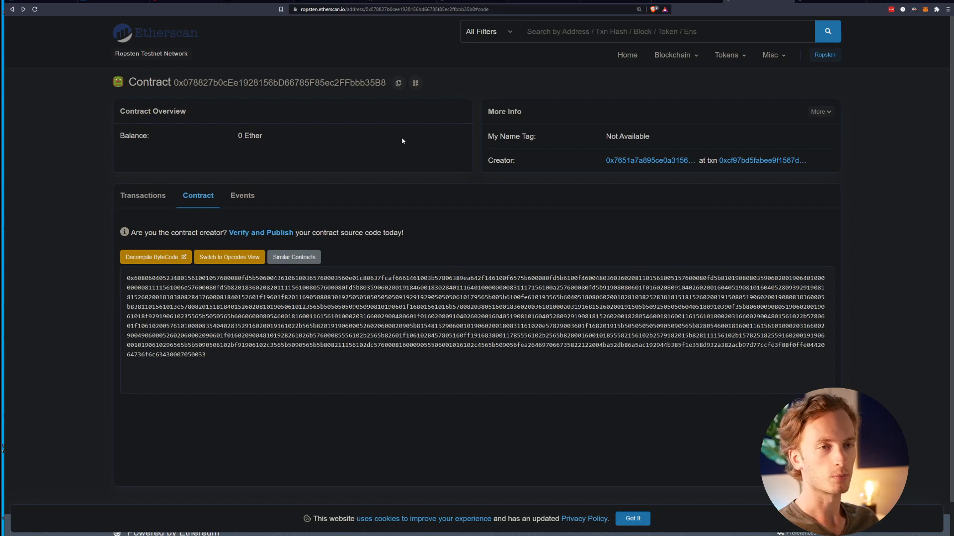
mouse_move(281, 236)
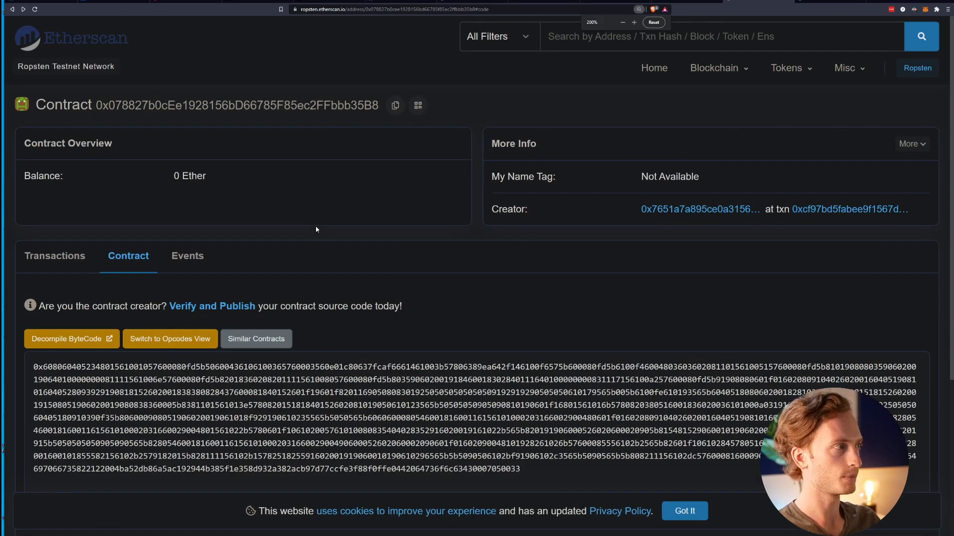
Start Verify and Publish with the Solidity (Single file) compiler type.
left_click(211, 306)
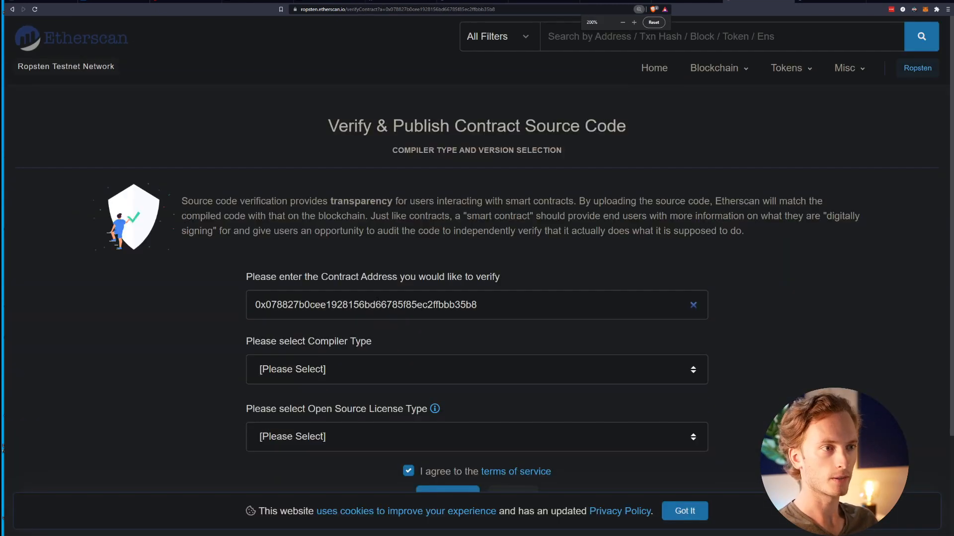
scroll("down", 3)
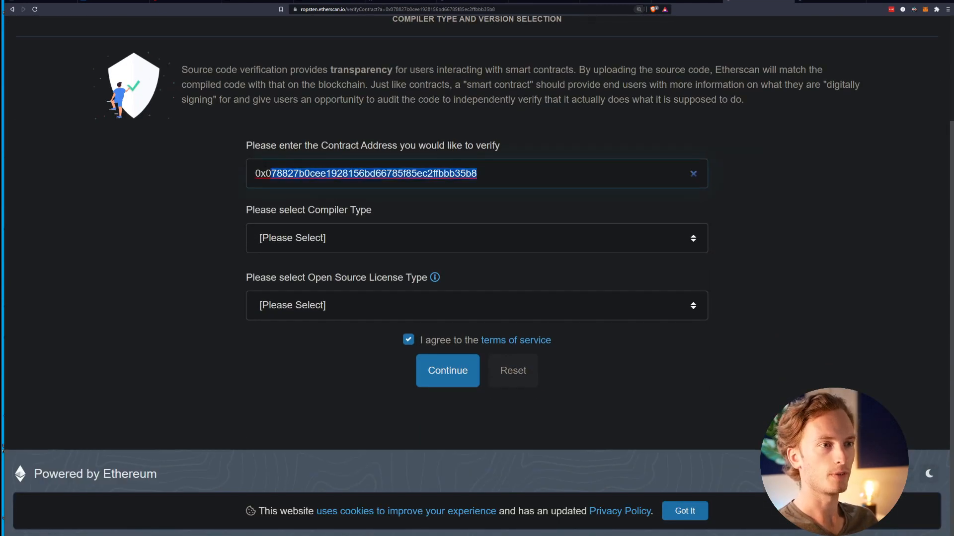
left_click(365, 173)
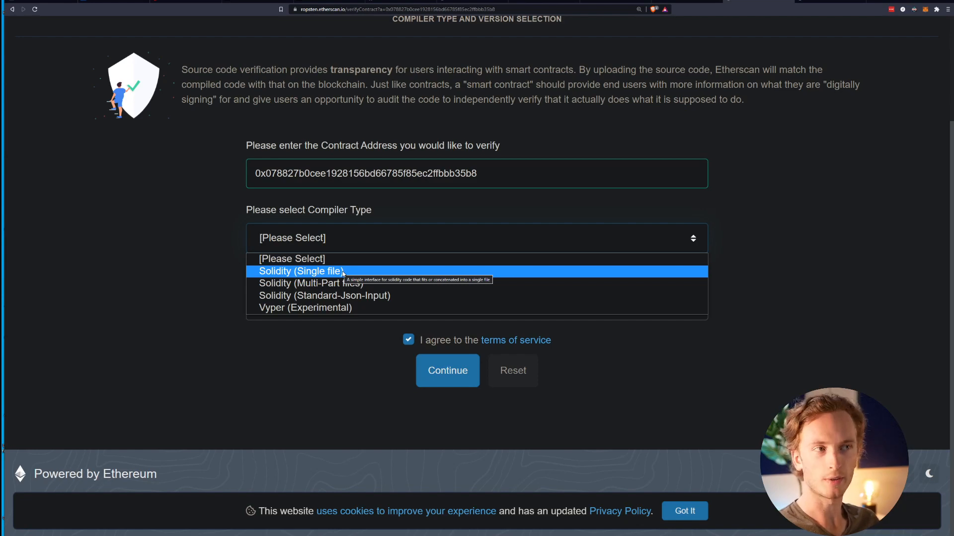
left_click(301, 271)
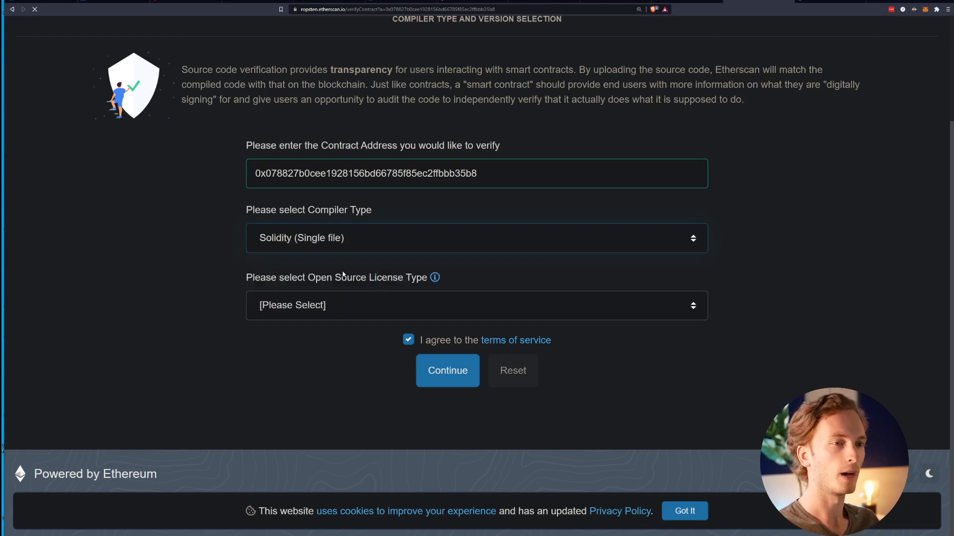
Choose compiler v0.7.5+commit.eb77ed08 and No License, then continue.
scroll("up", 3)
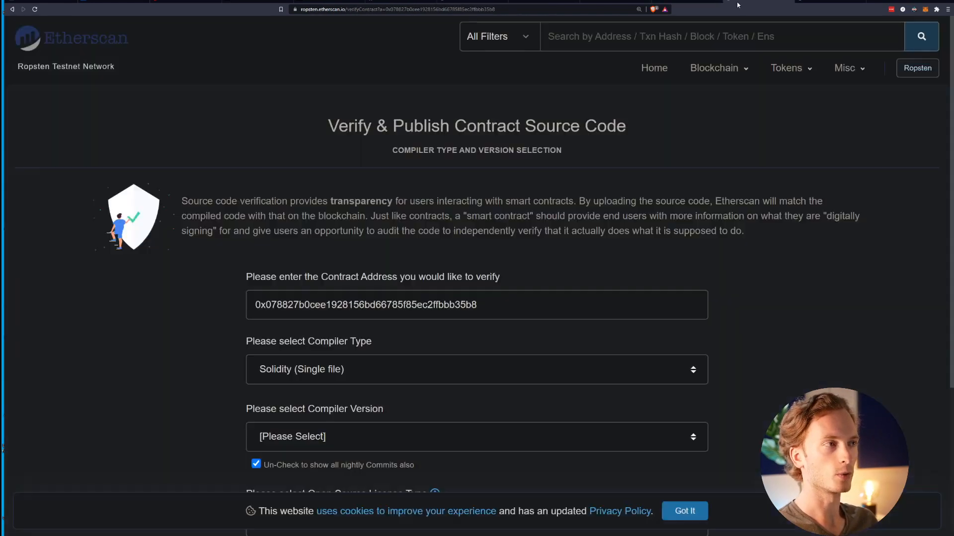
scroll("down", 3)
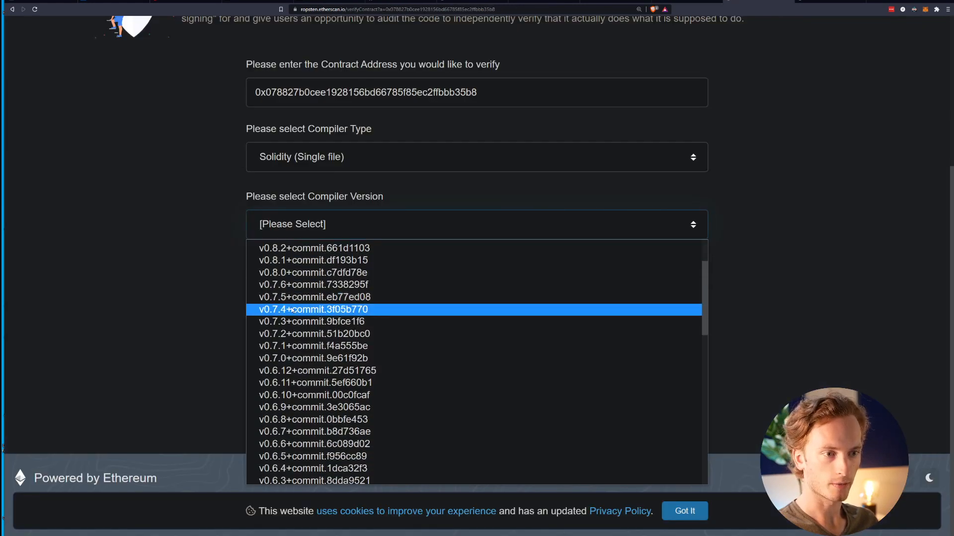
left_click(315, 297)
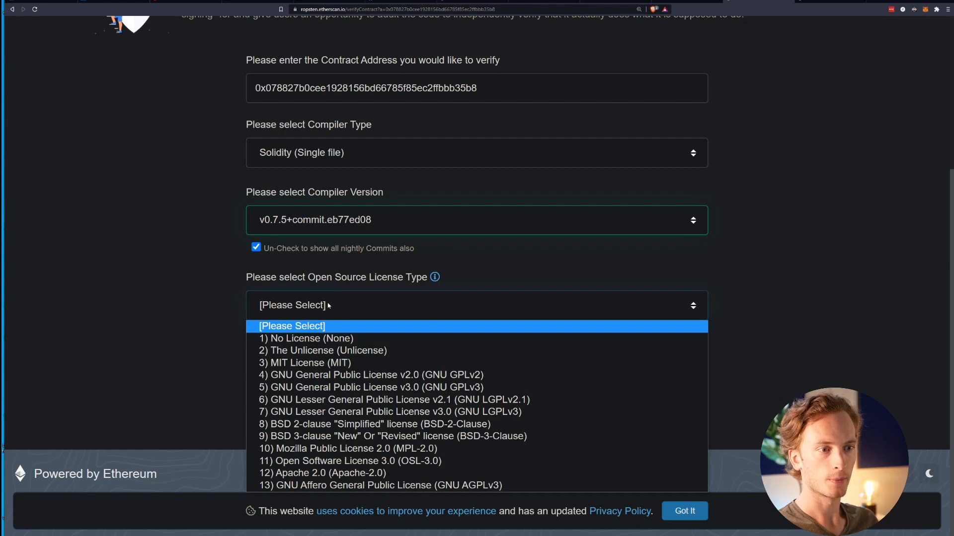
left_click(306, 338)
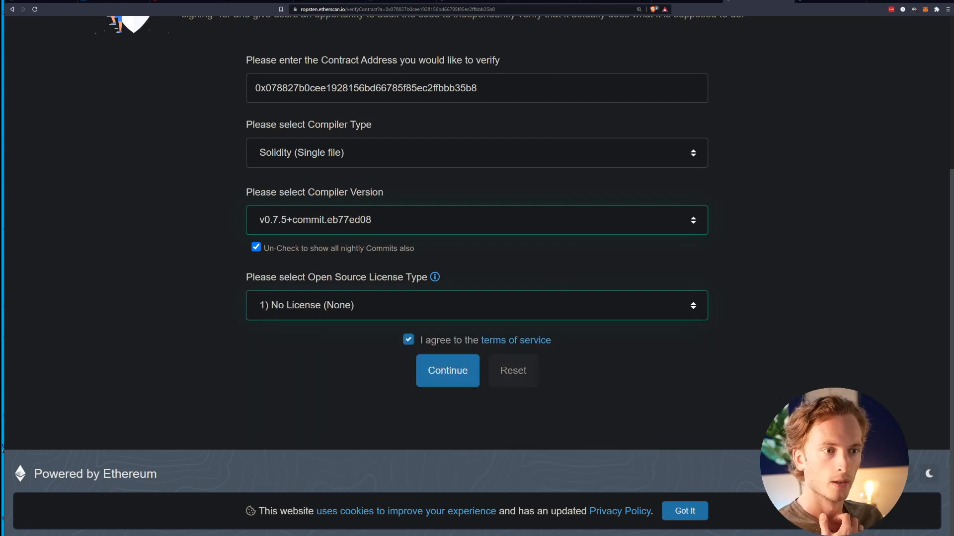
mouse_move(436, 347)
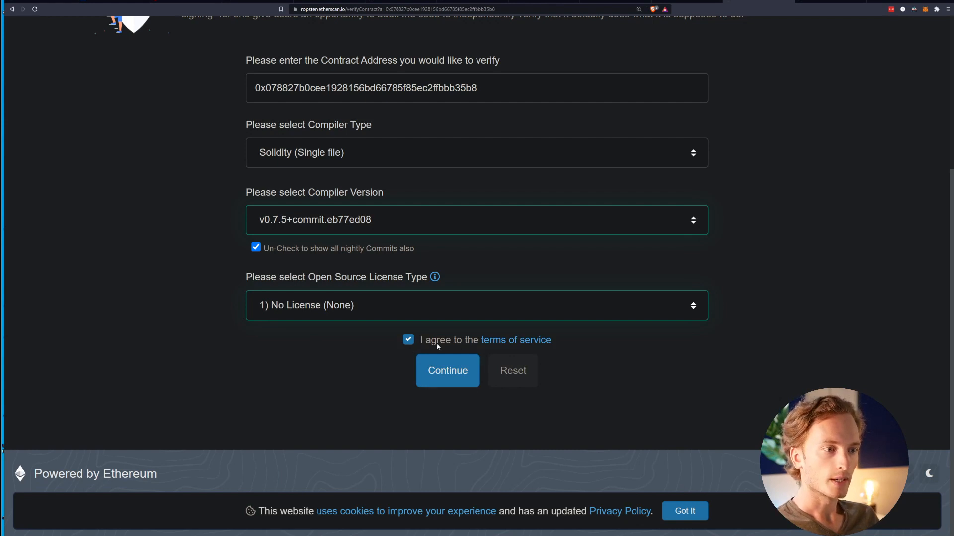
left_click(447, 371)
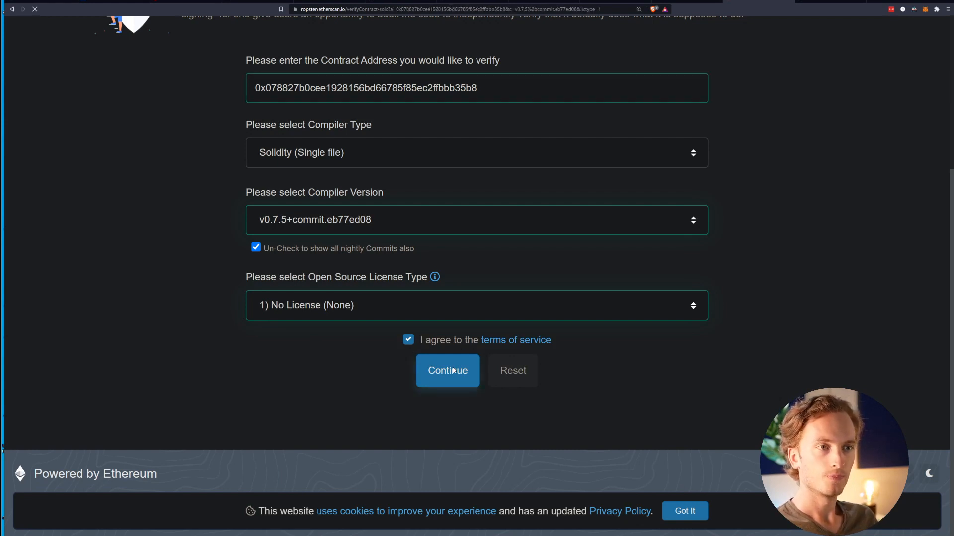
Pass the 'I'm not a robot' check and submit the HelloWorld source with Verify and Publish.
left_click(447, 370)
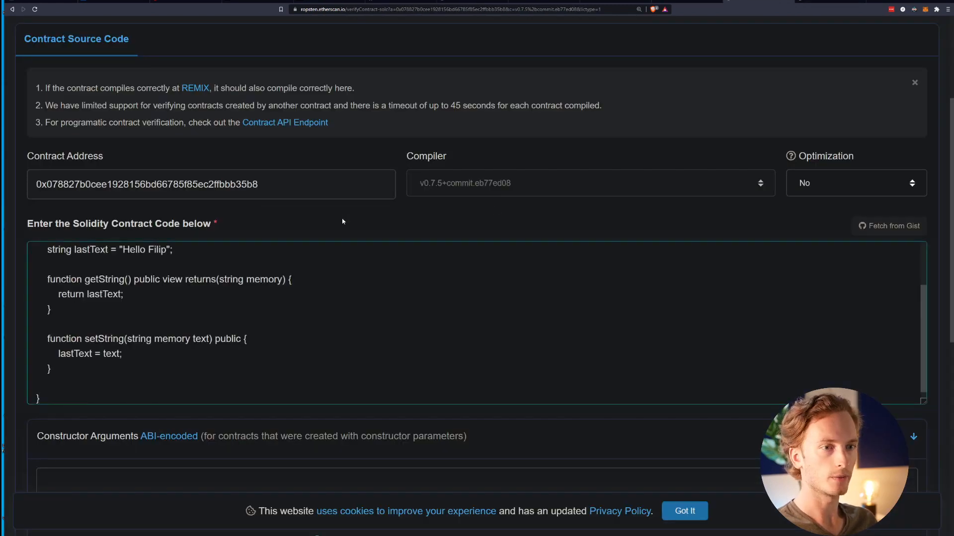
scroll("down", 3)
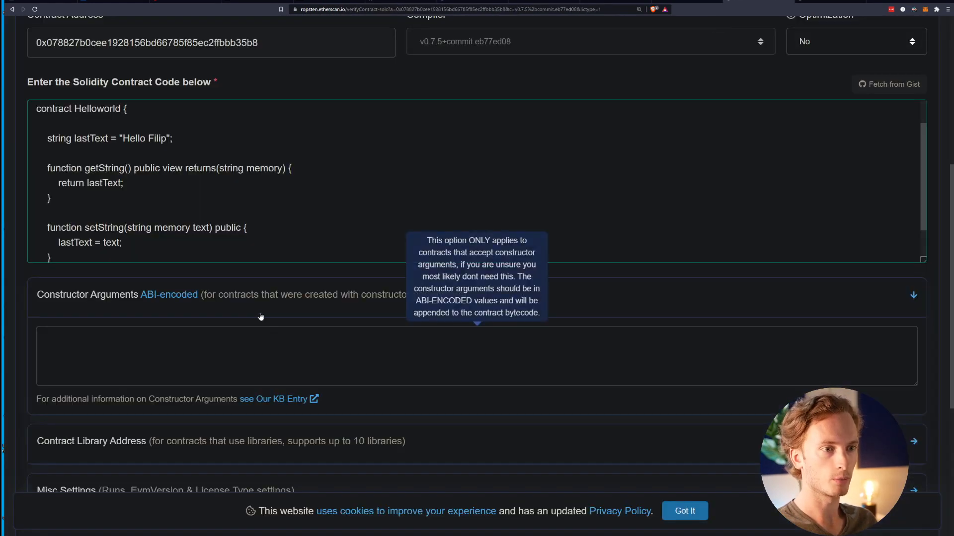
scroll("down", 3)
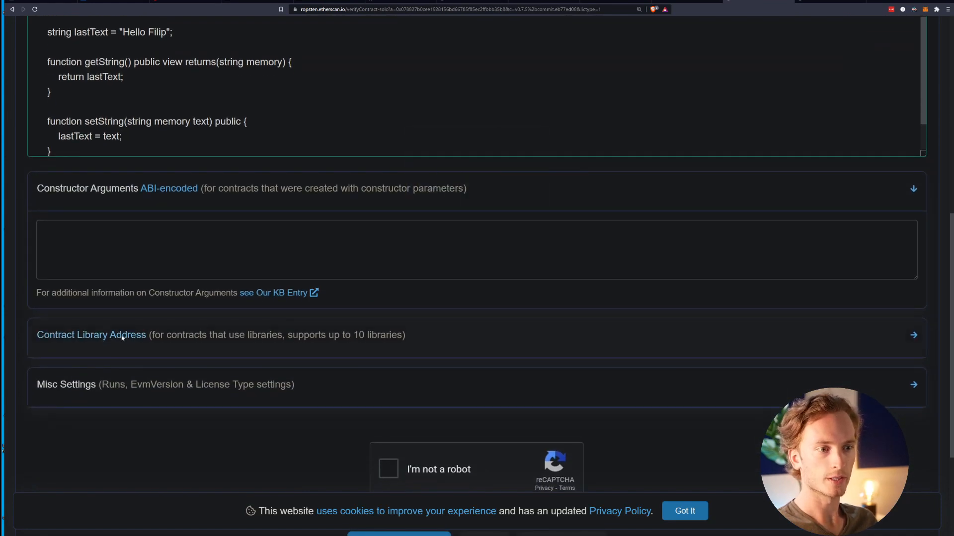
scroll("down", 3)
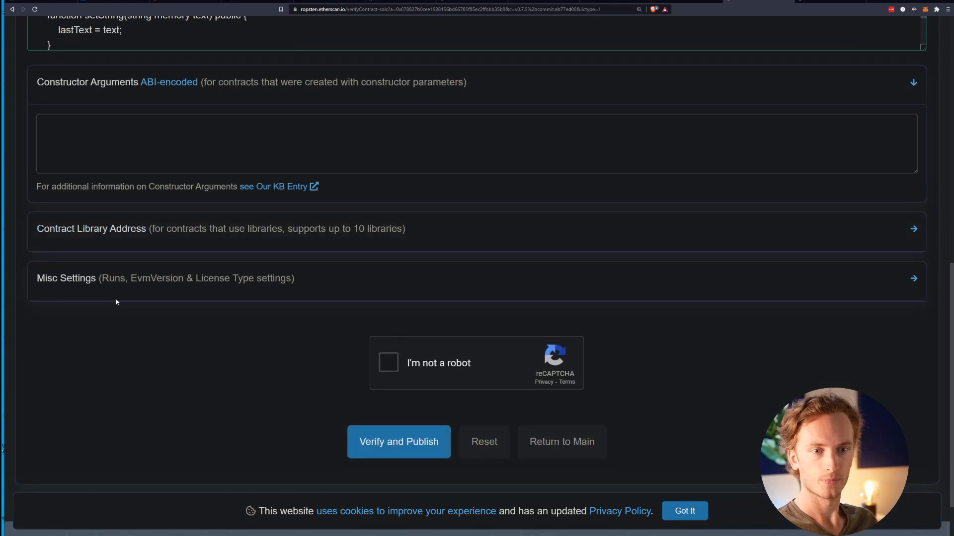
scroll("up", 3)
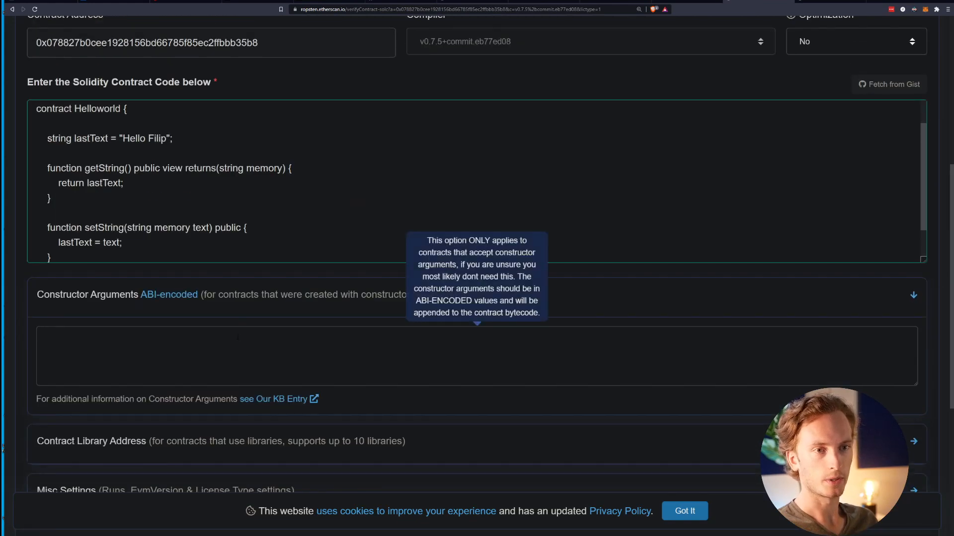
scroll("up", 3)
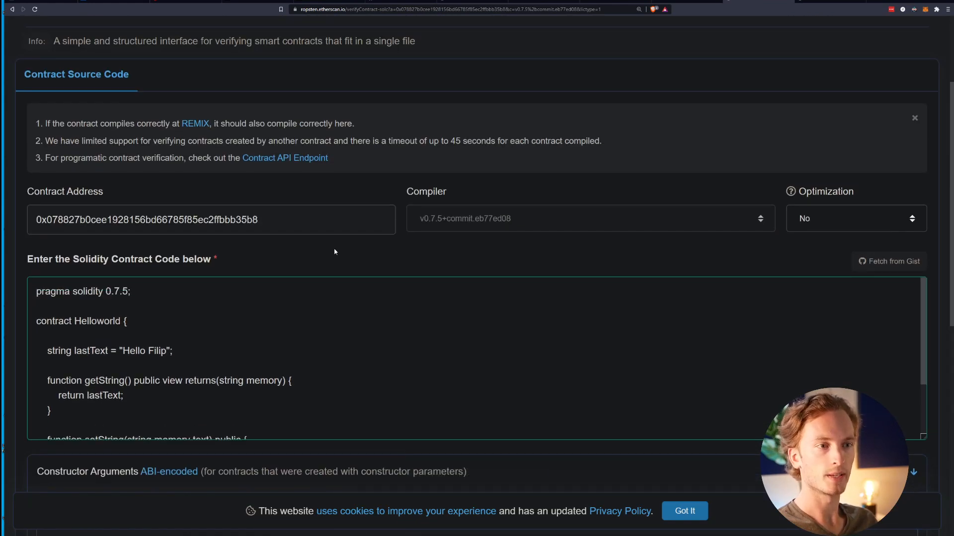
scroll("down", 3)
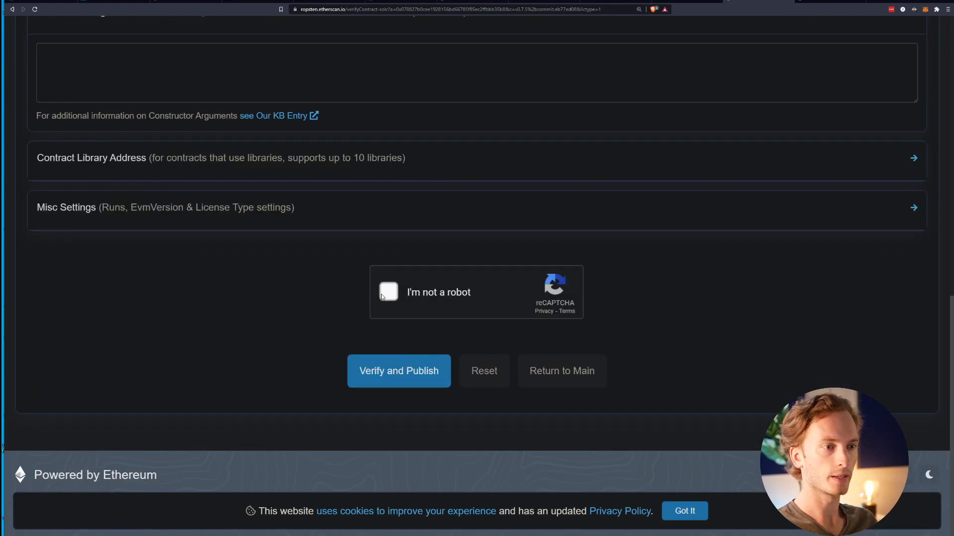
left_click(388, 292)
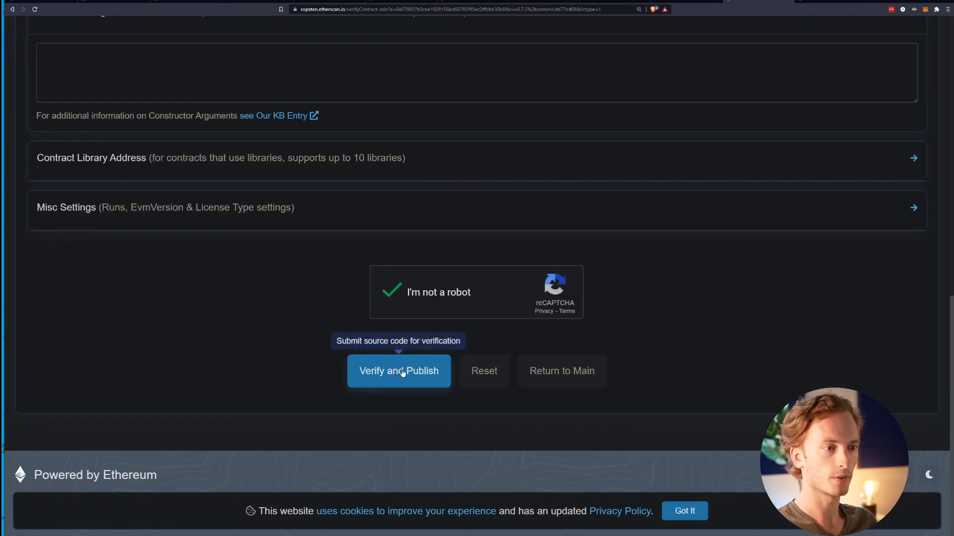
left_click(399, 371)
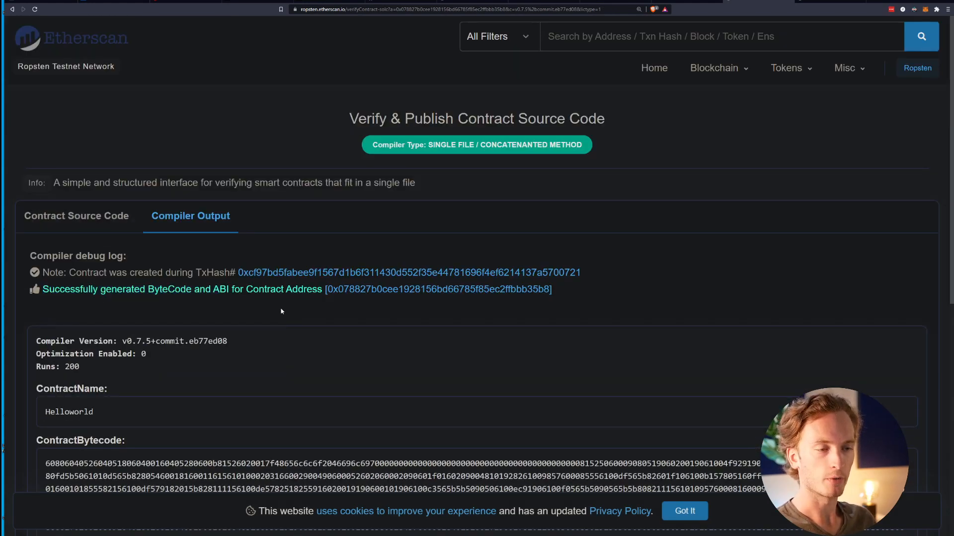
Scroll the Compiler Output to check the contract name, bytecode, ABI and SPDX license warning.
scroll("down", 3)
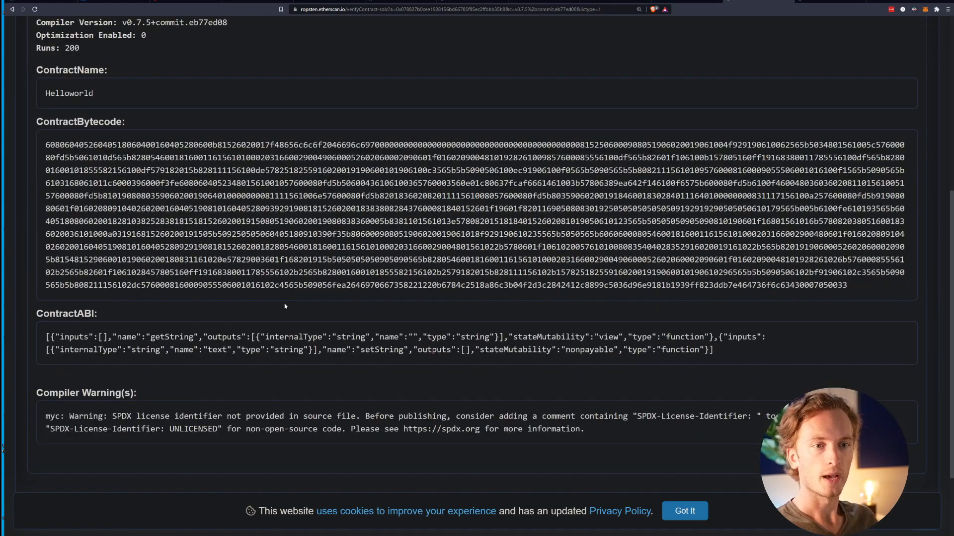
scroll("up", 3)
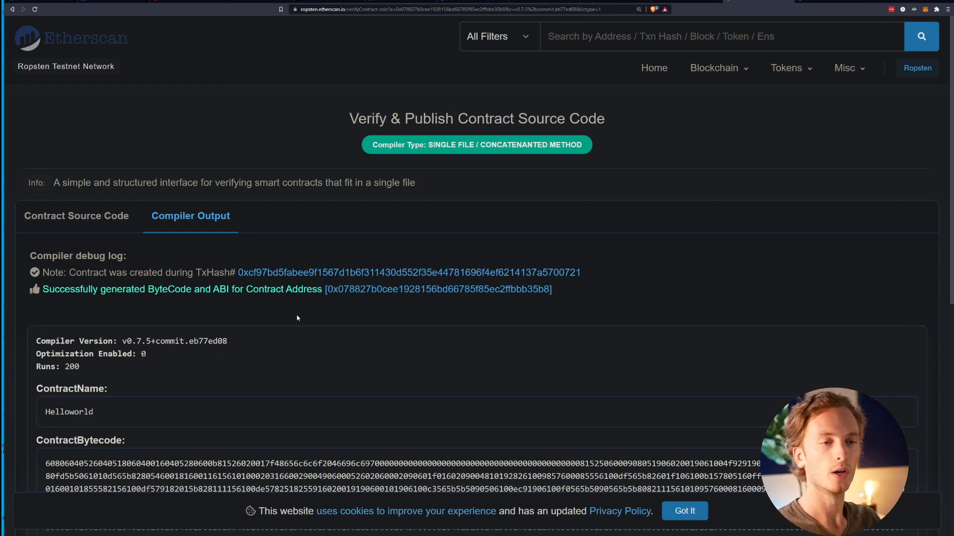
scroll("down", 3)
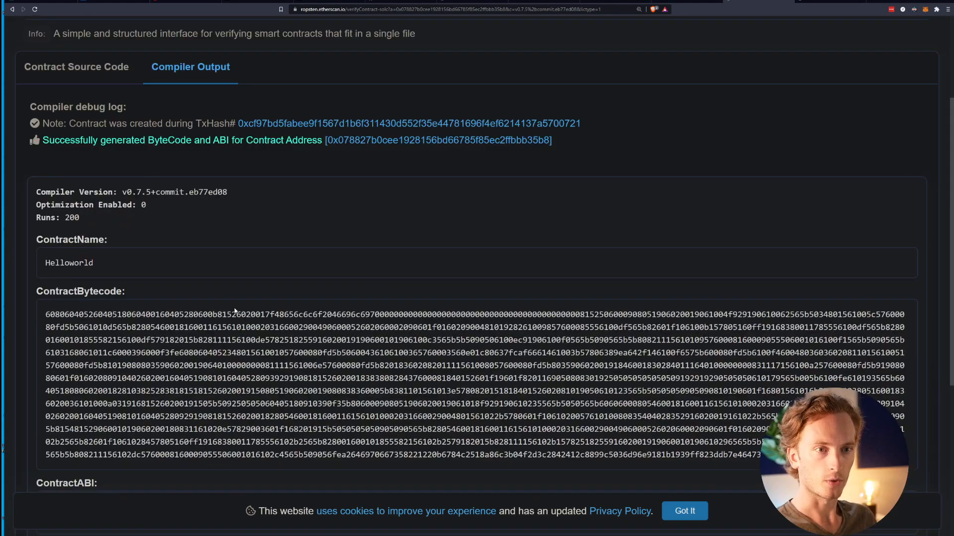
scroll("up", 3)
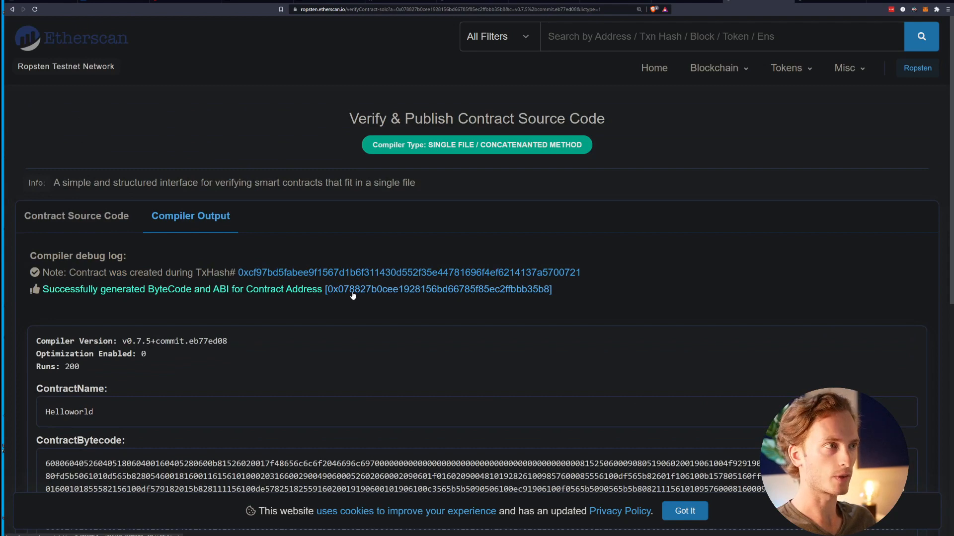
Open the Helloworld contract page, check getString returns 'Hello Filip', then view Write Contract.
left_click(438, 289)
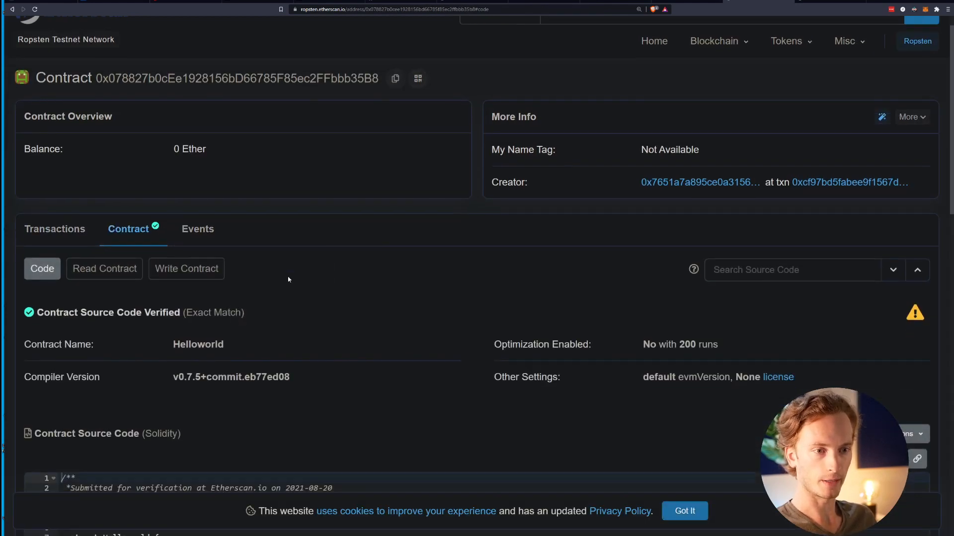
left_click(104, 268)
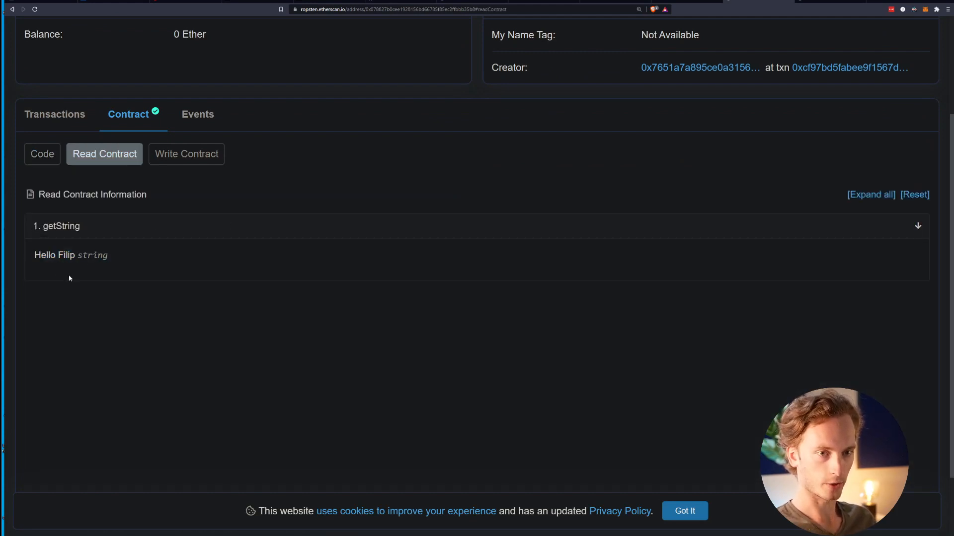
left_click(186, 154)
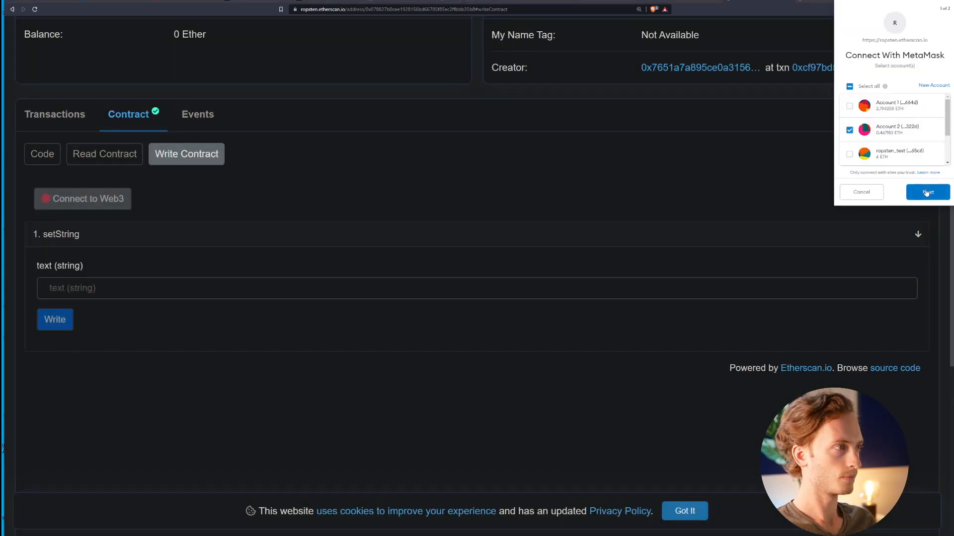
Connect MetaMask via Web3 and send a setString transaction with 'hellooooo'.
left_click(927, 192)
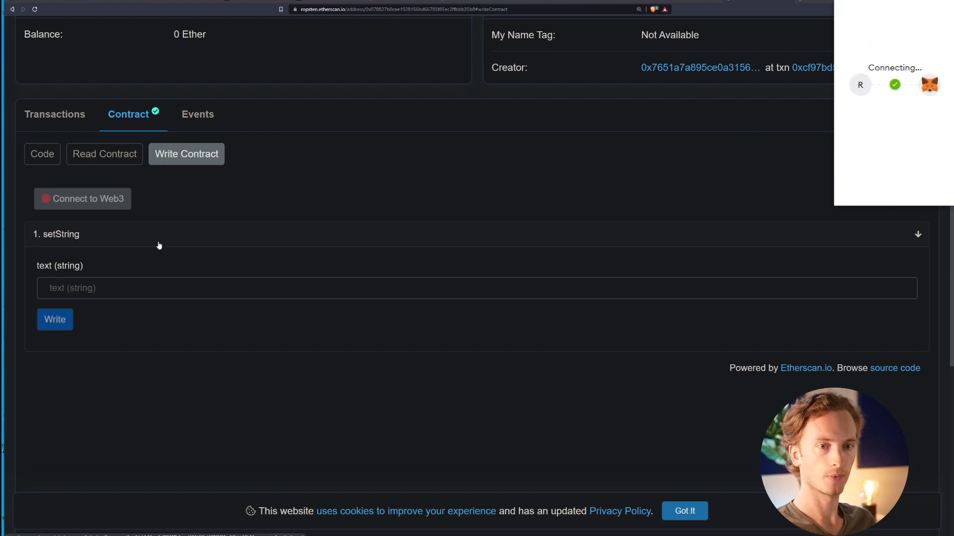
type("hellooooo")
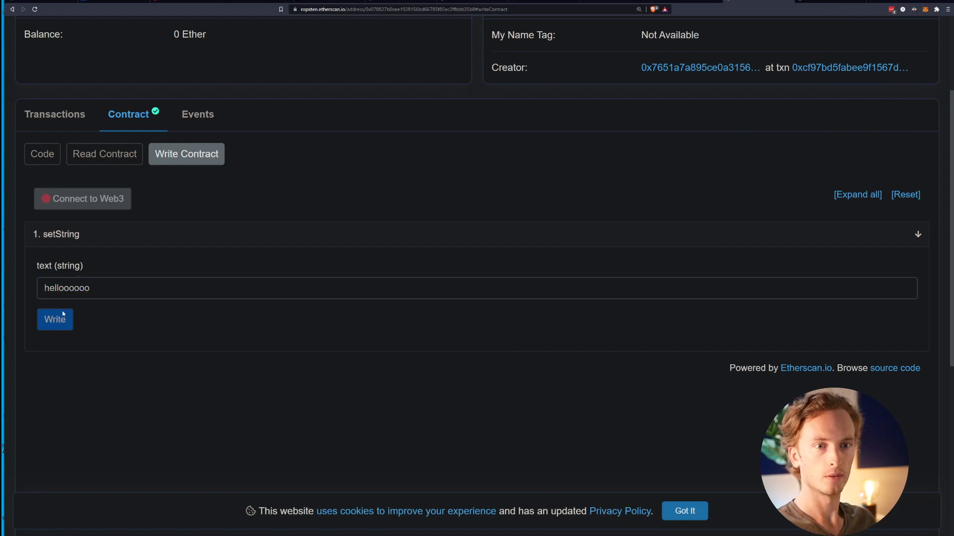
left_click(55, 320)
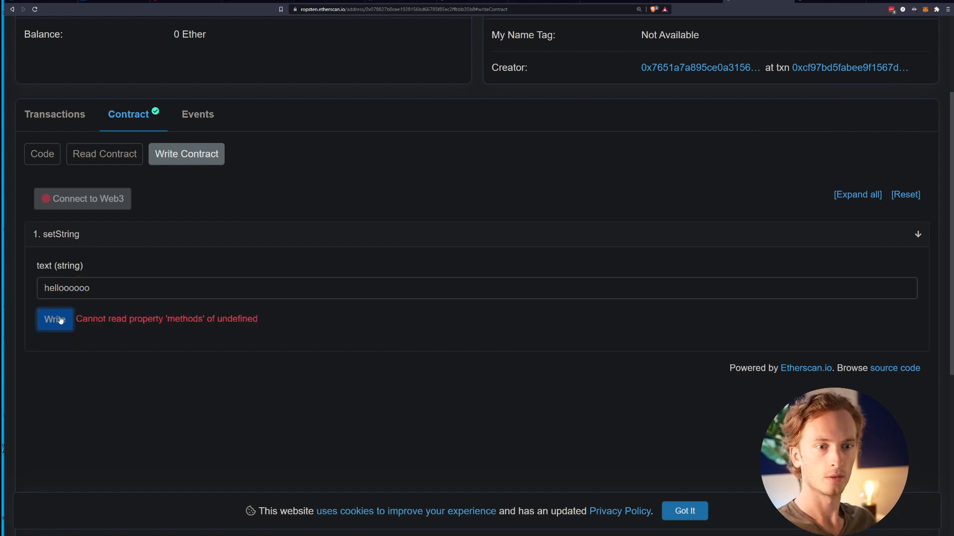
mouse_move(88, 203)
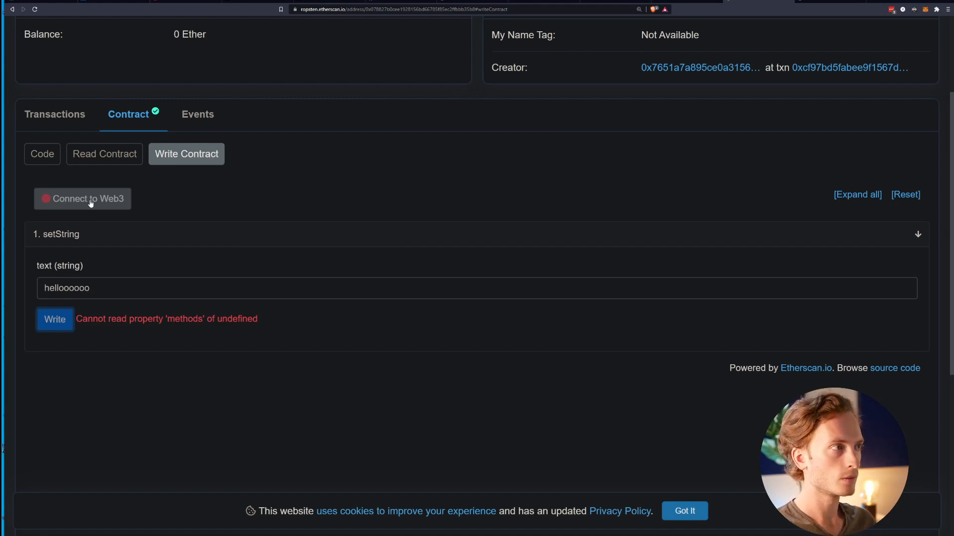
left_click(82, 199)
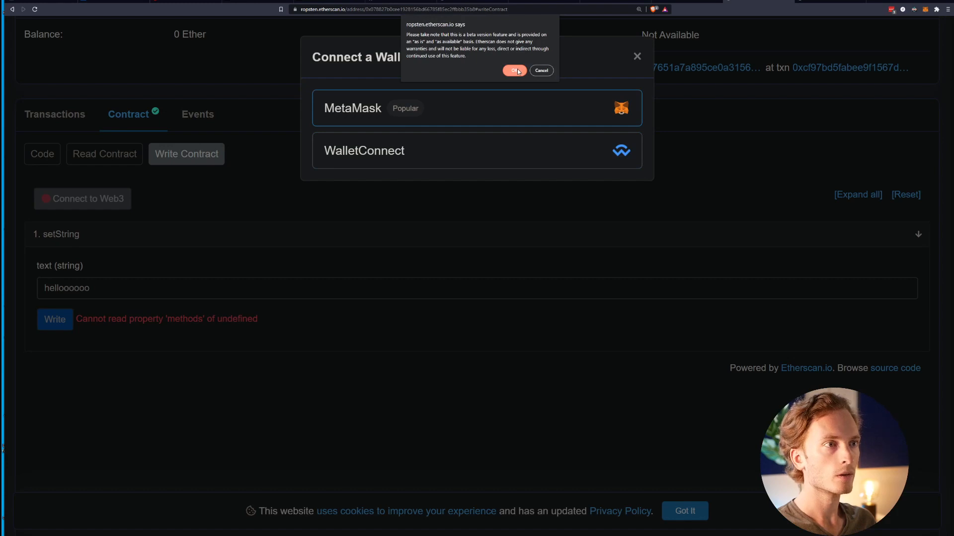
left_click(513, 70)
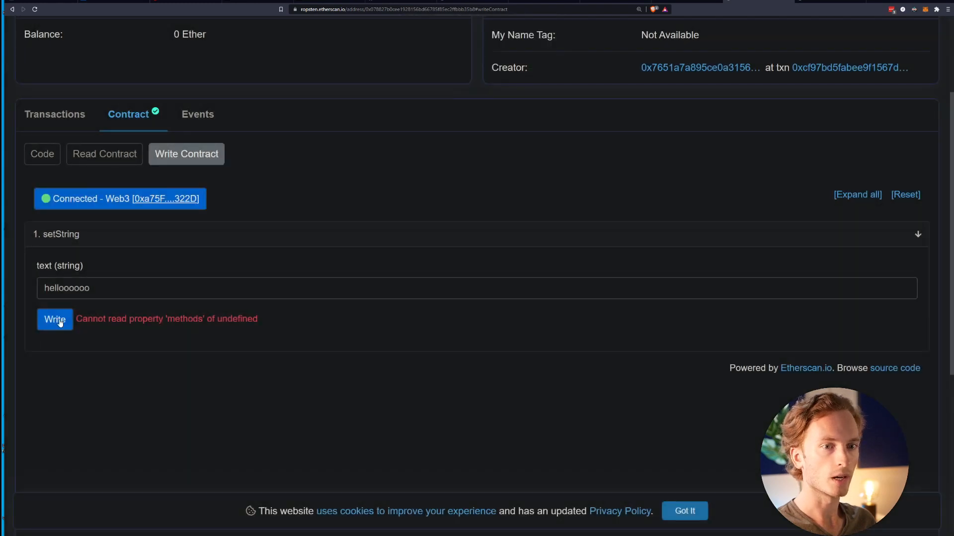
left_click(54, 319)
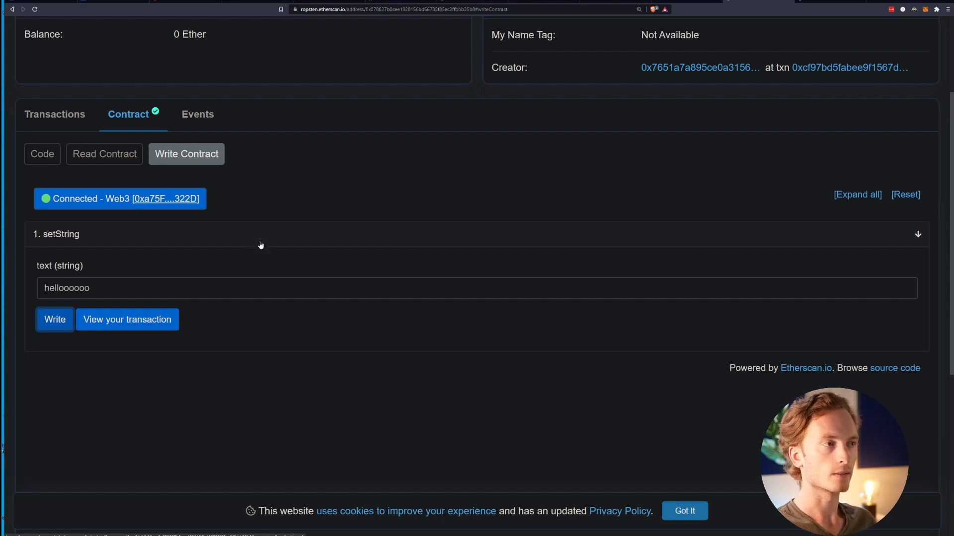
mouse_move(128, 320)
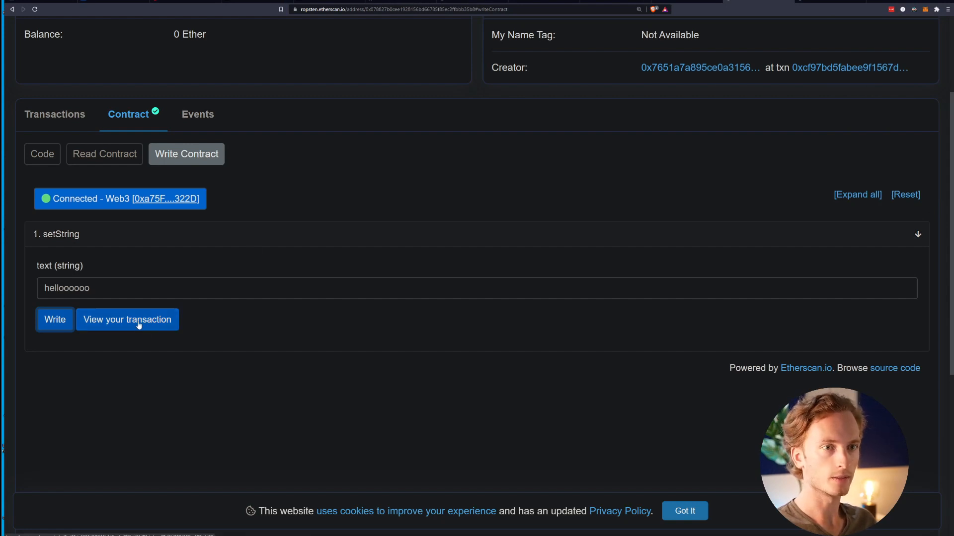
Check the confirmed Set String transaction and that getString now returns 'hellooooo'.
left_click(127, 320)
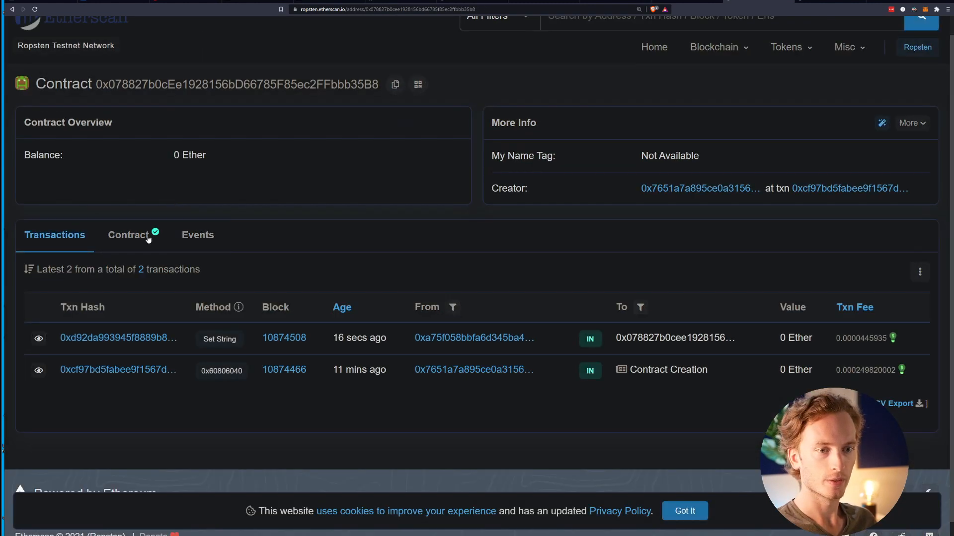
mouse_move(239, 312)
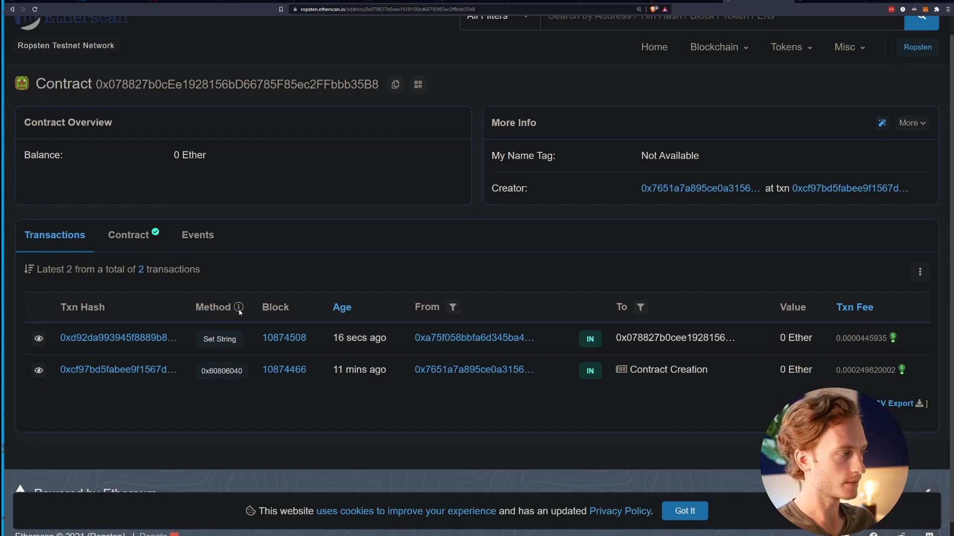
left_click(128, 235)
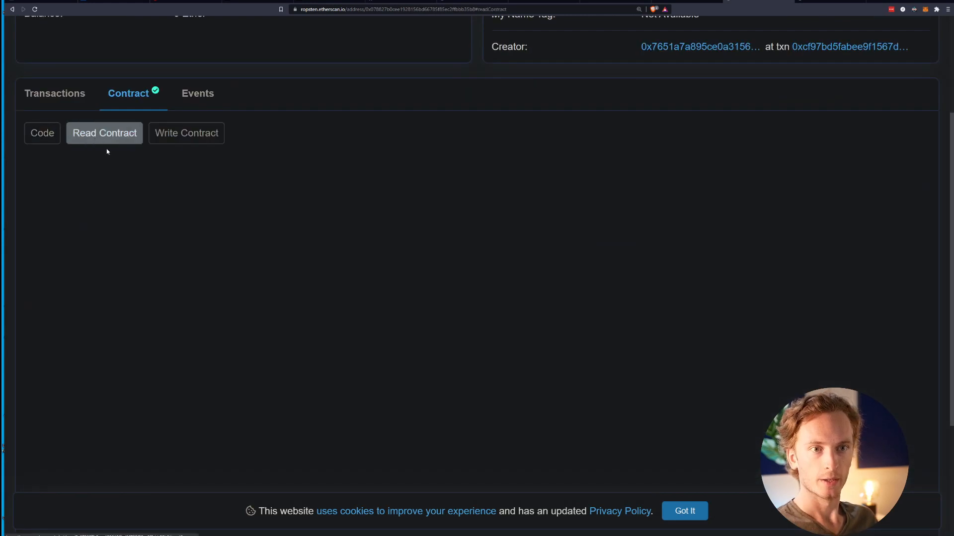
left_click(104, 133)
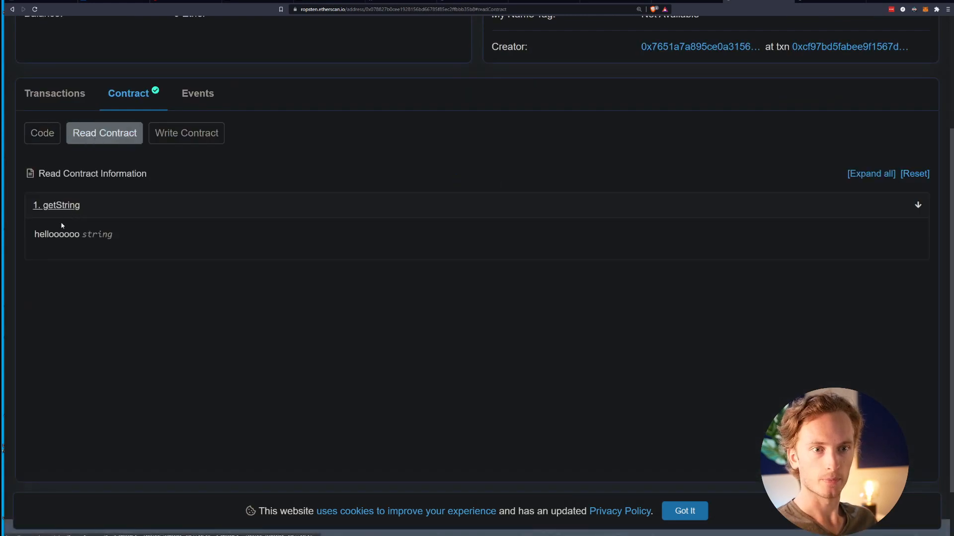
mouse_move(150, 235)
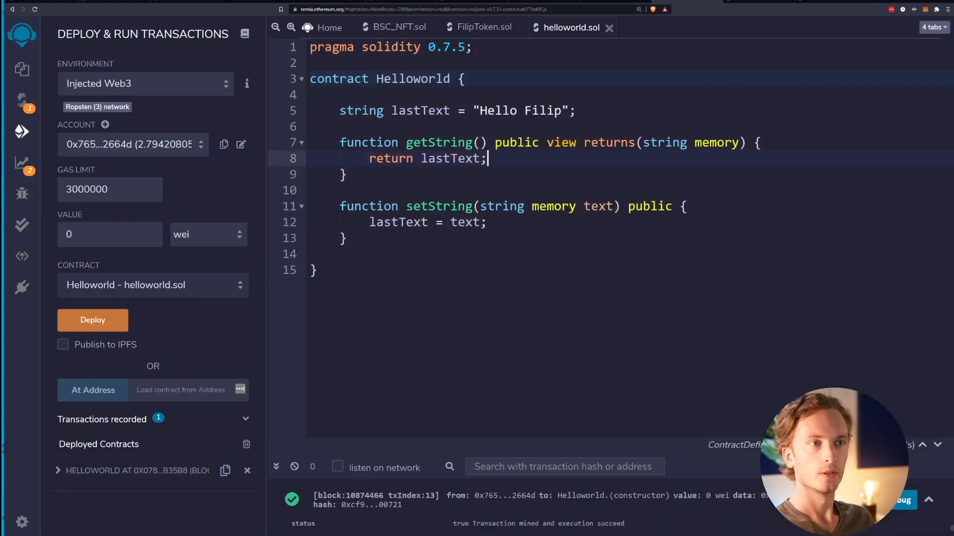
Switch to Remix and copy the whole BSC_NFT.sol contract source.
left_click(395, 26)
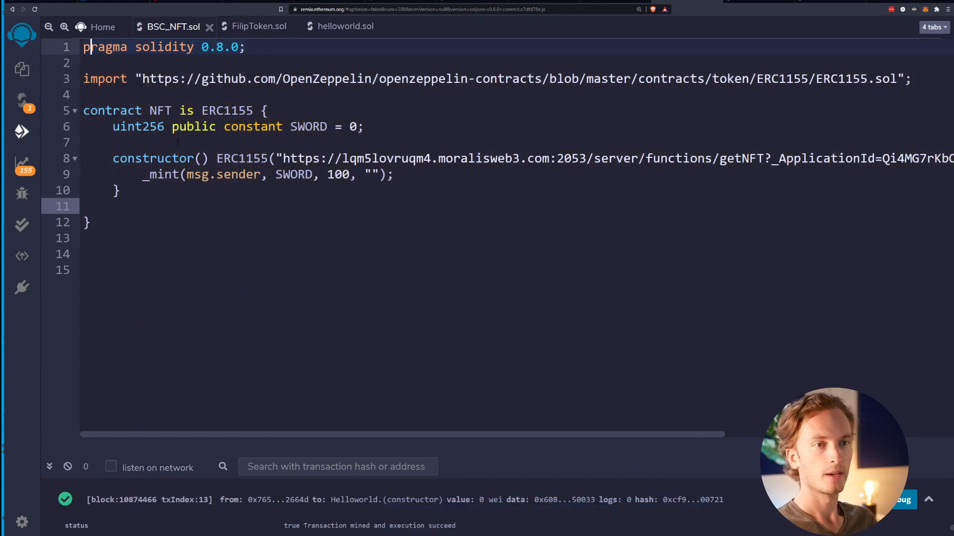
left_click(89, 63)
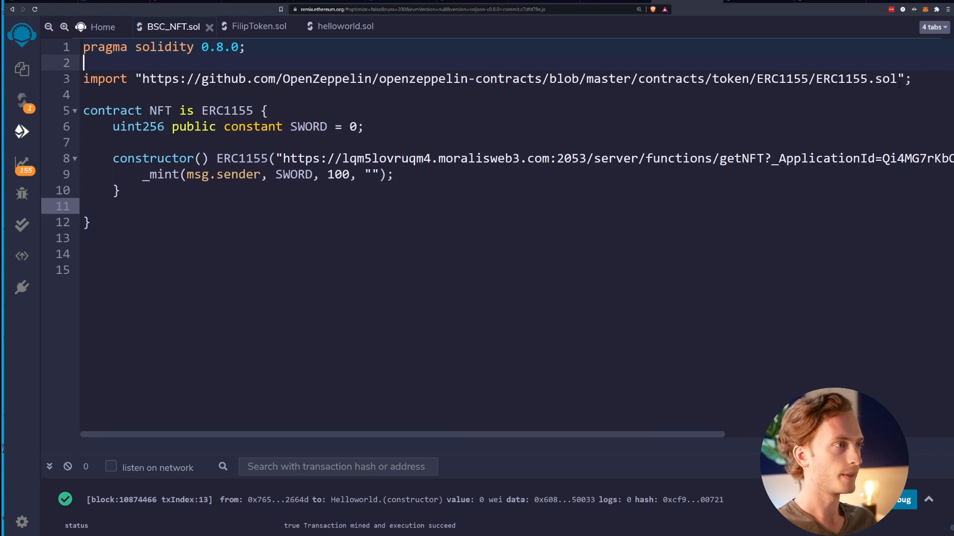
scroll("right", 3)
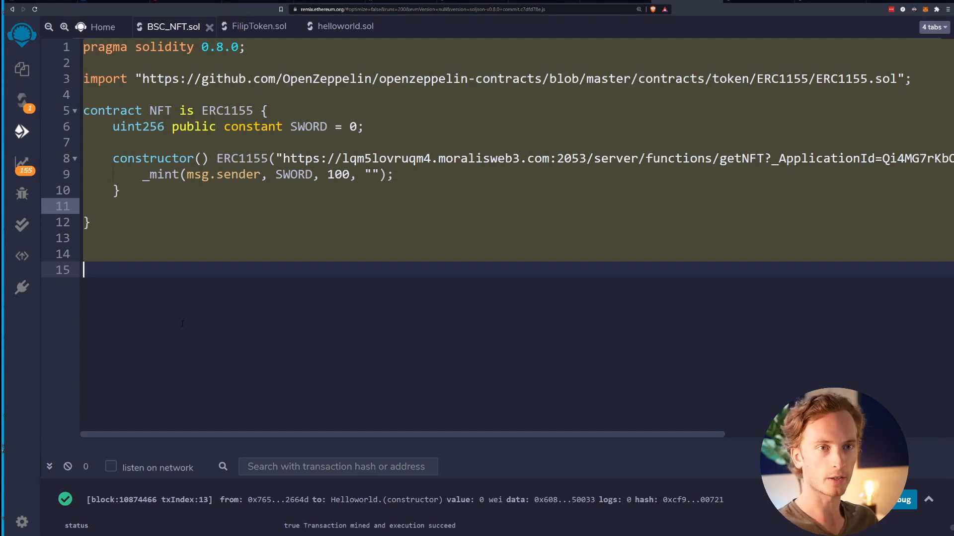
Open Deploy & Run Transactions with the NFT contract on Injected Web3 (Ropsten).
left_click(133, 79)
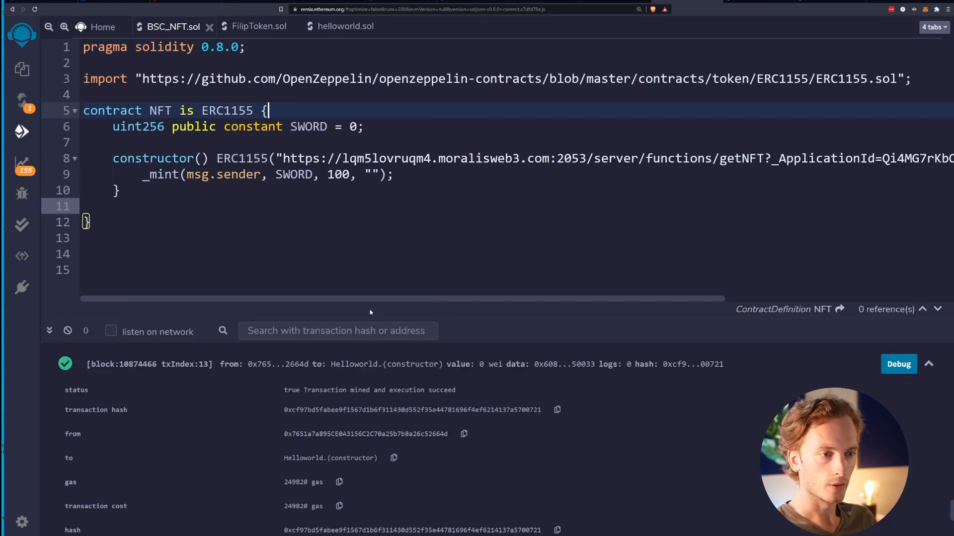
scroll("down", 3)
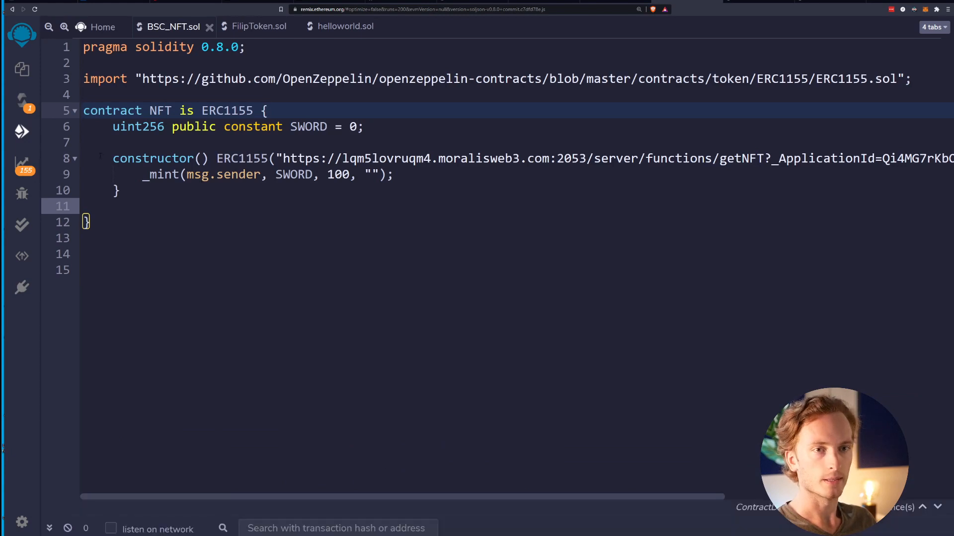
left_click(21, 131)
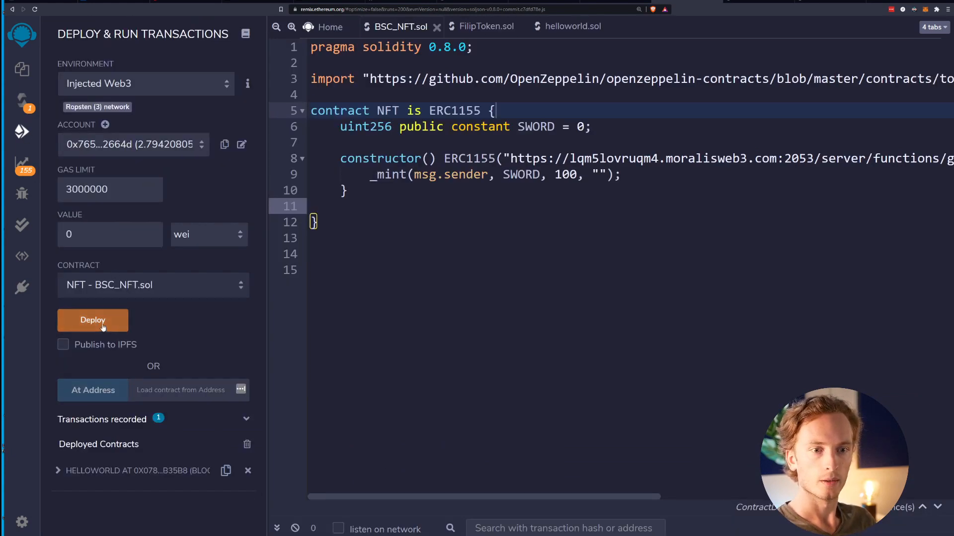
Deploy the NFT contract to Ropsten, inspect the transaction, and copy its address.
left_click(93, 320)
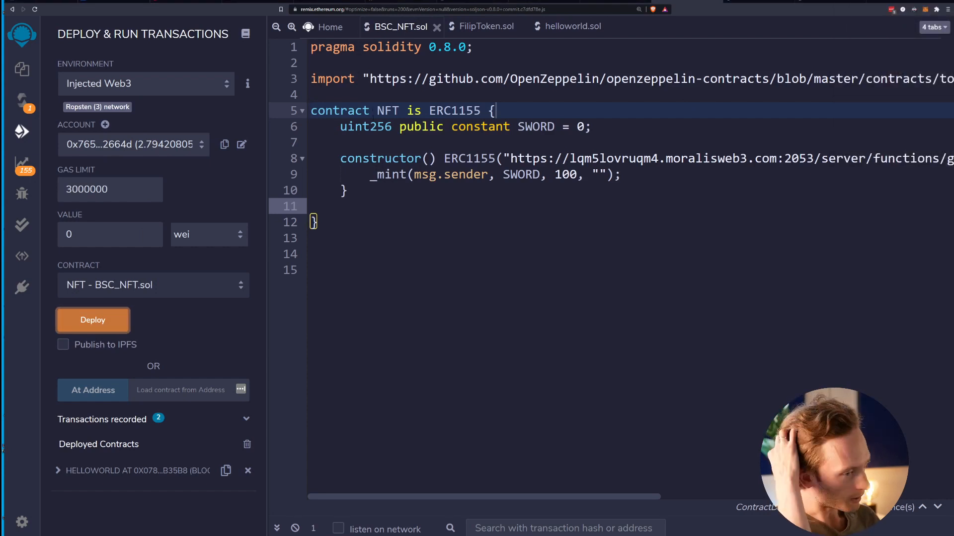
left_click(316, 270)
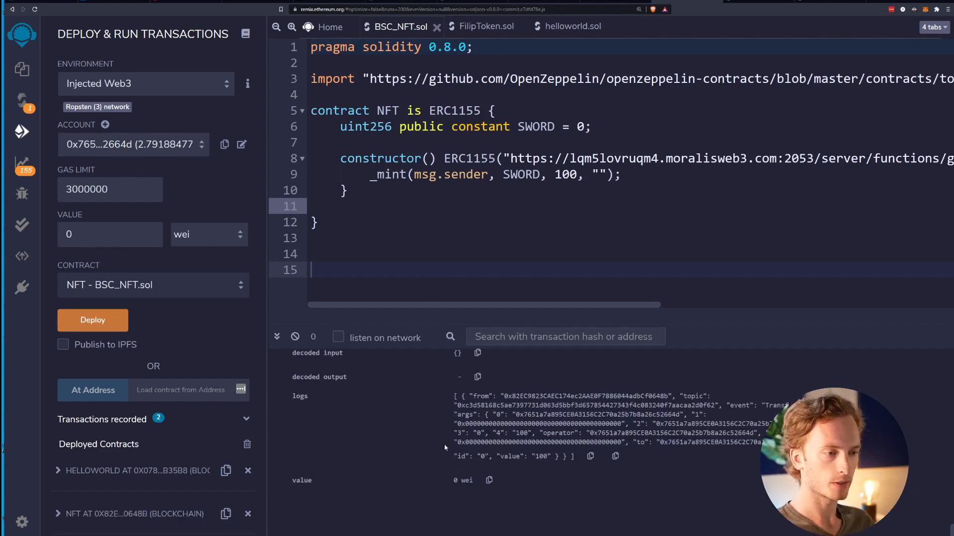
left_click(928, 379)
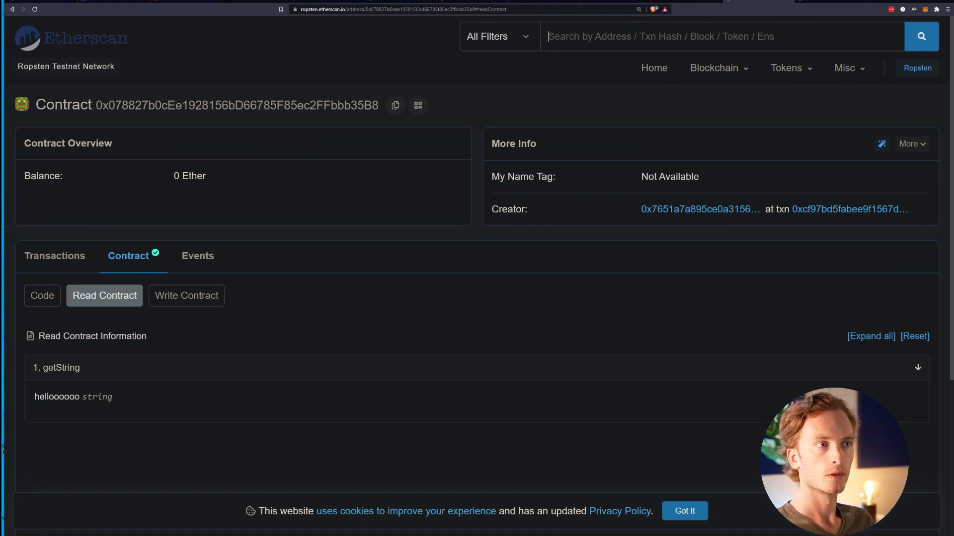
Search the new NFT contract's address and open its Contract tab's 'Verify and Publish' form.
left_click(849, 208)
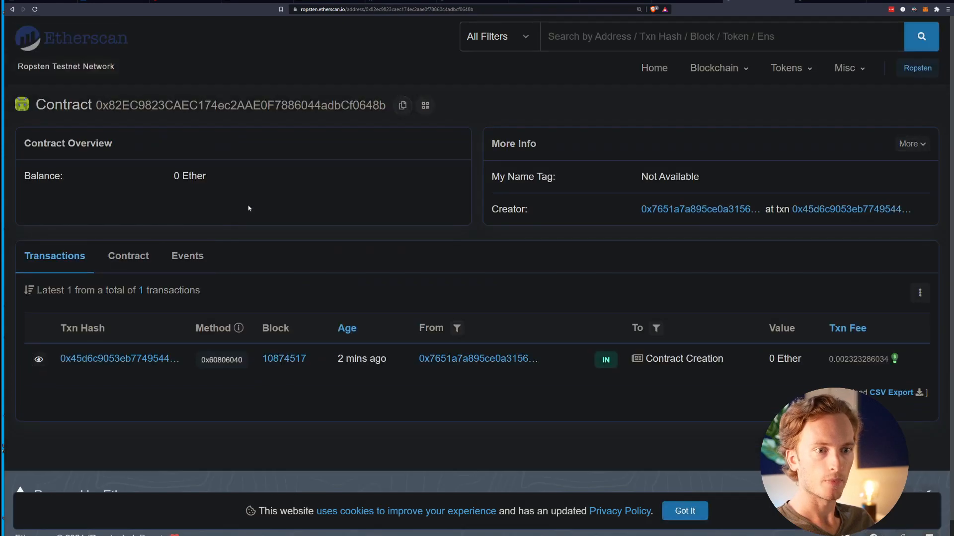
left_click(127, 256)
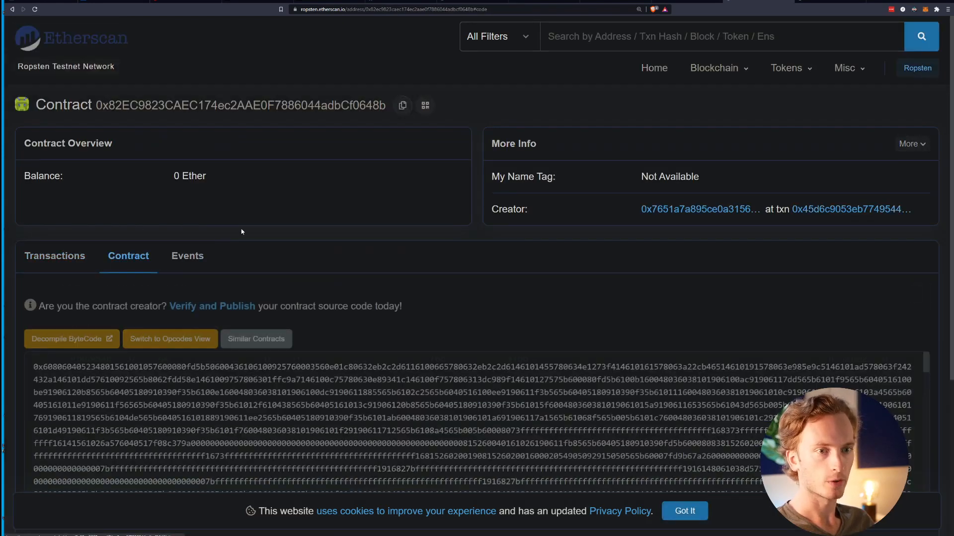
scroll("down", 3)
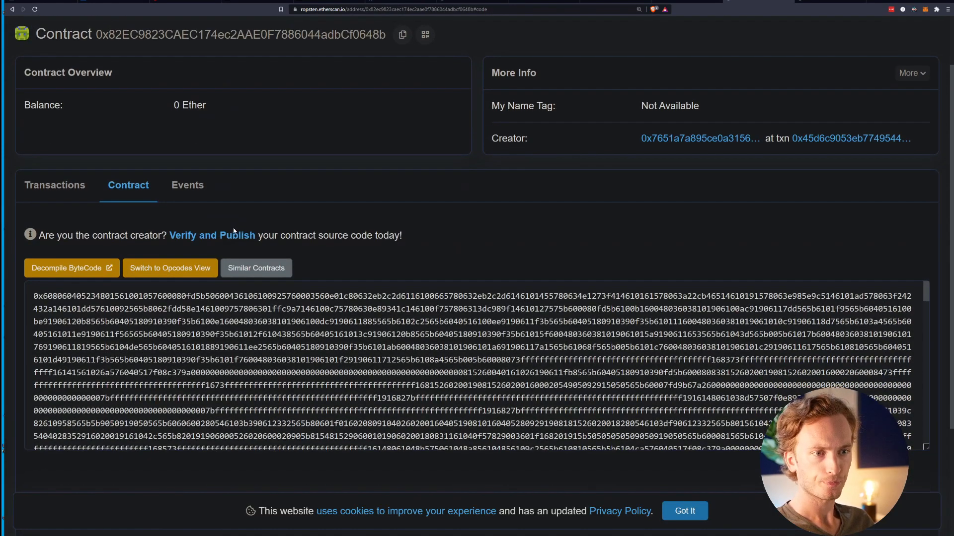
left_click(212, 236)
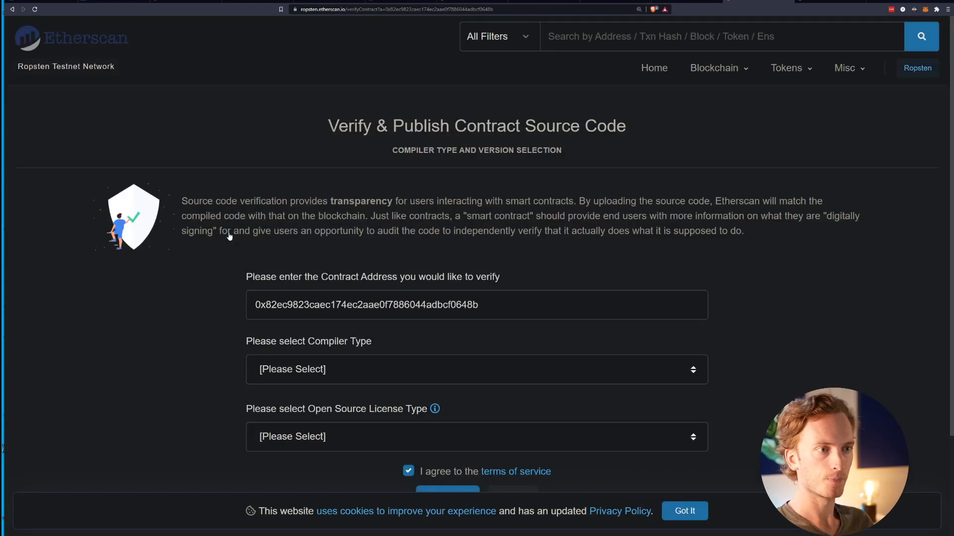
Choose Solidity (Single file), compiler v0.8.0+commit.c7dfd78e and '3) MIT License (MIT)'.
scroll("down", 3)
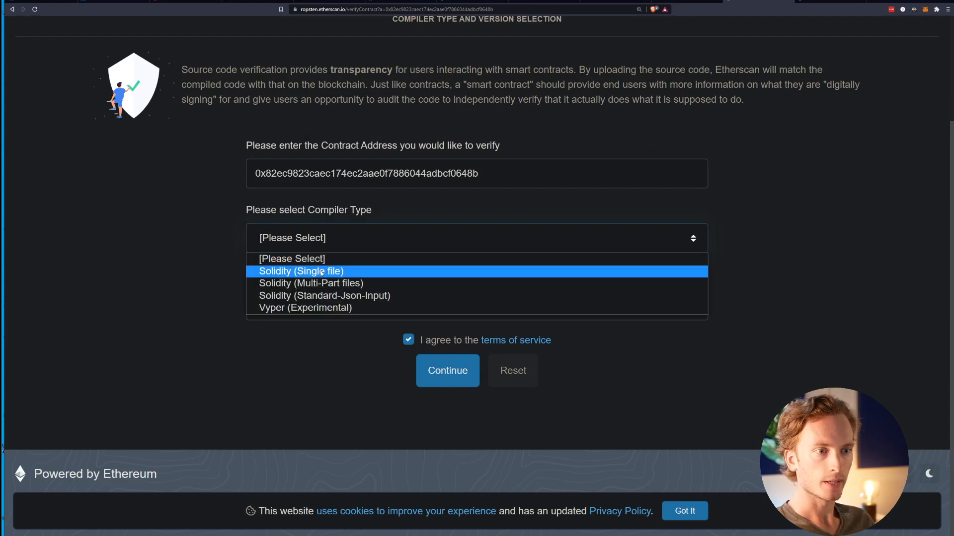
left_click(301, 271)
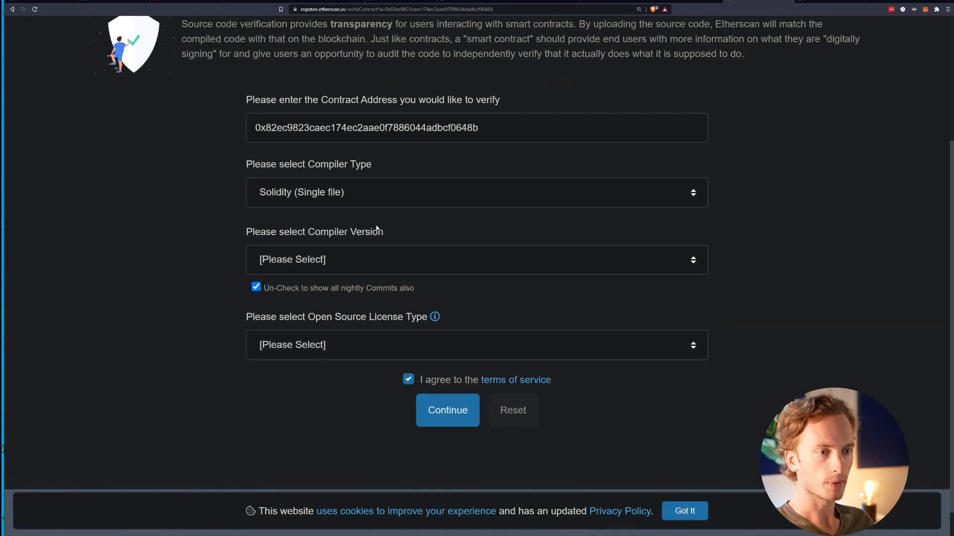
mouse_move(245, 235)
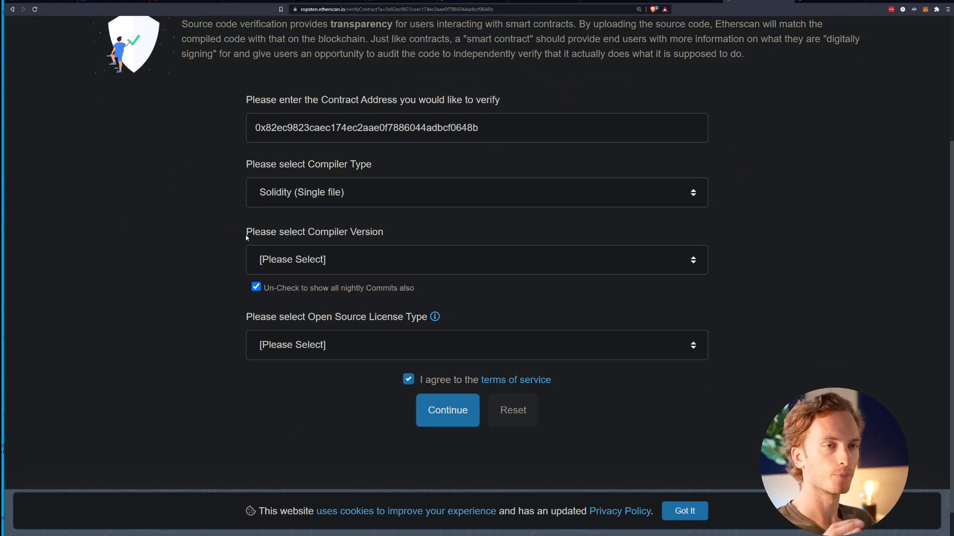
mouse_move(229, 258)
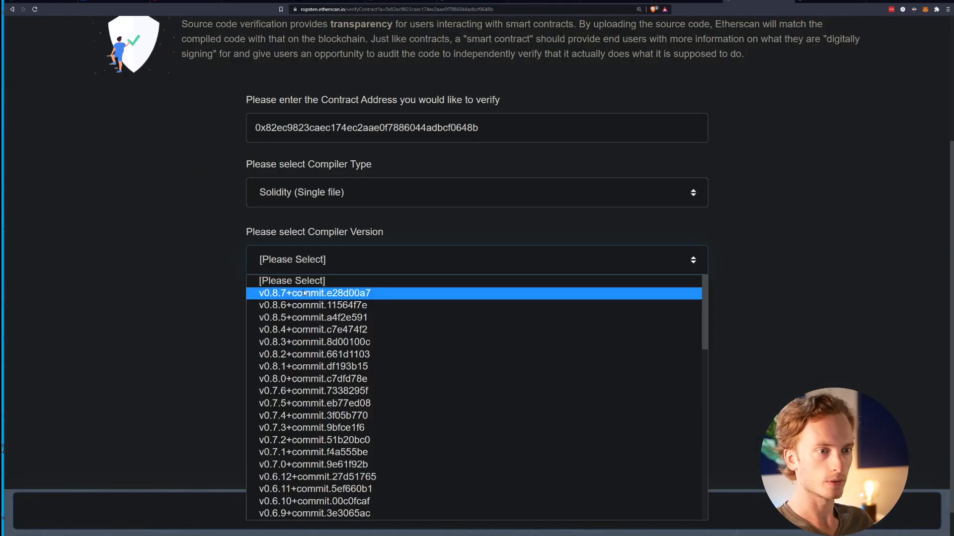
left_click(313, 379)
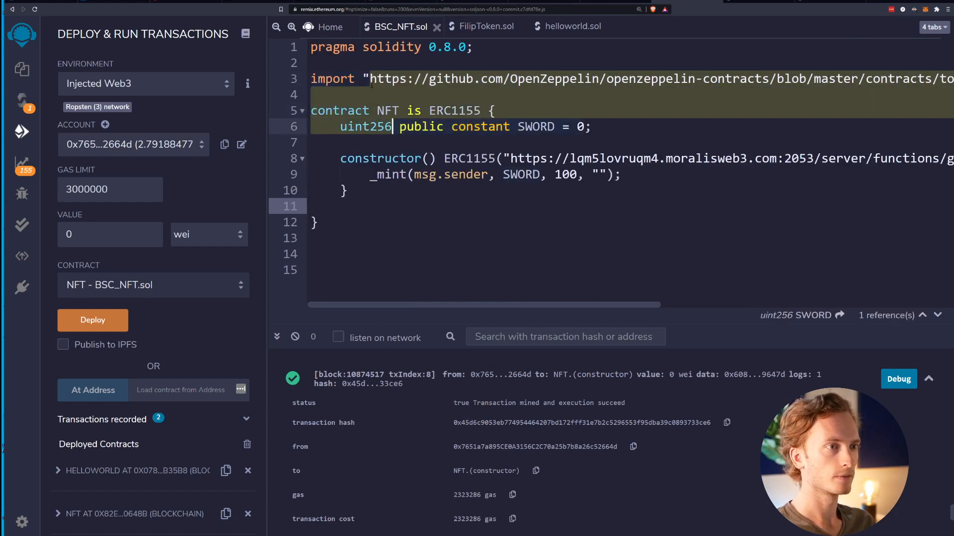
scroll("right", 3)
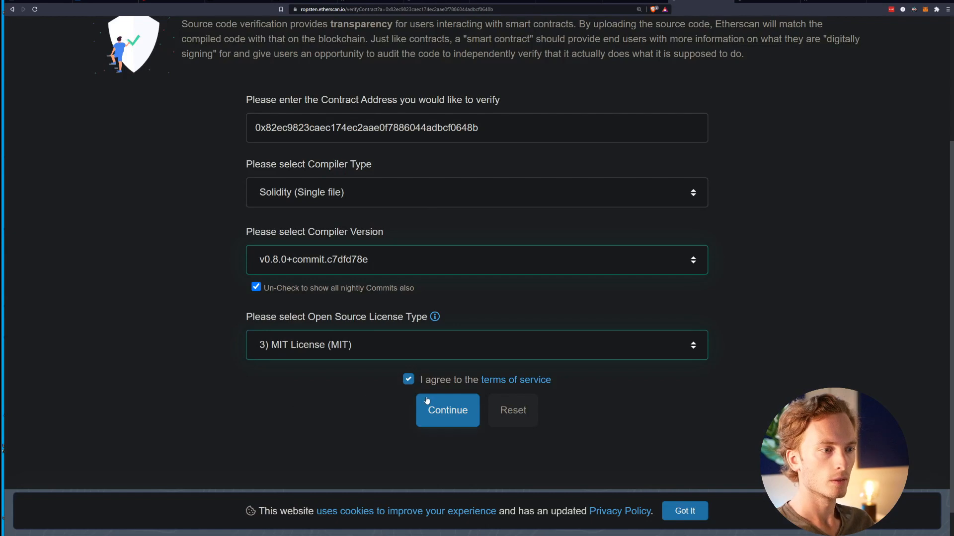
Paste the NFT source, delete the constructor arguments note, and select the OpenZeppelin import line.
left_click(447, 410)
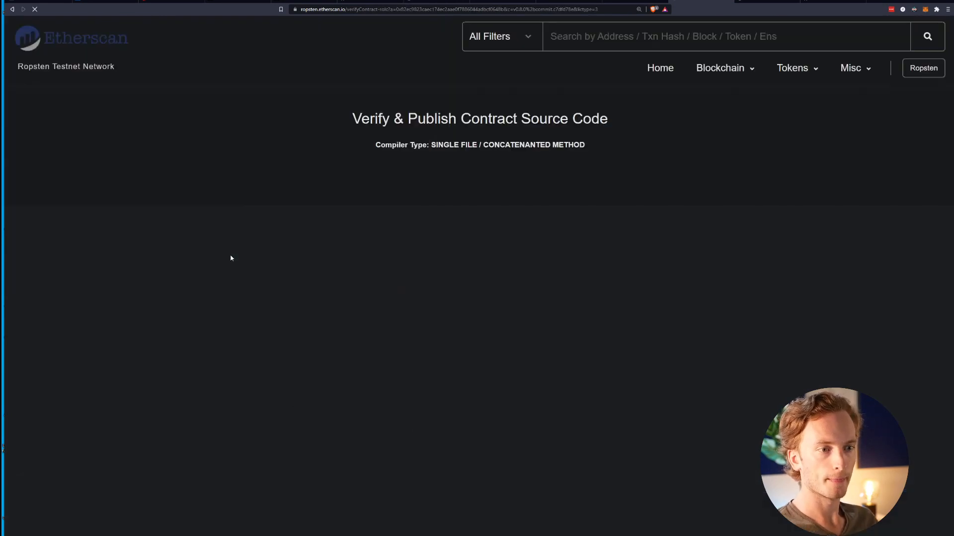
scroll("down", 3)
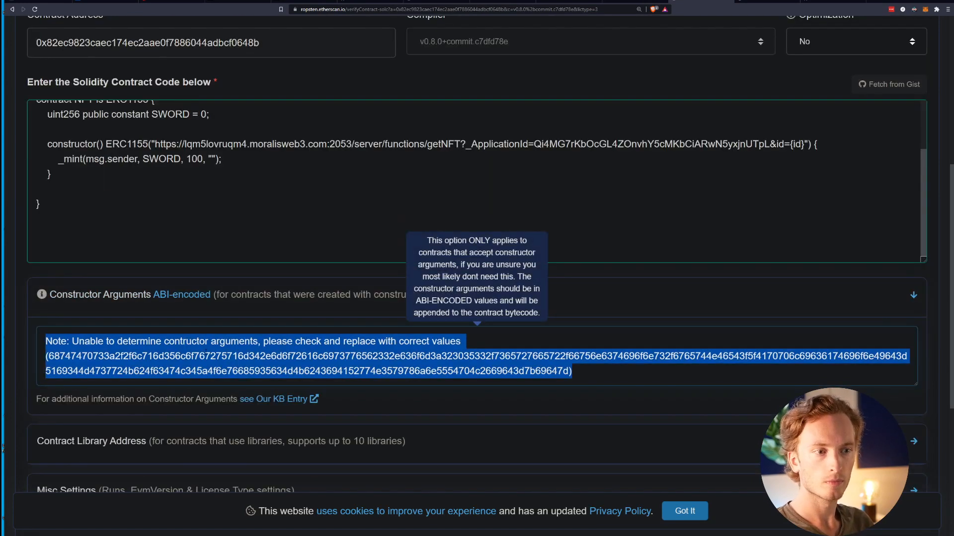
scroll("up", 3)
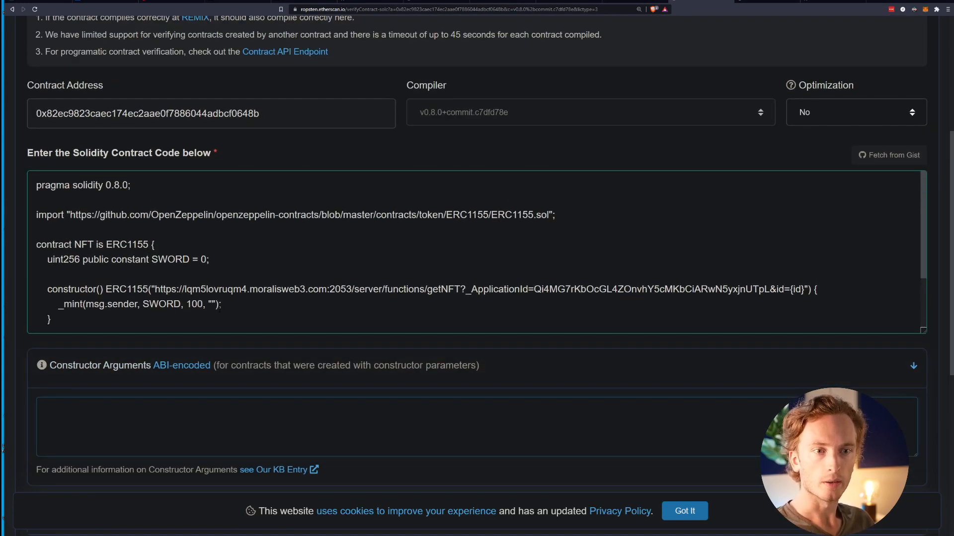
scroll("down", 3)
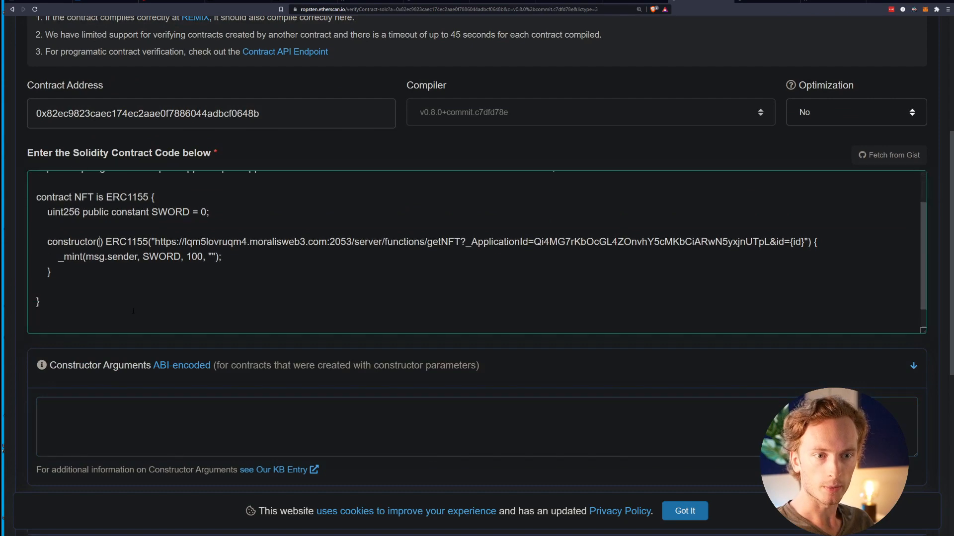
scroll("down", 3)
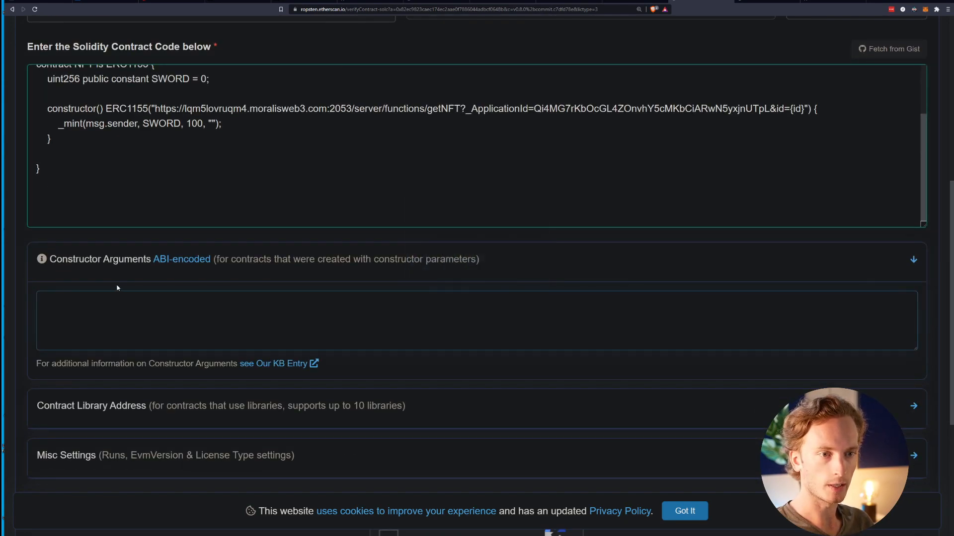
scroll("up", 3)
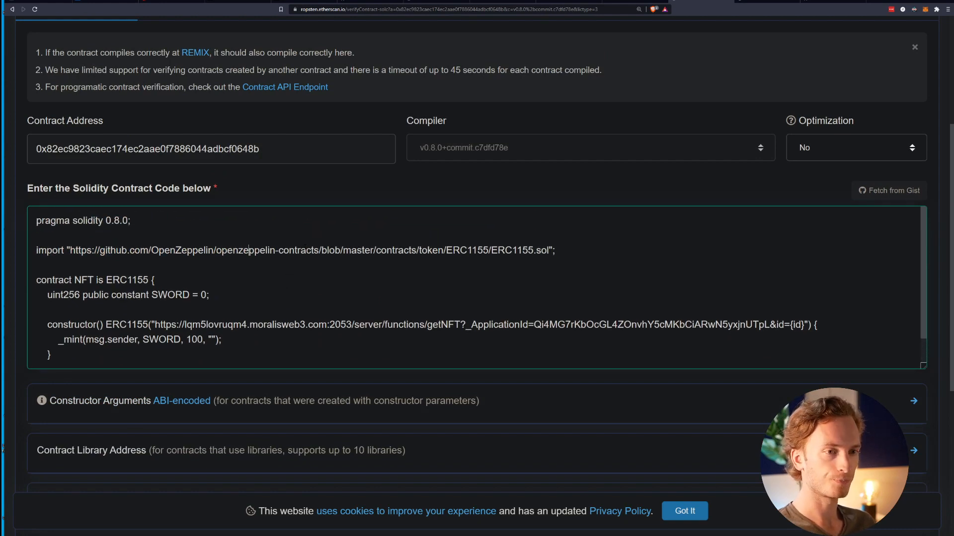
triple_click(295, 250)
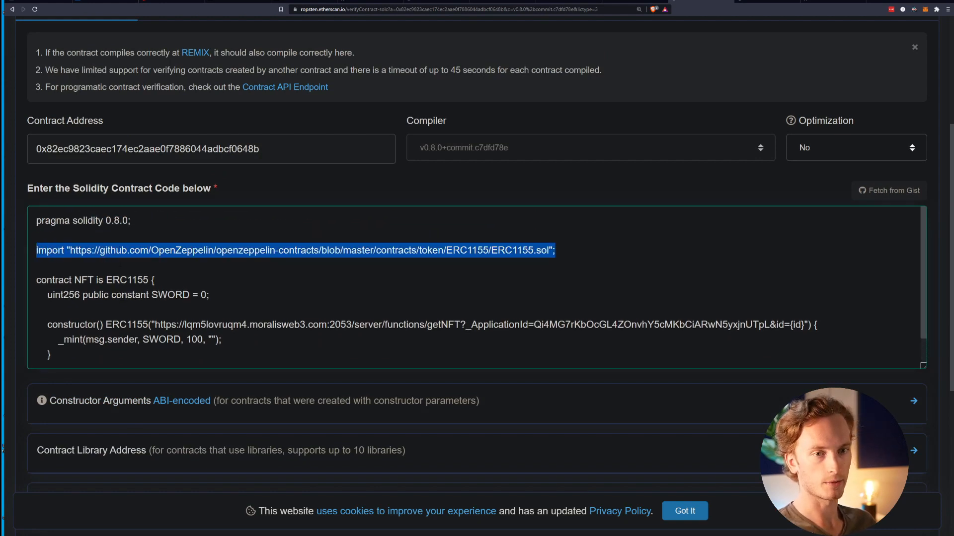
mouse_move(260, 203)
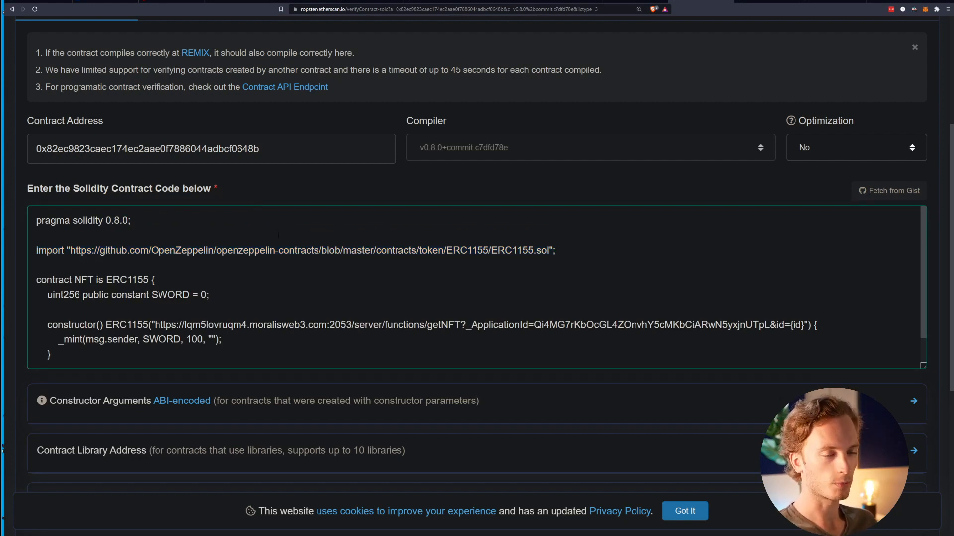
scroll("down", 3)
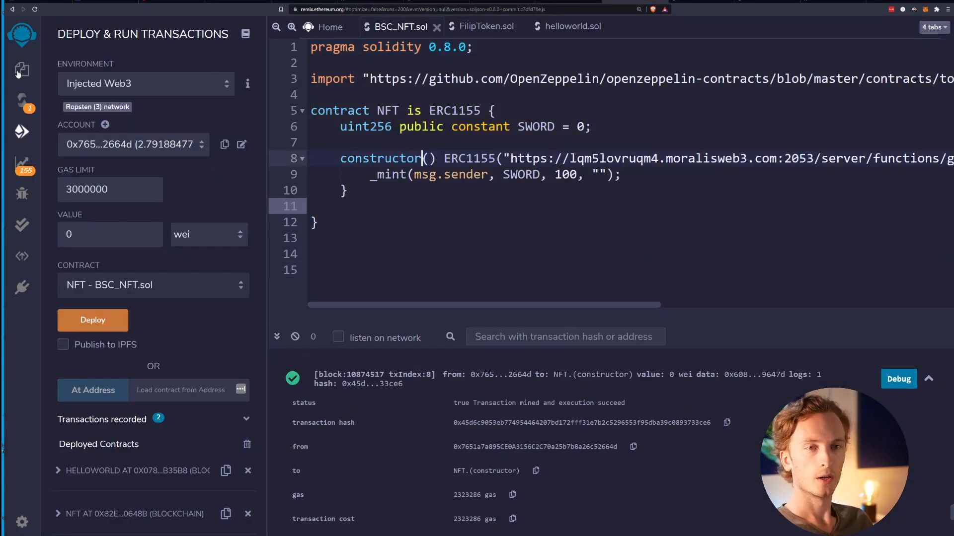
Open ERC1155.sol from .deps > github > OpenZeppelin > contracts > token > ERC1155 in Remix.
left_click(21, 69)
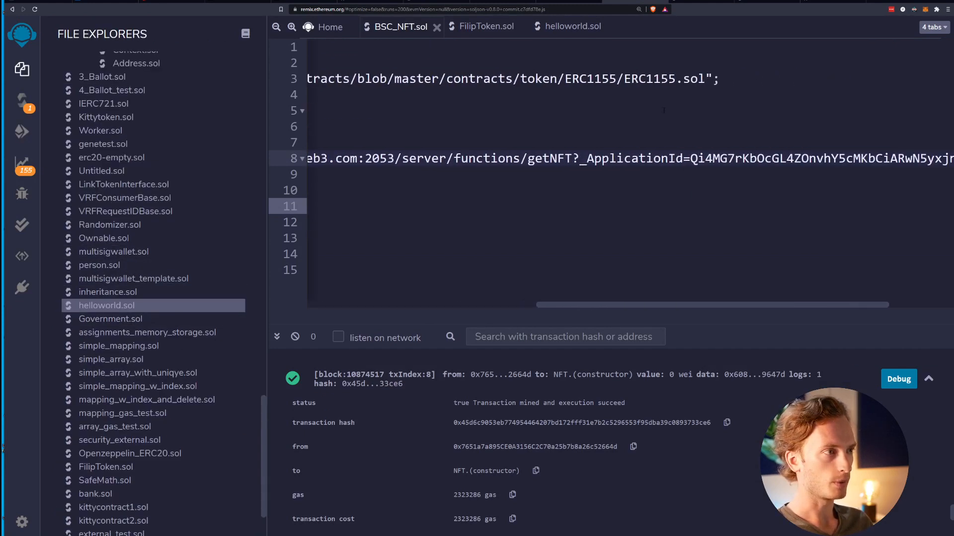
scroll("down", 3)
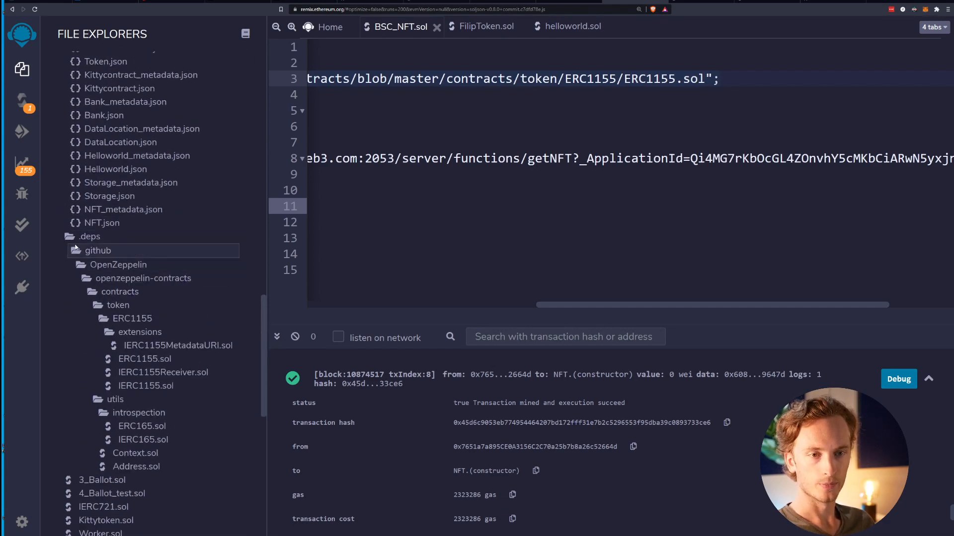
left_click(143, 278)
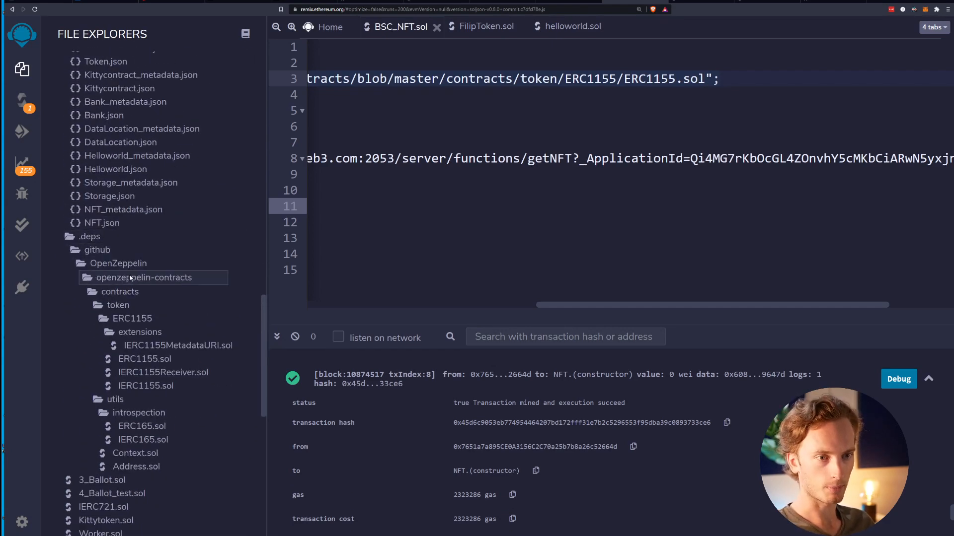
left_click(132, 318)
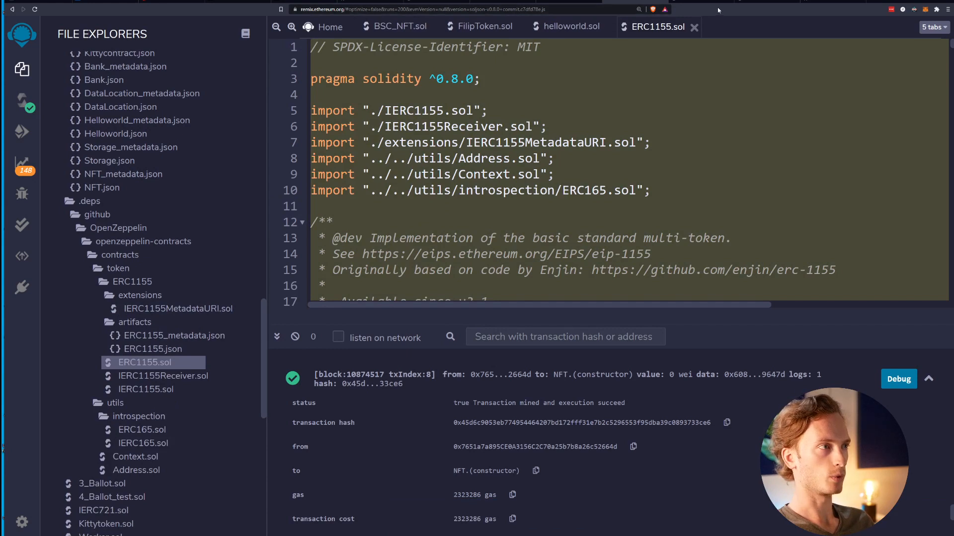
mouse_move(745, 38)
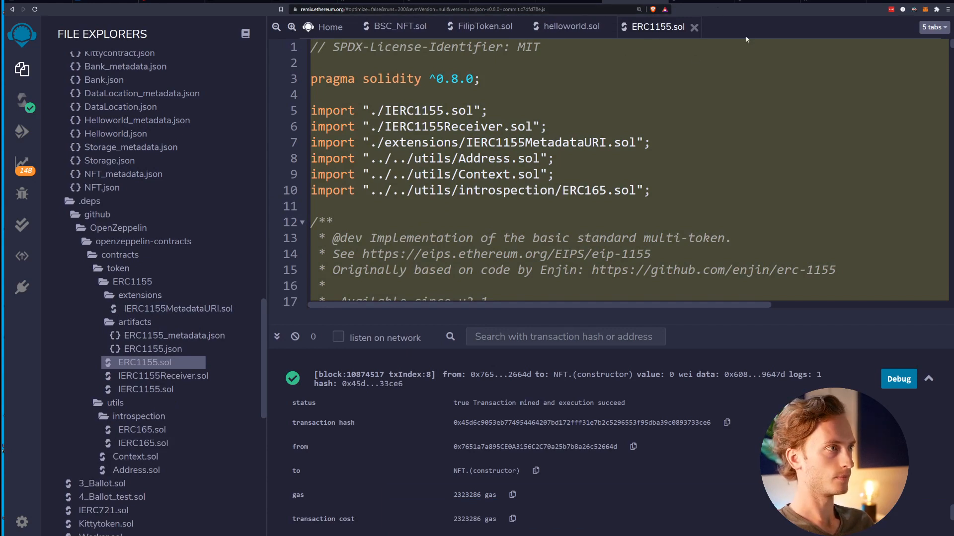
mouse_move(625, 90)
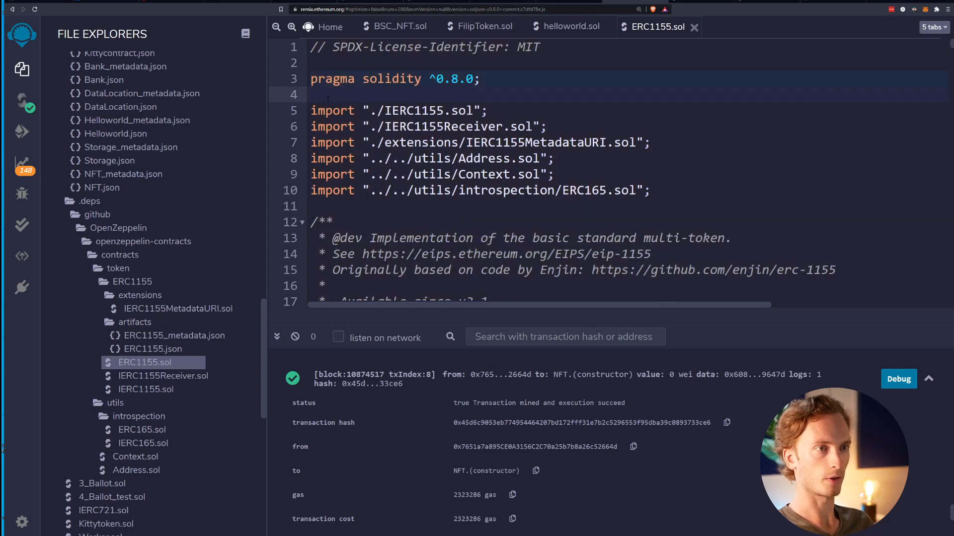
scroll("down", 3)
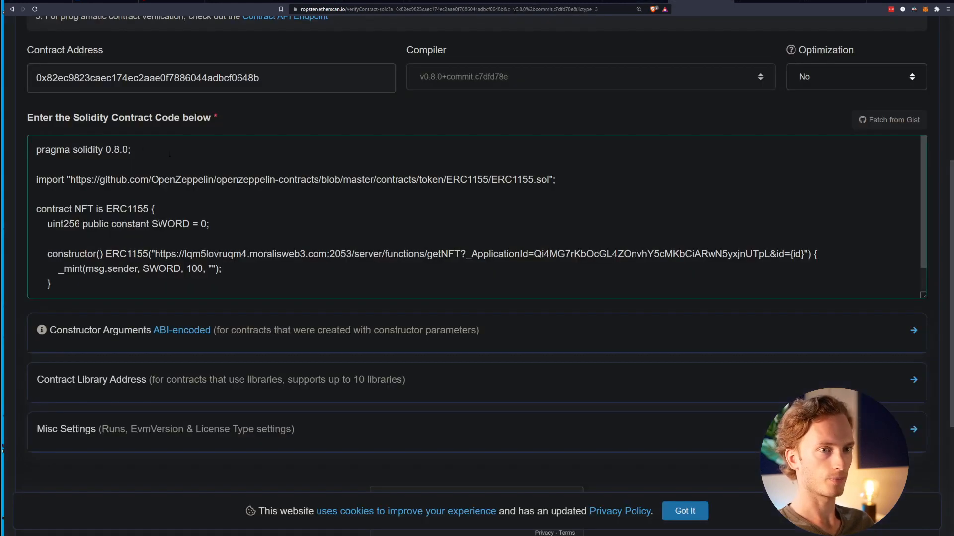
Paste the copied ERC1155.sol source over the GitHub import line in the code box.
scroll("up", 3)
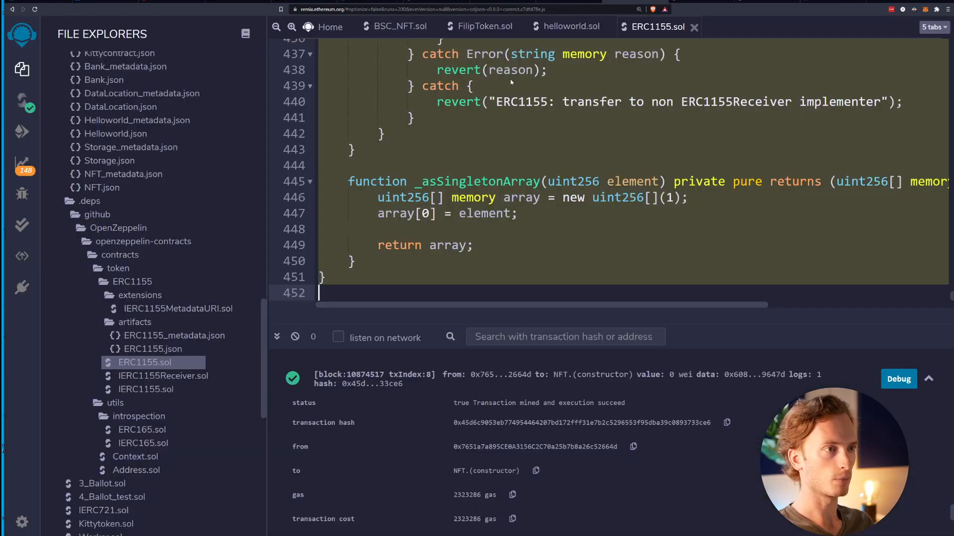
scroll("up", 3)
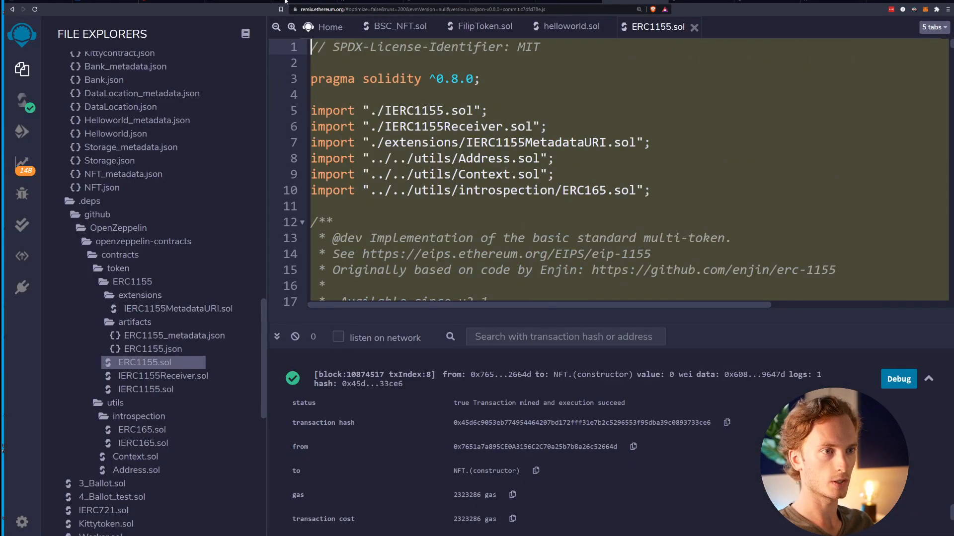
scroll("down", 3)
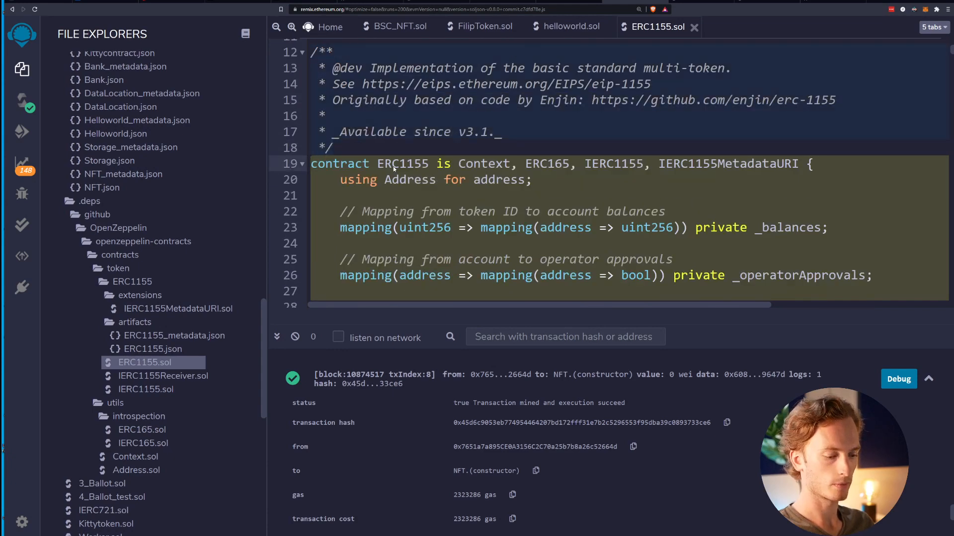
left_click(402, 163)
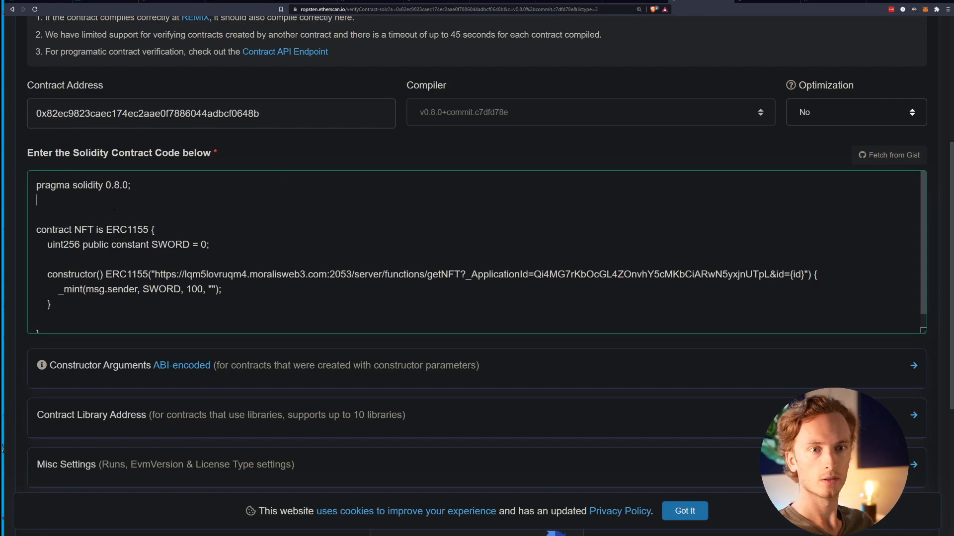
scroll("down", 3)
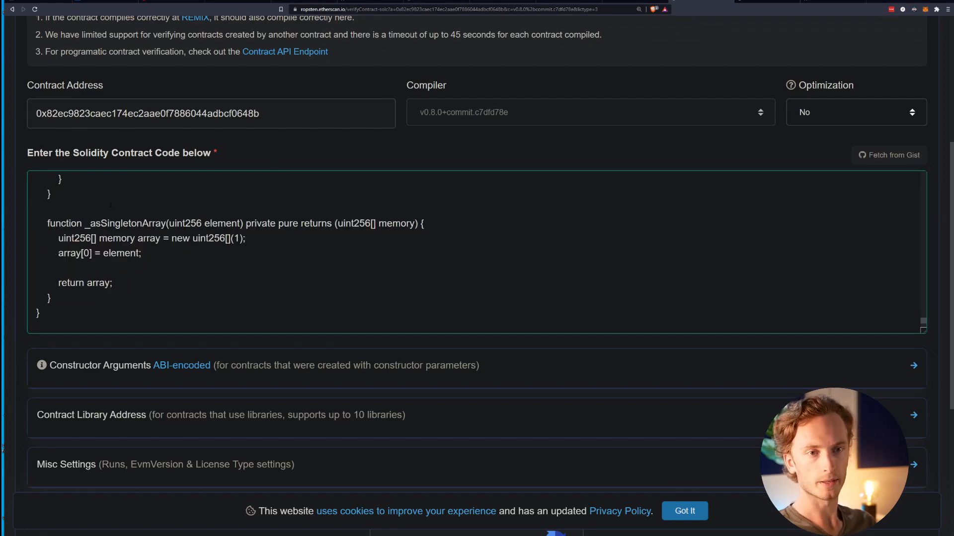
scroll("up", 3)
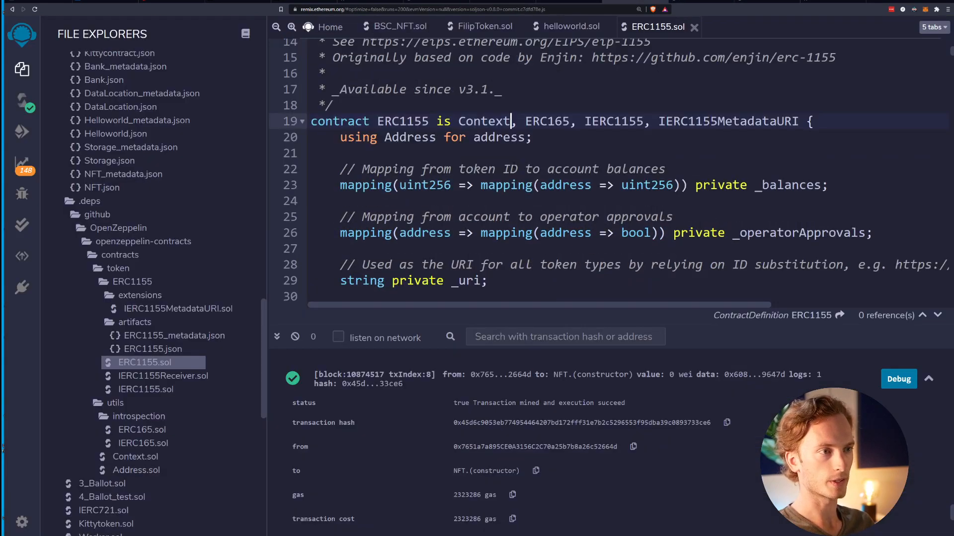
Open ERC165.sol, IERC165.sol and IERC1155.sol, ending on IERC1155.sol.
scroll("up", 3)
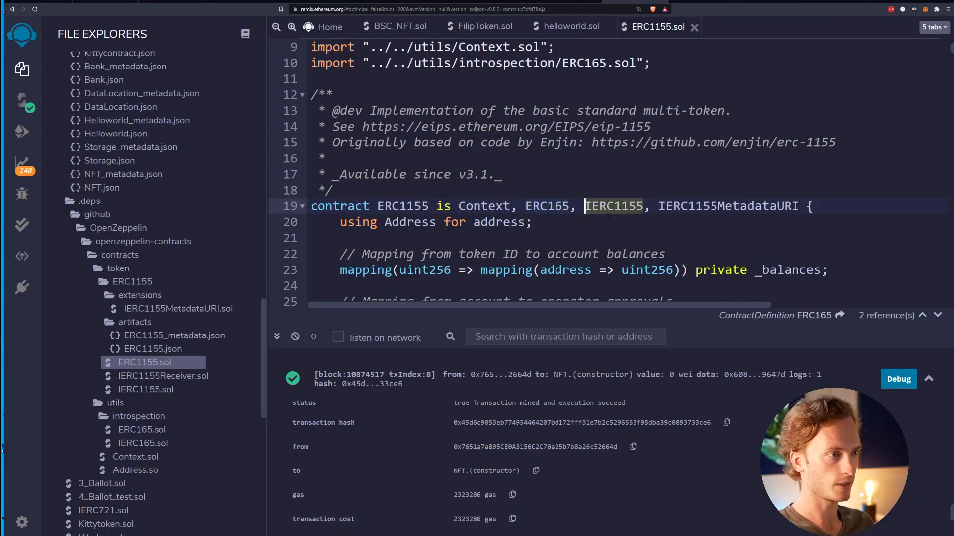
left_click(727, 206)
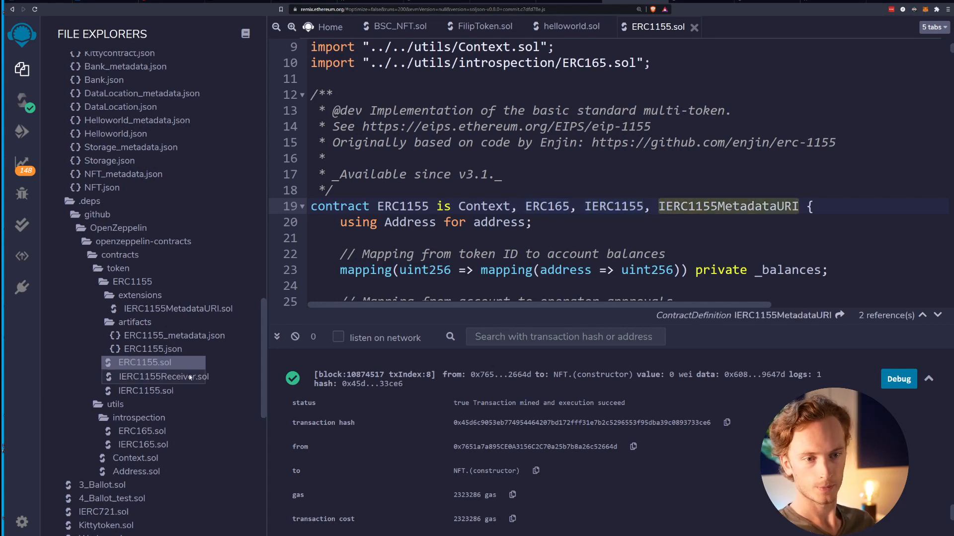
left_click(141, 430)
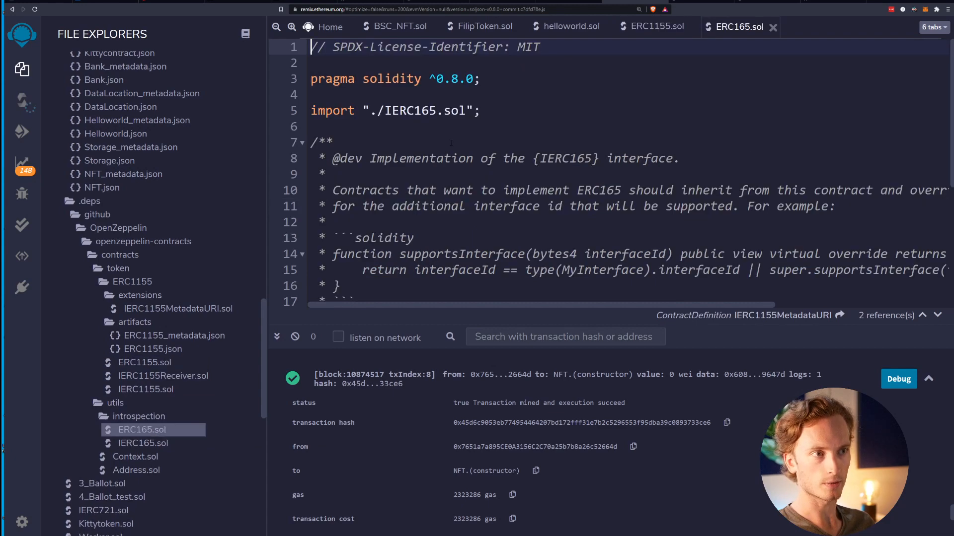
scroll("down", 3)
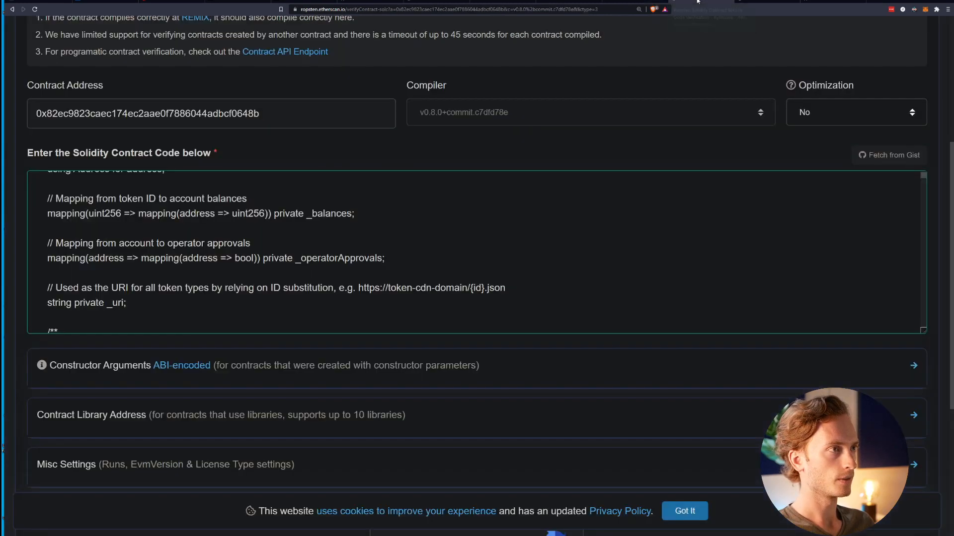
scroll("up", 3)
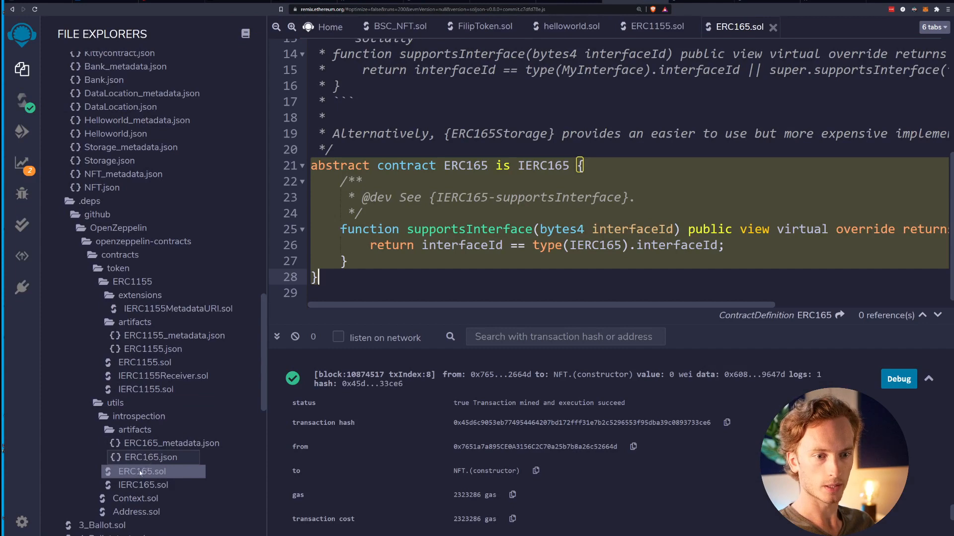
left_click(143, 485)
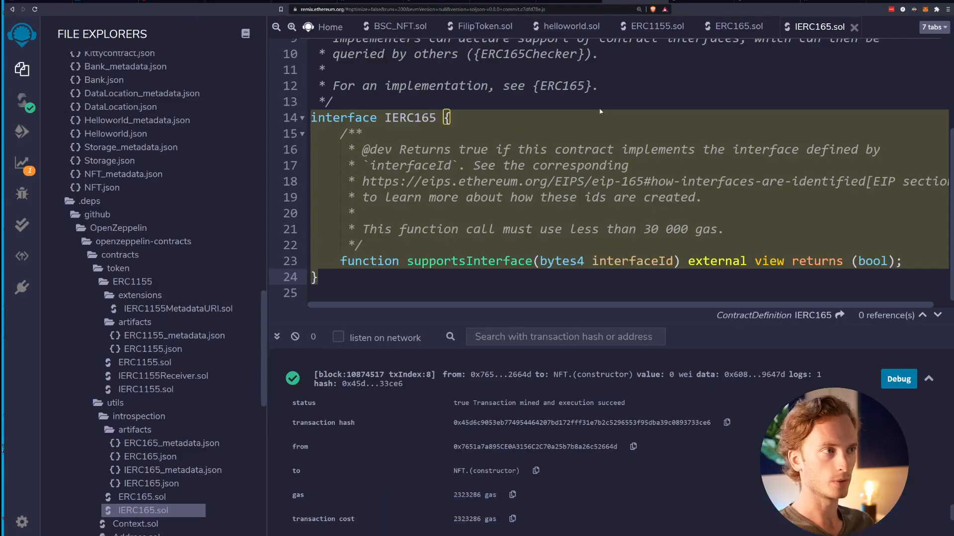
left_click(656, 26)
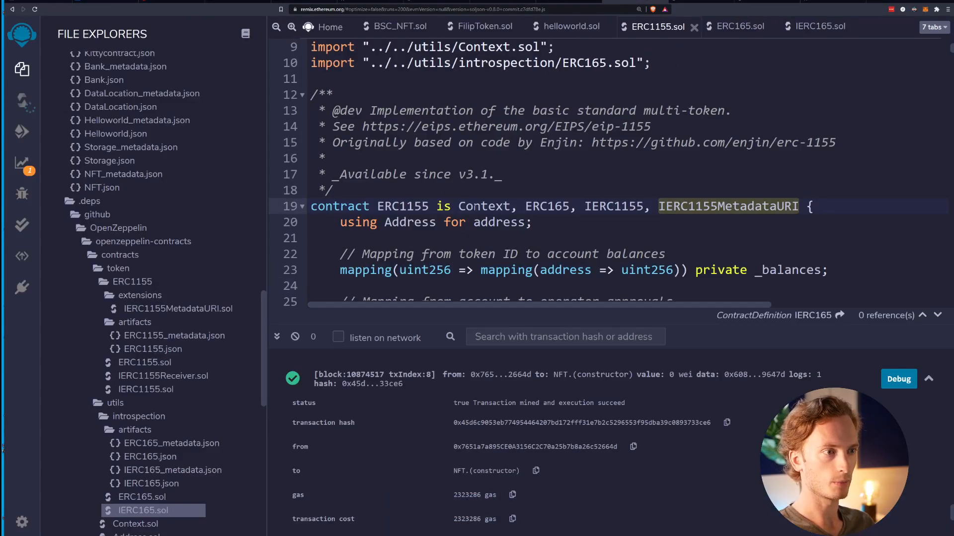
scroll("down", 3)
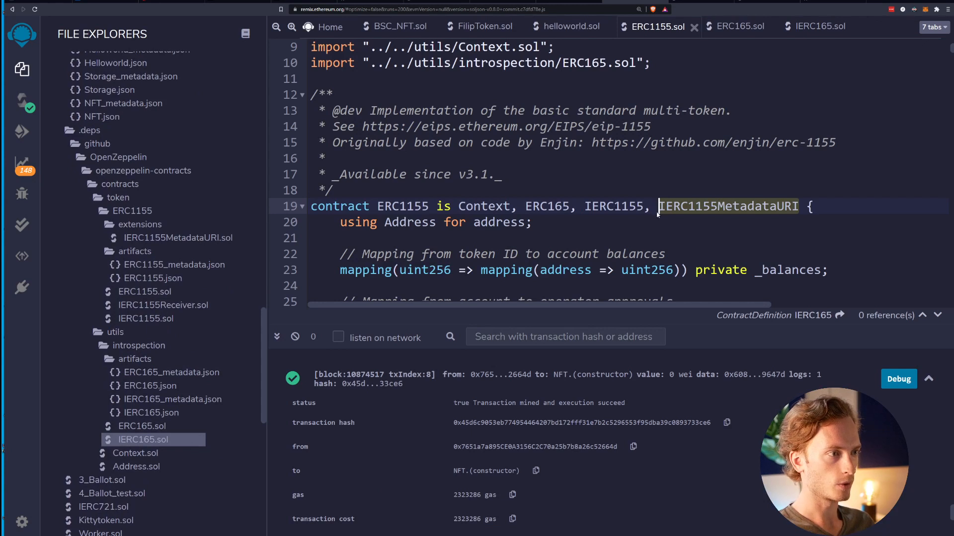
left_click(613, 206)
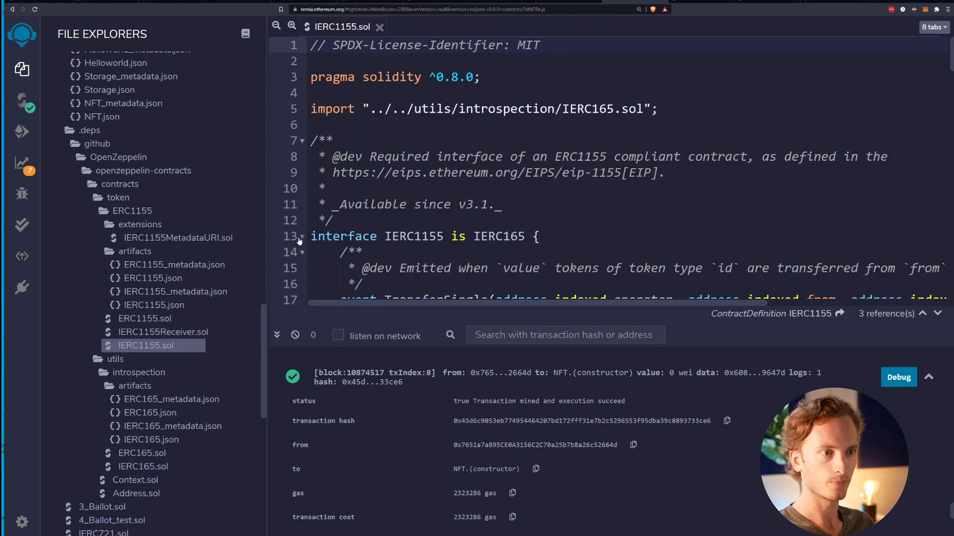
Trace IERC1155's inheritance to IERC165 and copy the interface sources from Remix.
scroll("down", 3)
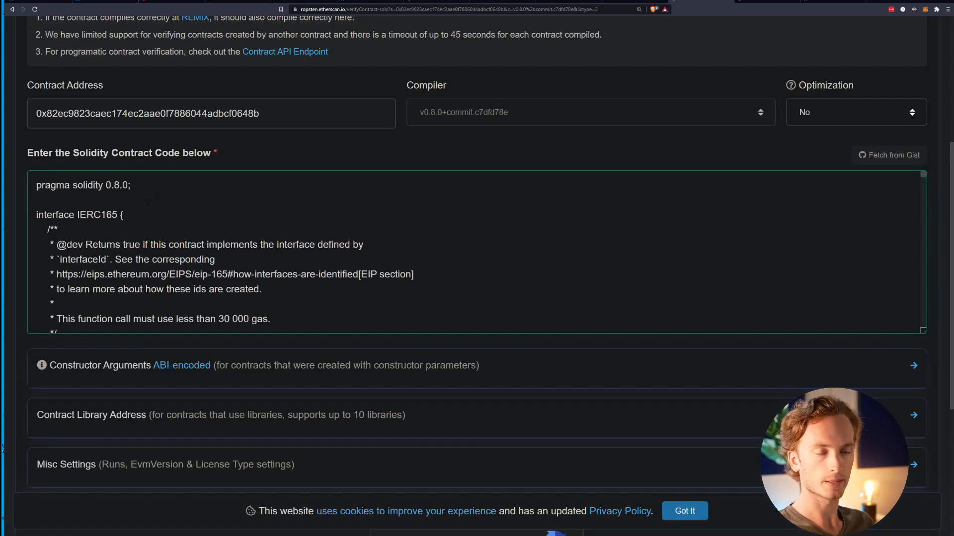
scroll("down", 3)
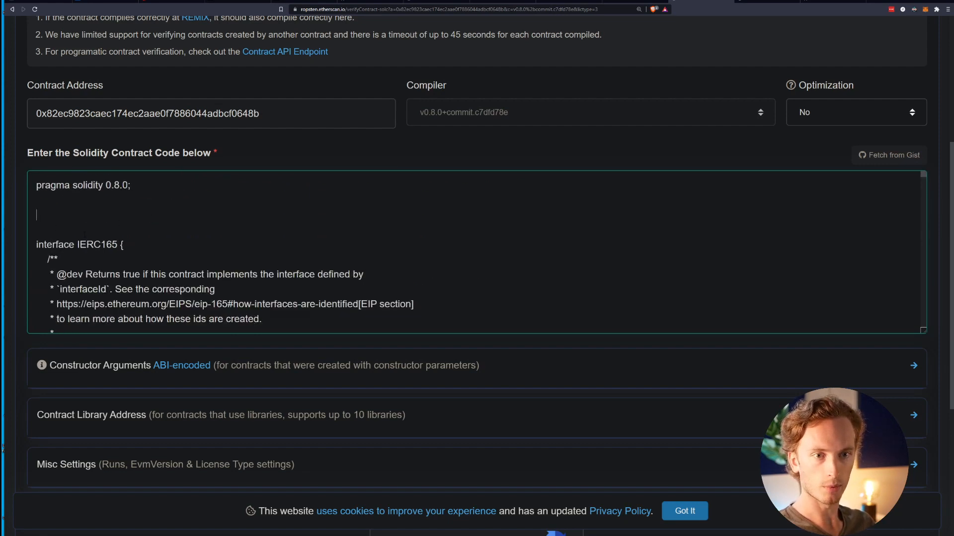
scroll("down", 3)
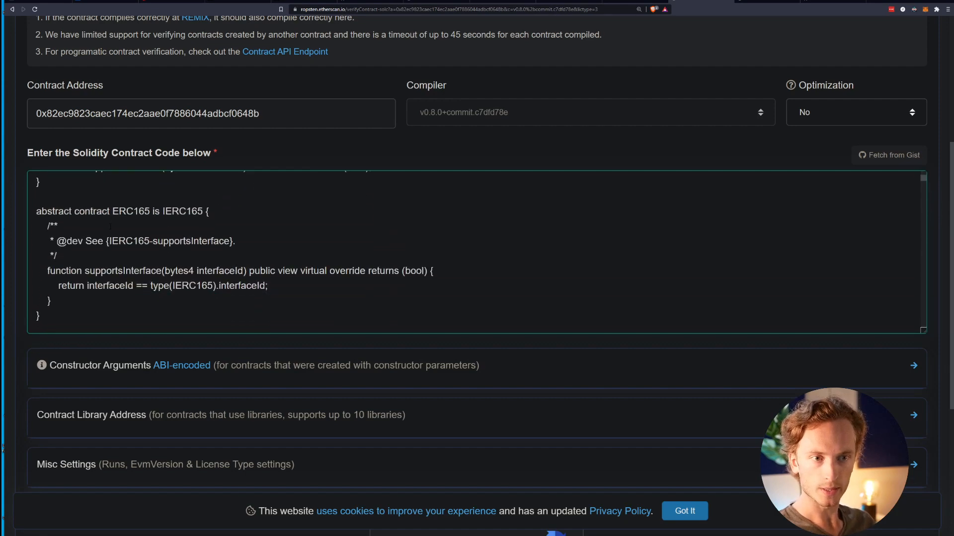
scroll("up", 3)
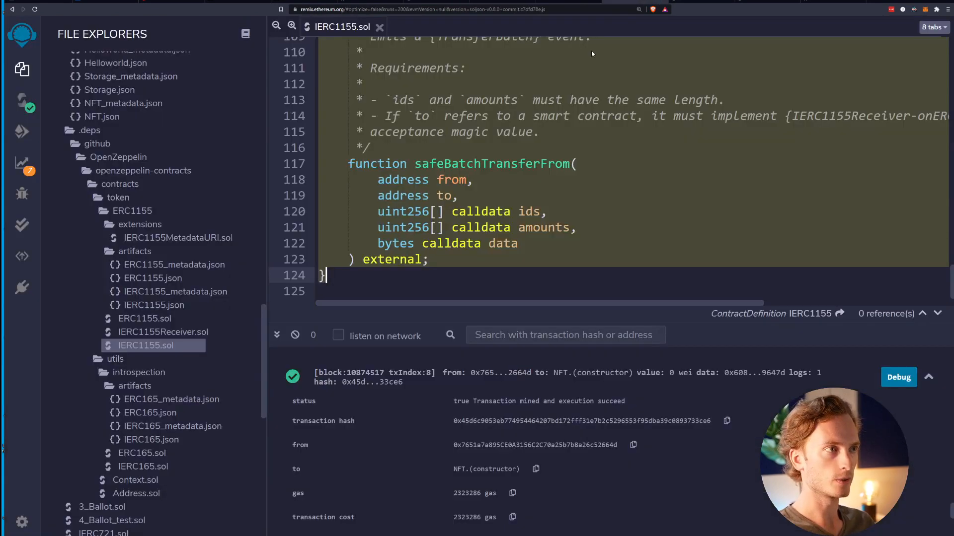
scroll("up", 3)
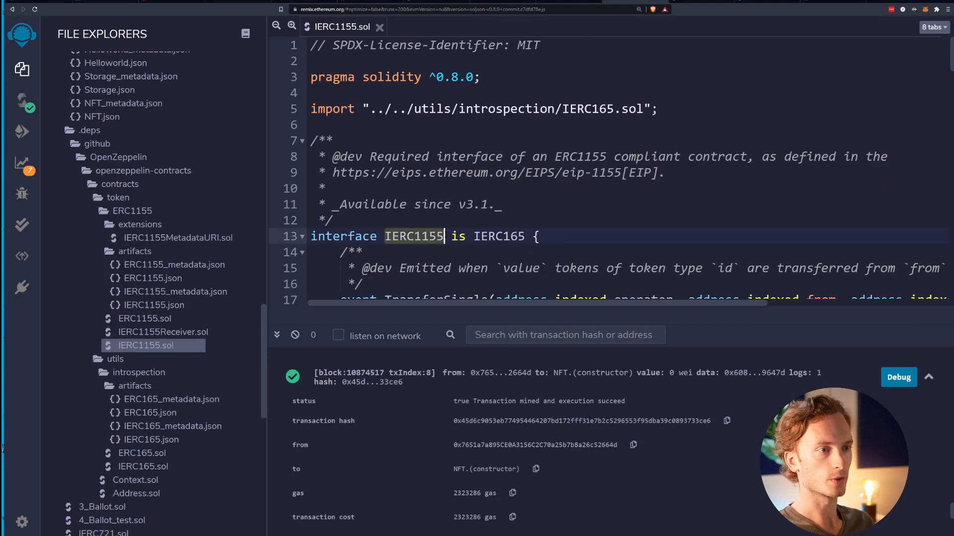
left_click(480, 236)
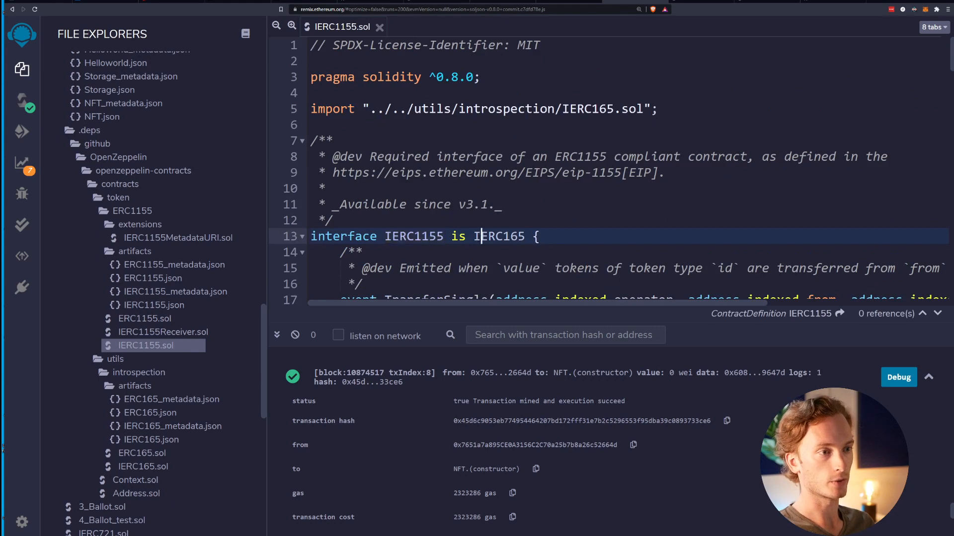
left_click(498, 236)
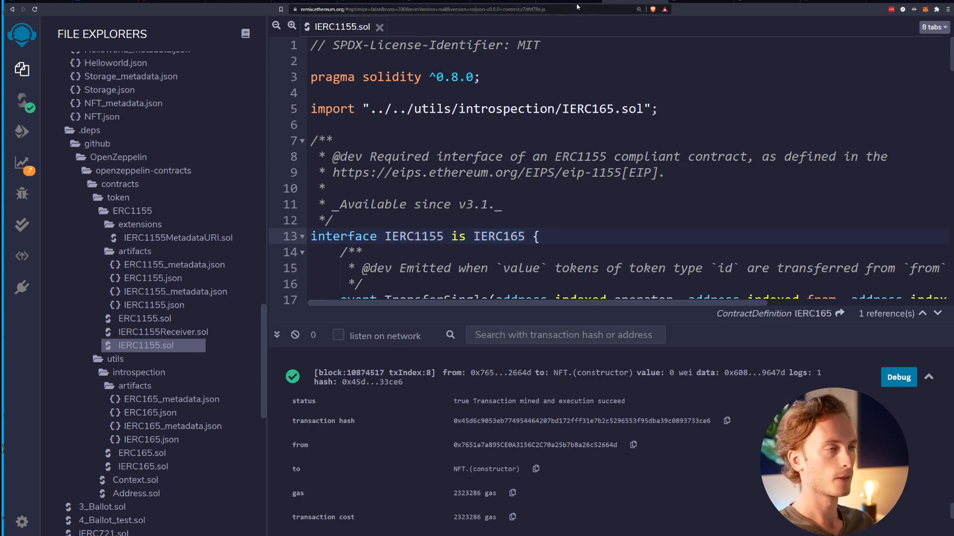
double_click(499, 236)
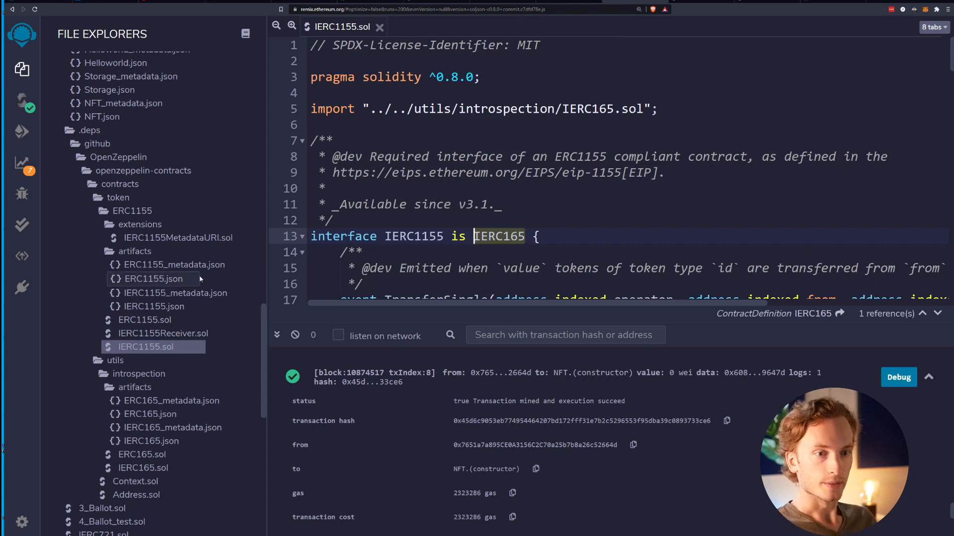
left_click(146, 320)
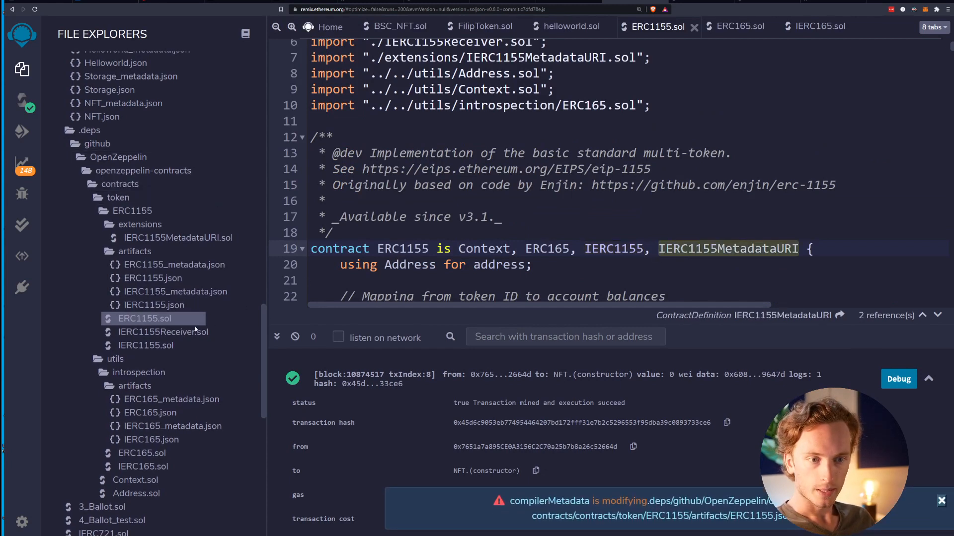
mouse_move(171, 293)
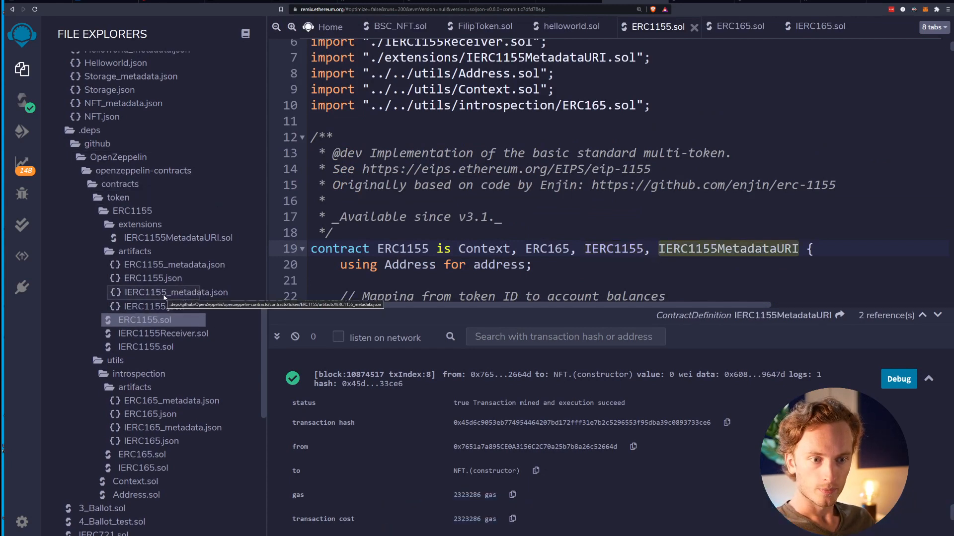
mouse_move(177, 239)
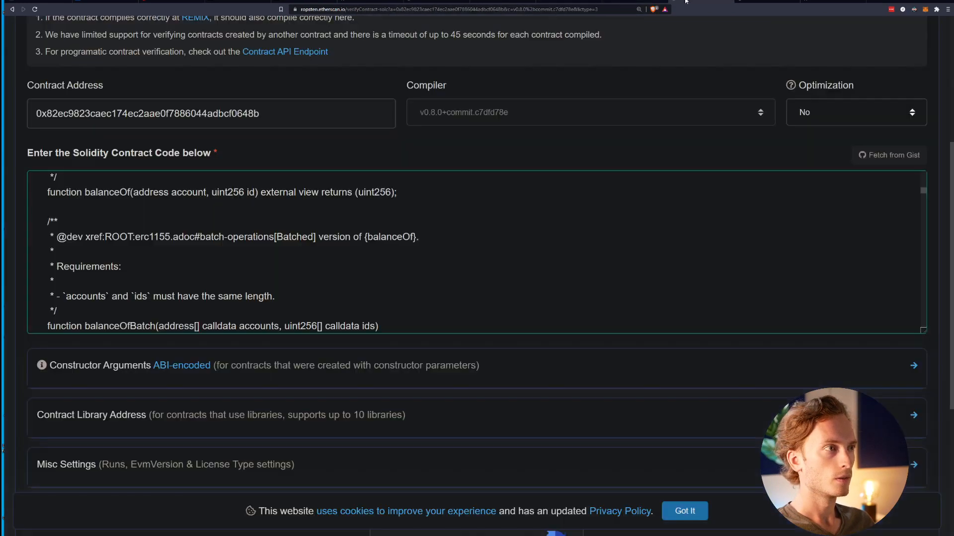
Confirm IERC165, ERC165, IERC1155 and IERC1155MetadataURI sit before ERC1155 in the code box.
scroll("down", 3)
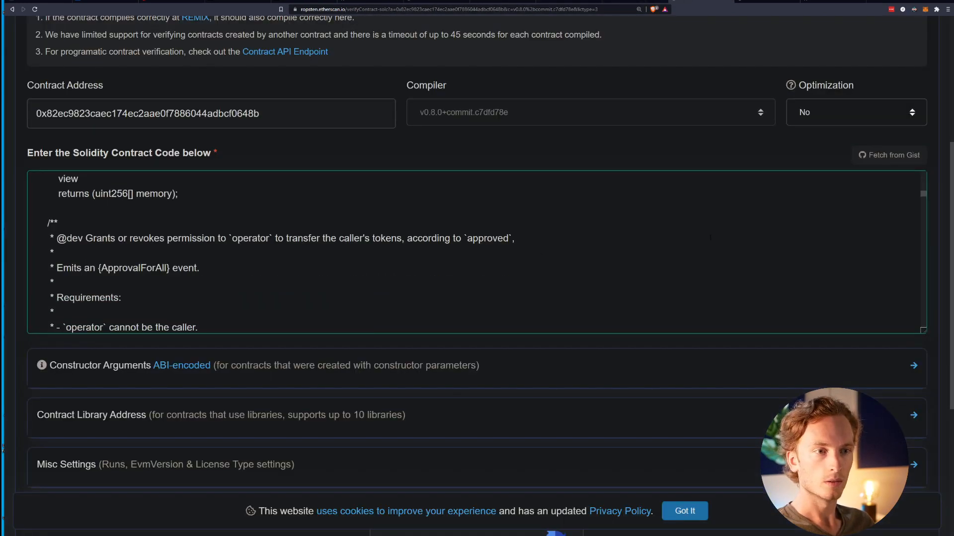
scroll("up", 3)
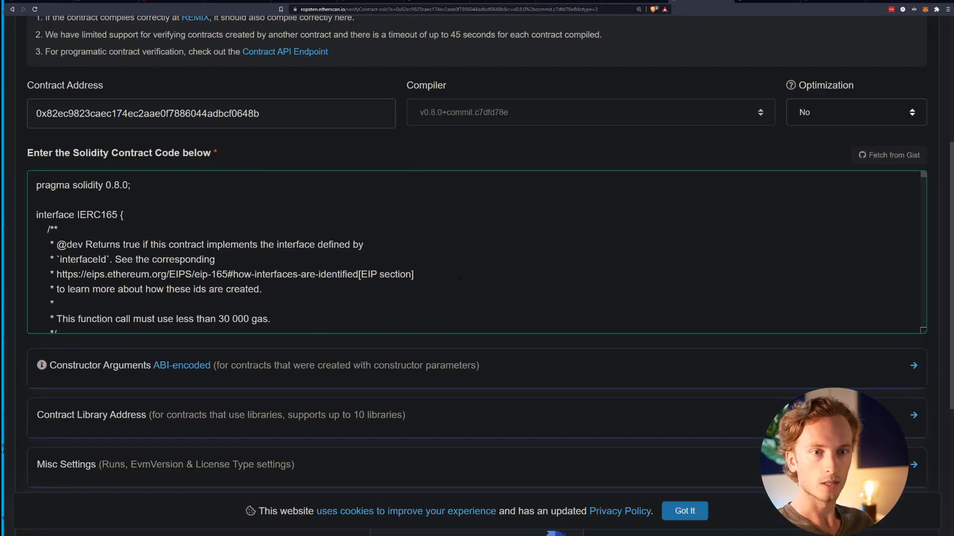
scroll("down", 3)
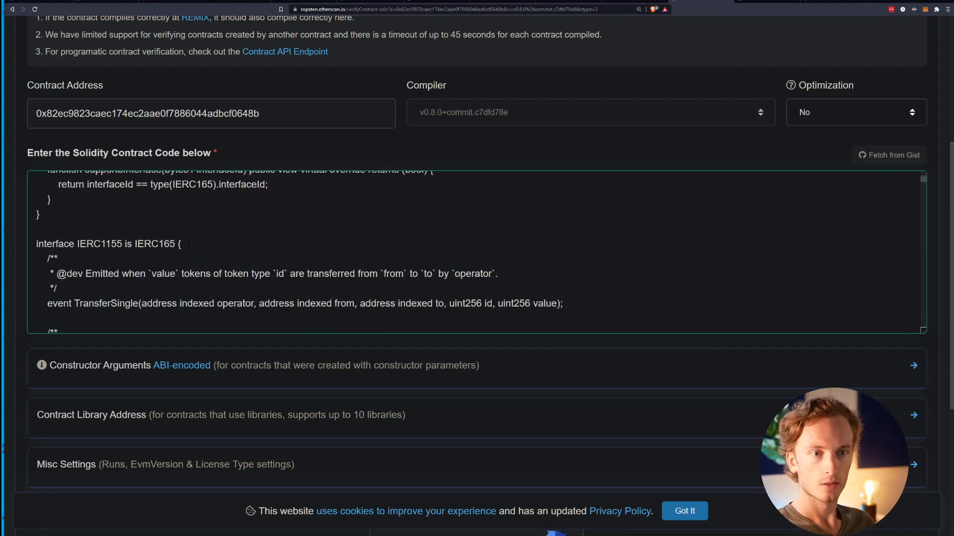
scroll("down", 3)
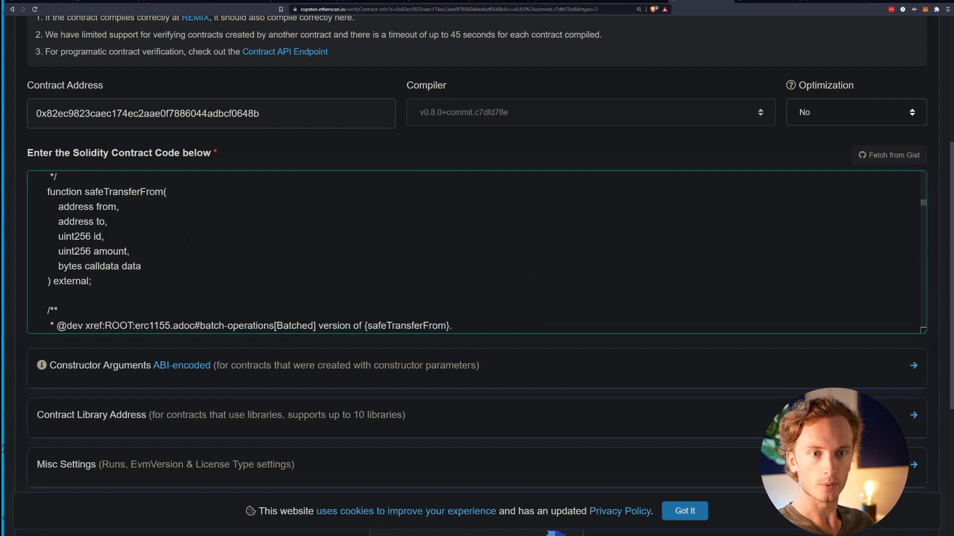
scroll("down", 3)
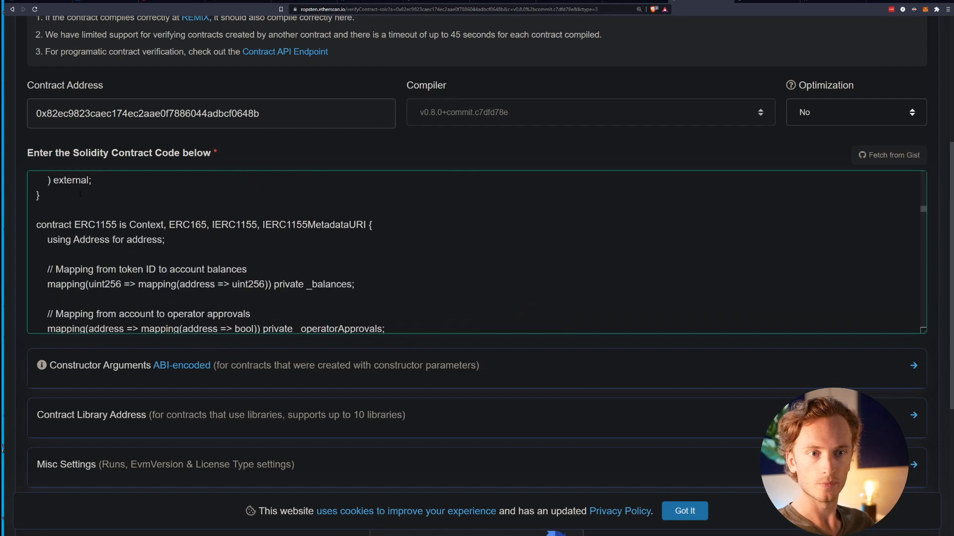
scroll("up", 3)
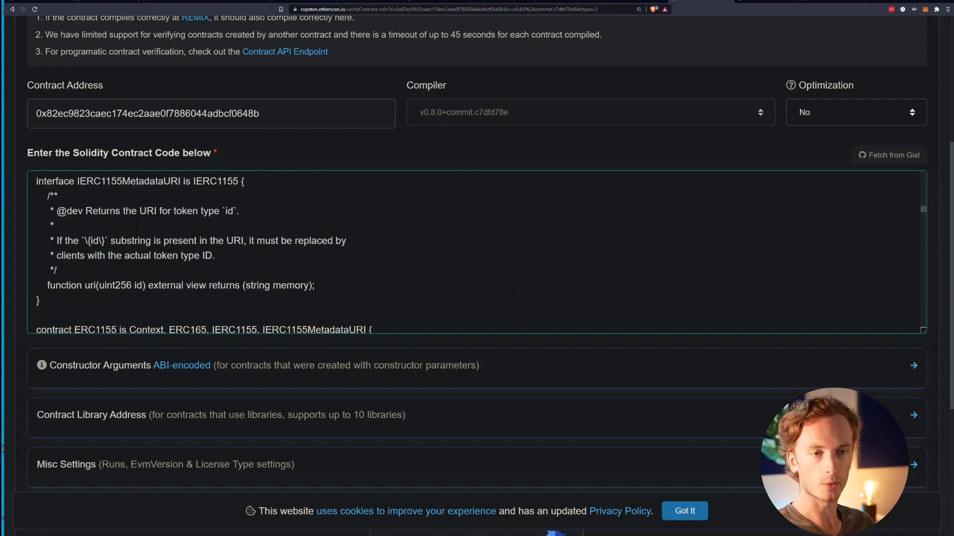
scroll("up", 3)
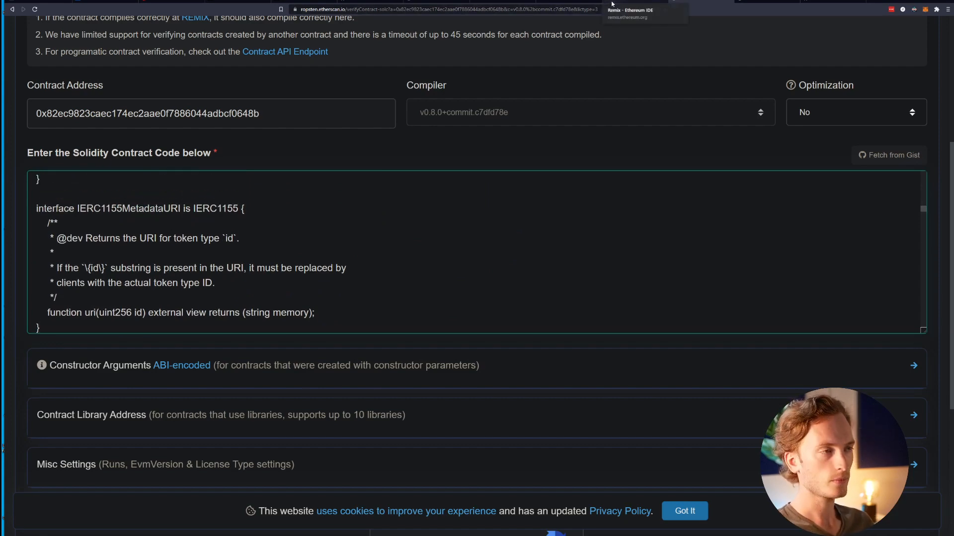
In Remix, view IERC1155.sol, then open Context.sol and copy its code.
left_click(636, 10)
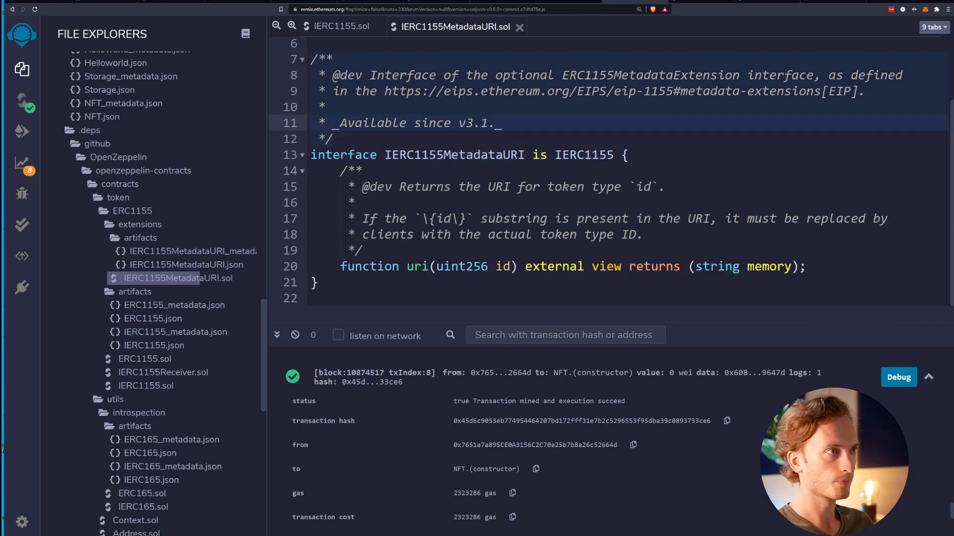
left_click(339, 26)
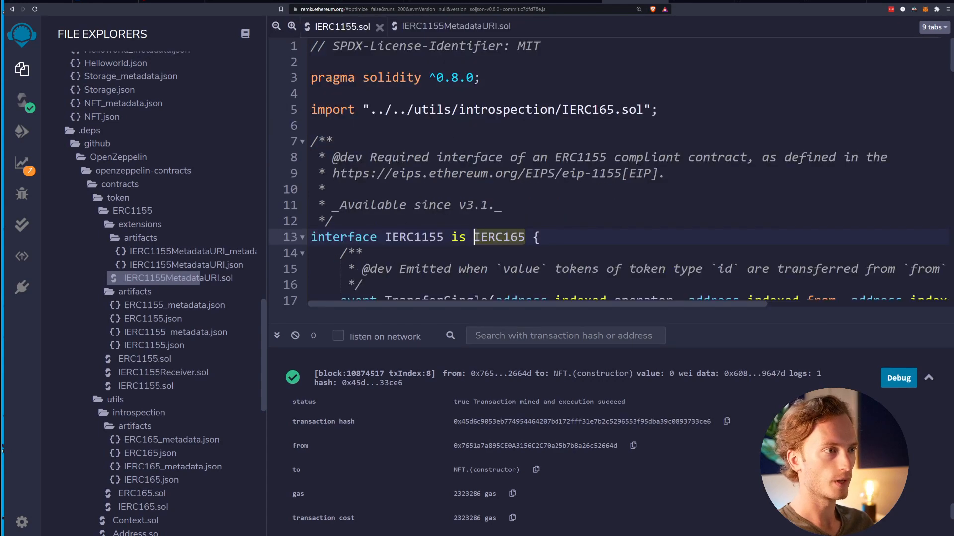
left_click(145, 359)
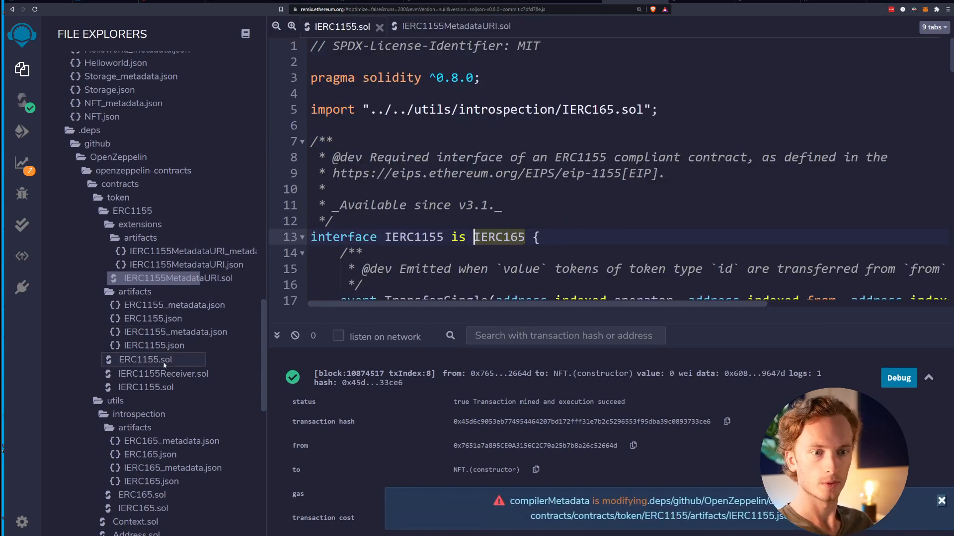
scroll("down", 3)
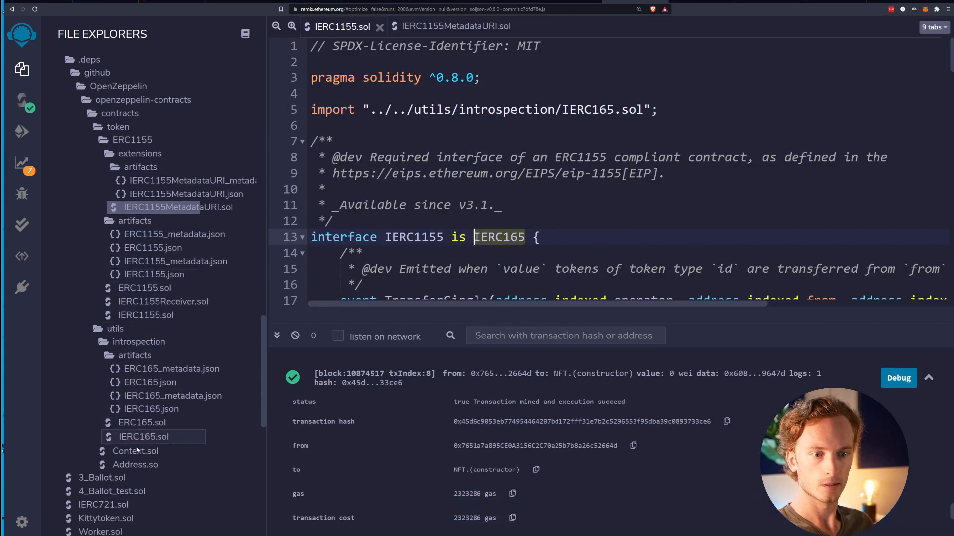
left_click(134, 450)
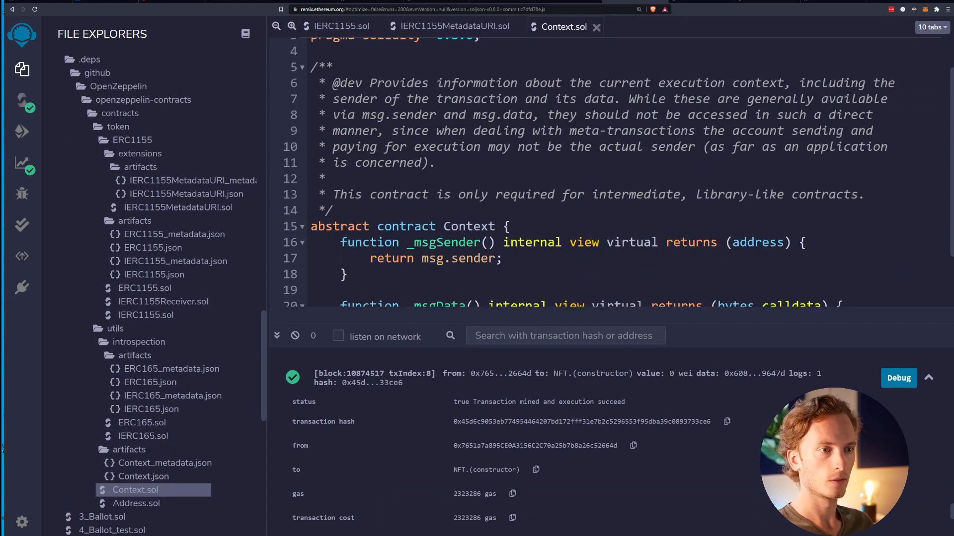
scroll("down", 3)
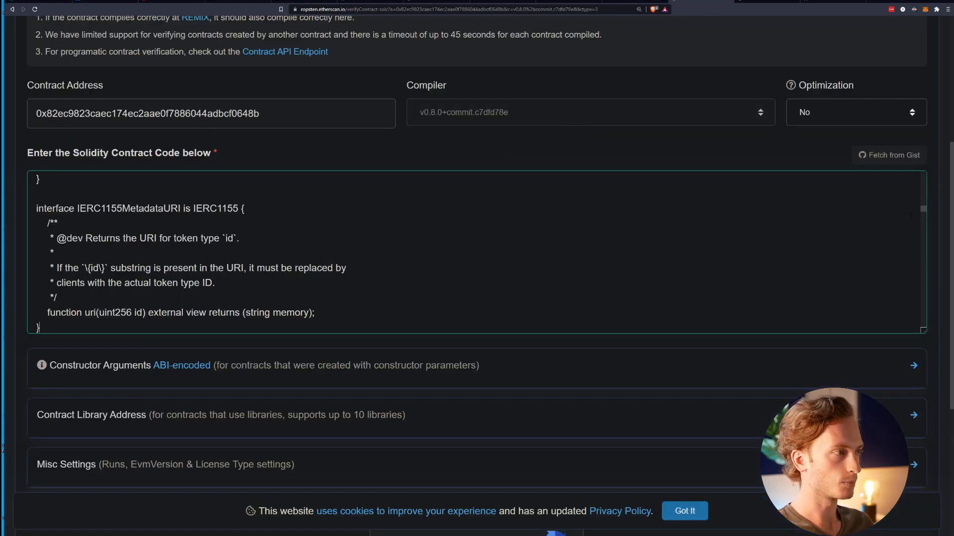
Paste the abstract Context contract at the bottom of the code box and tick 'I'm not a robot'.
scroll("up", 3)
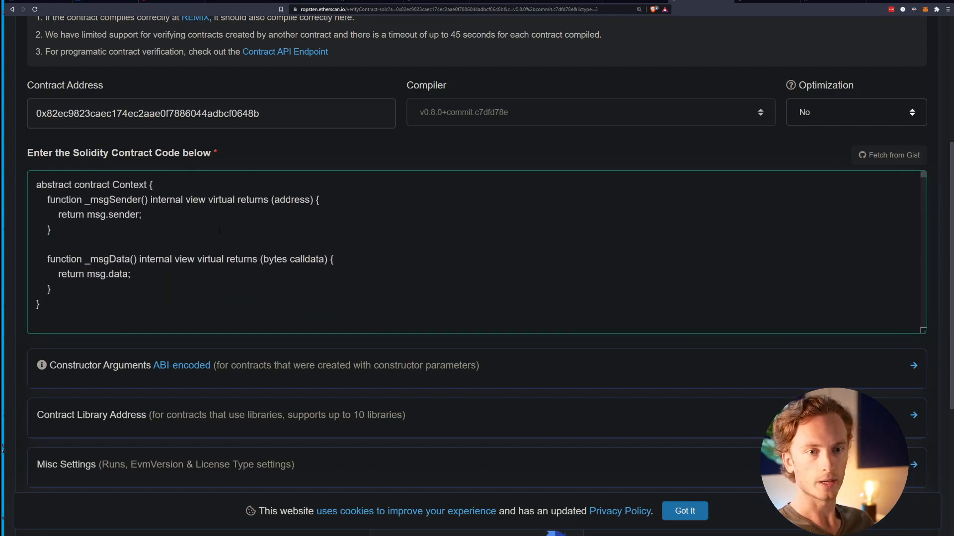
scroll("down", 3)
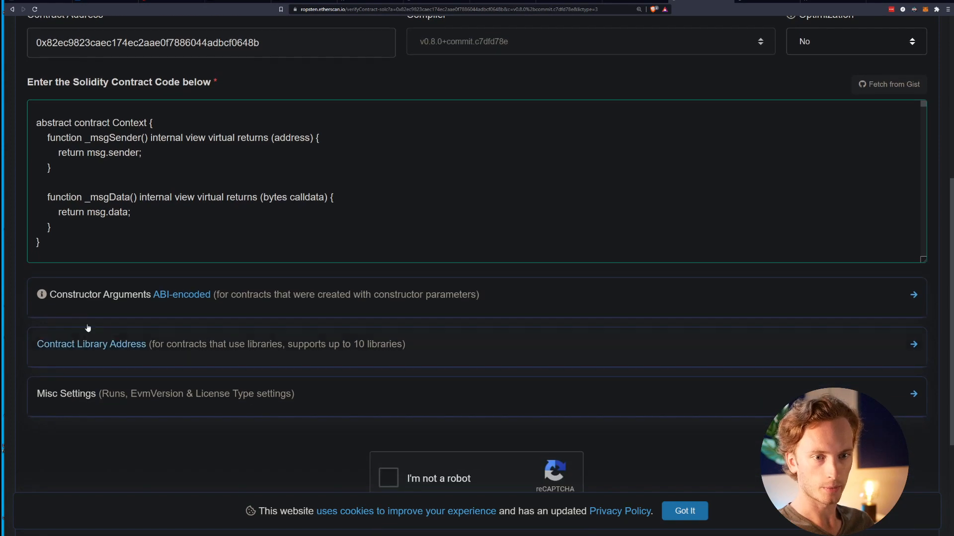
mouse_move(79, 295)
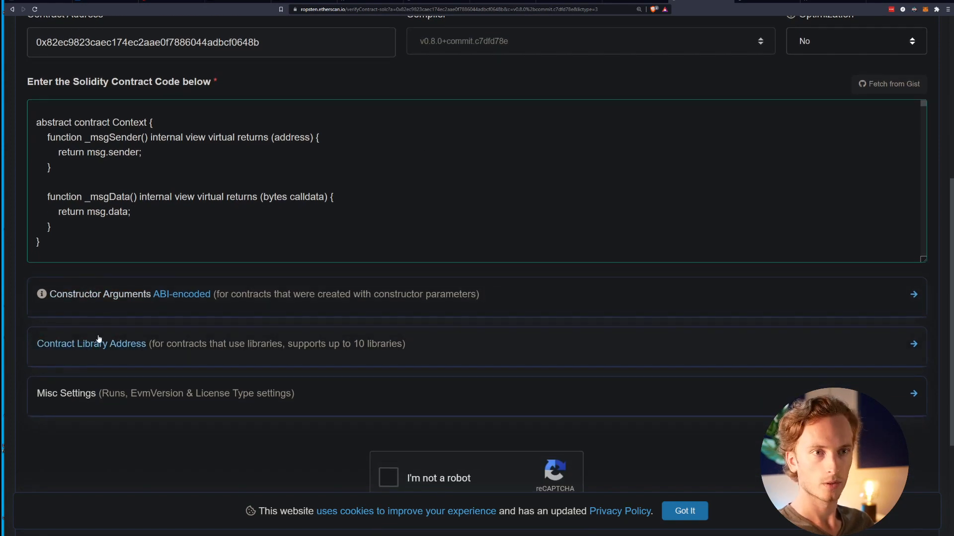
left_click(388, 478)
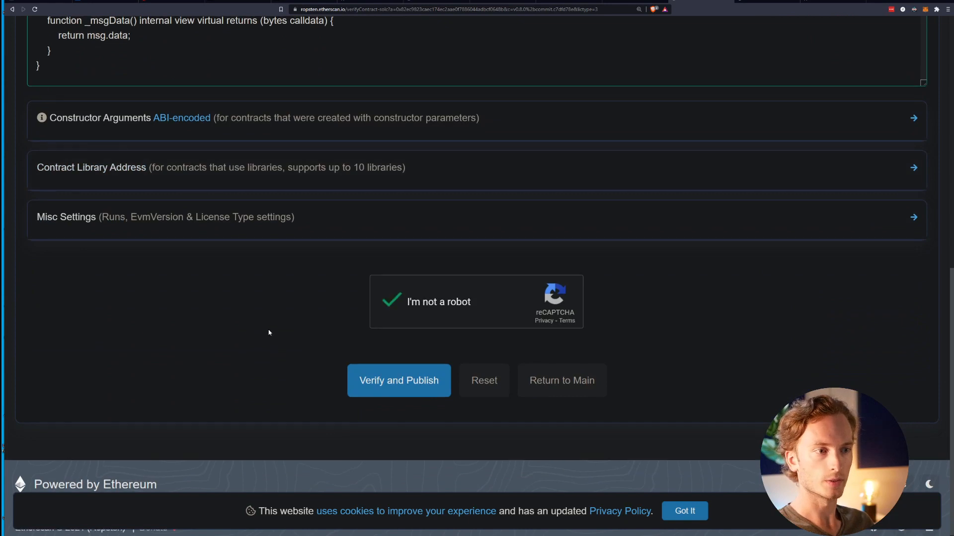
scroll("up", 3)
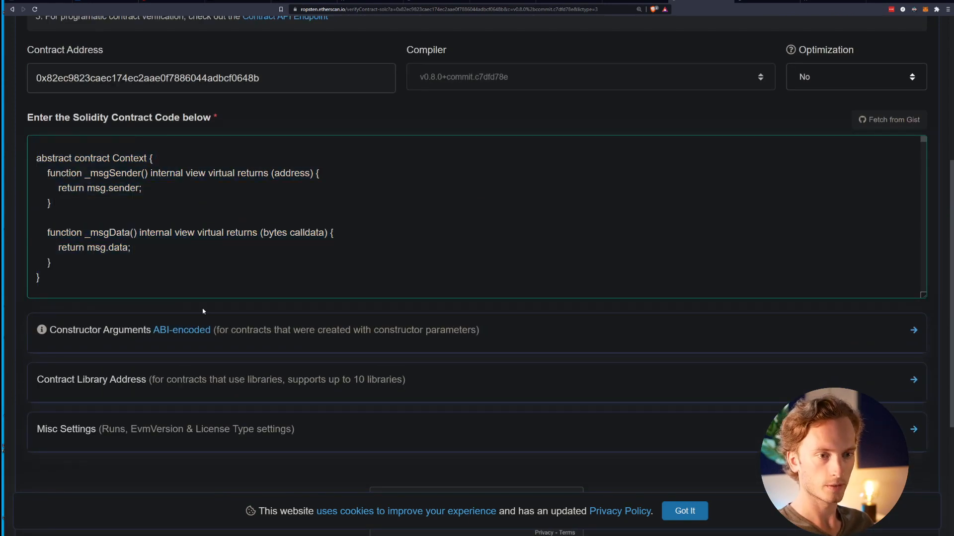
scroll("down", 3)
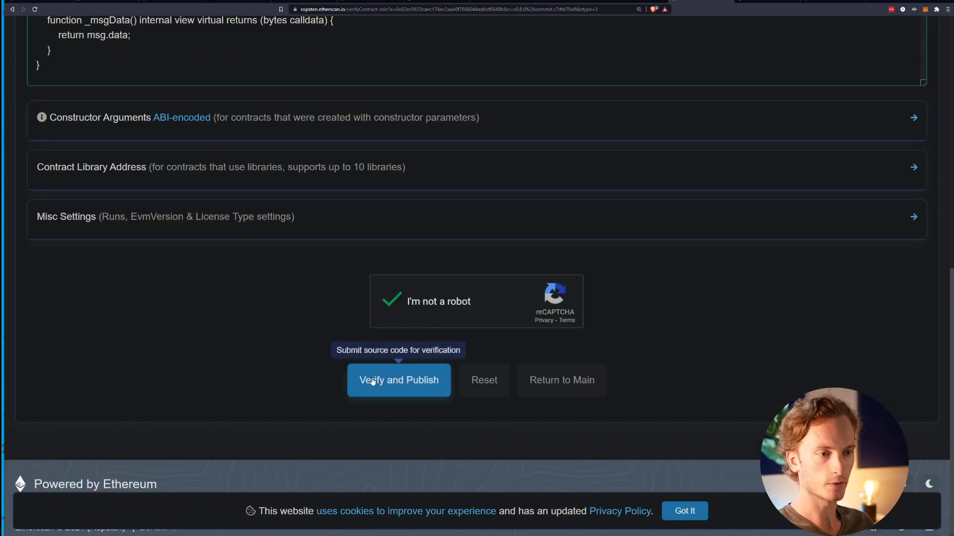
Submit for verification and read the DeclarationError: Address identifier not found at line 159.
left_click(398, 379)
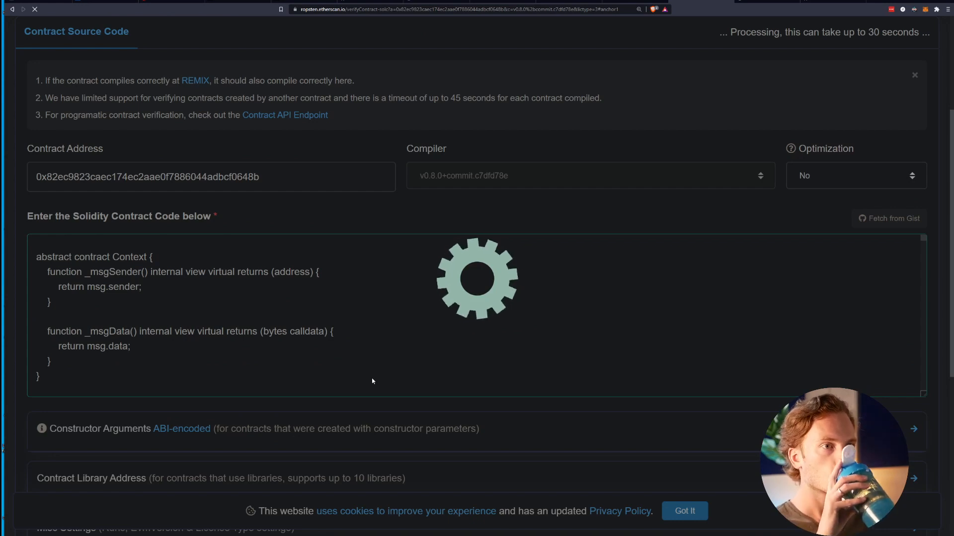
mouse_move(369, 377)
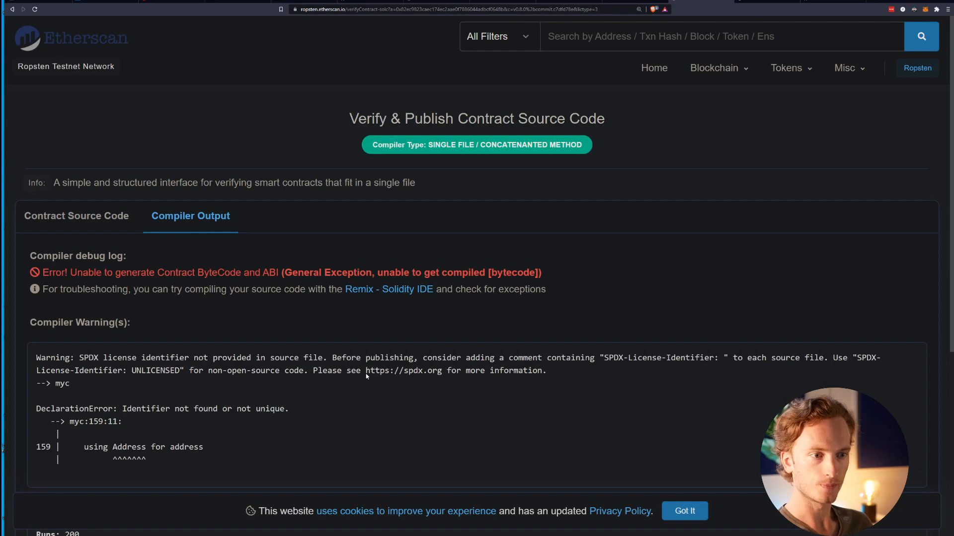
scroll("down", 3)
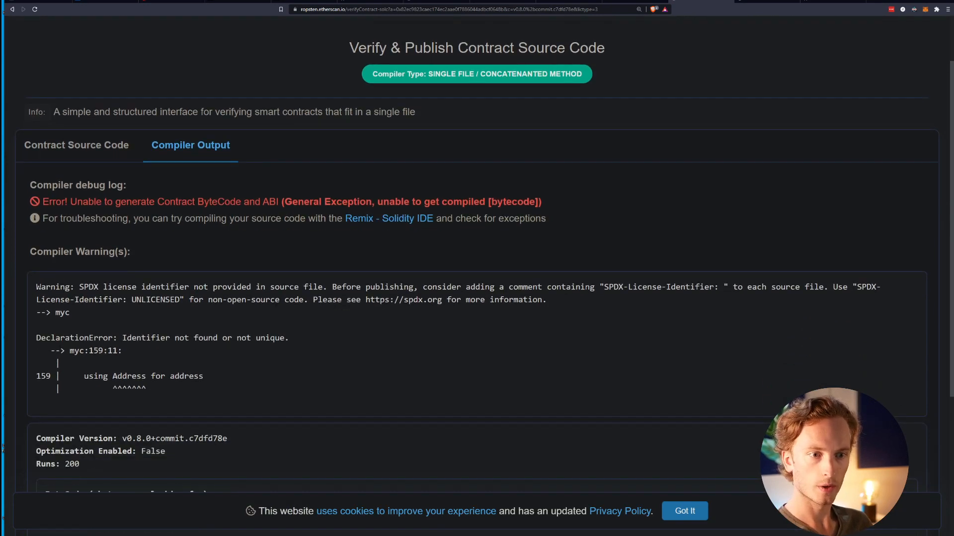
scroll("down", 3)
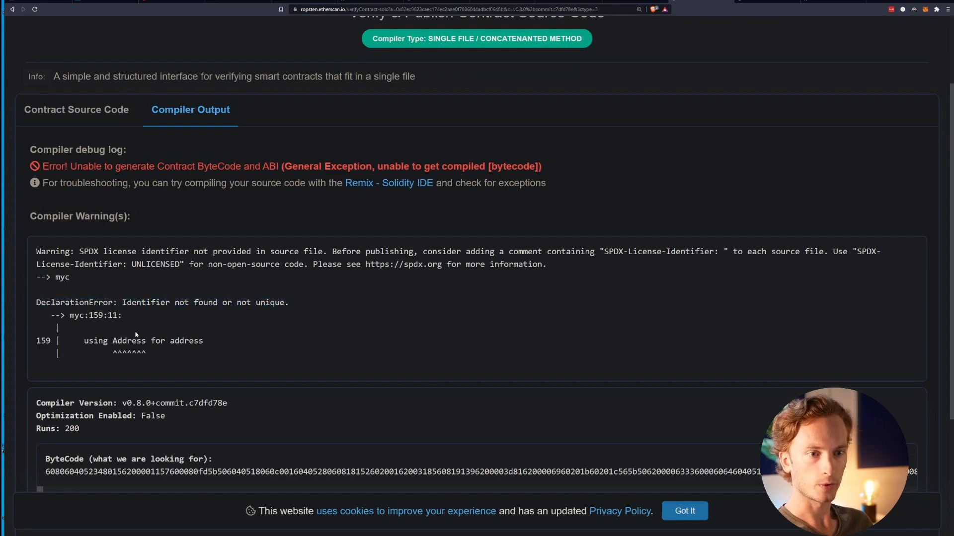
mouse_move(626, 5)
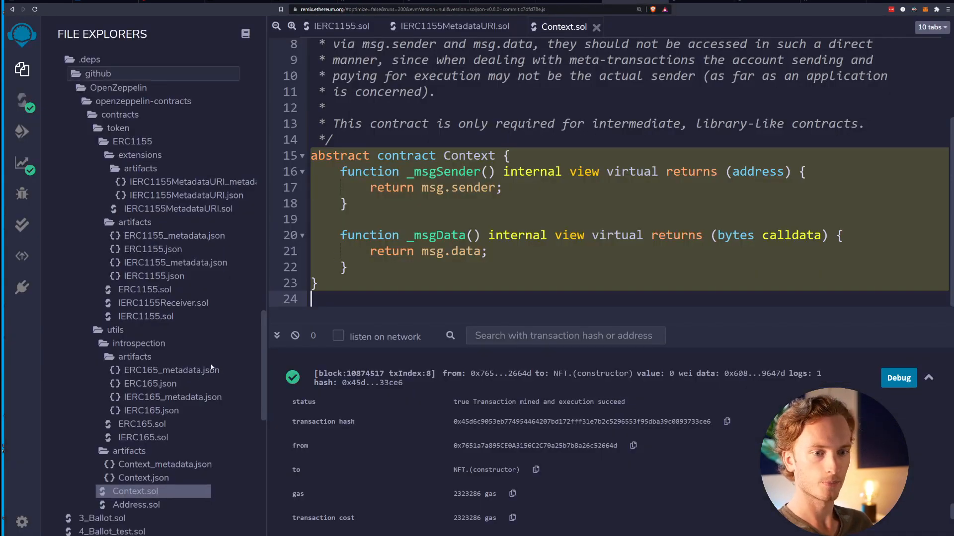
Open OpenZeppelin's Address.sol in Remix, review it, and return to Etherscan's compiler error.
left_click(136, 505)
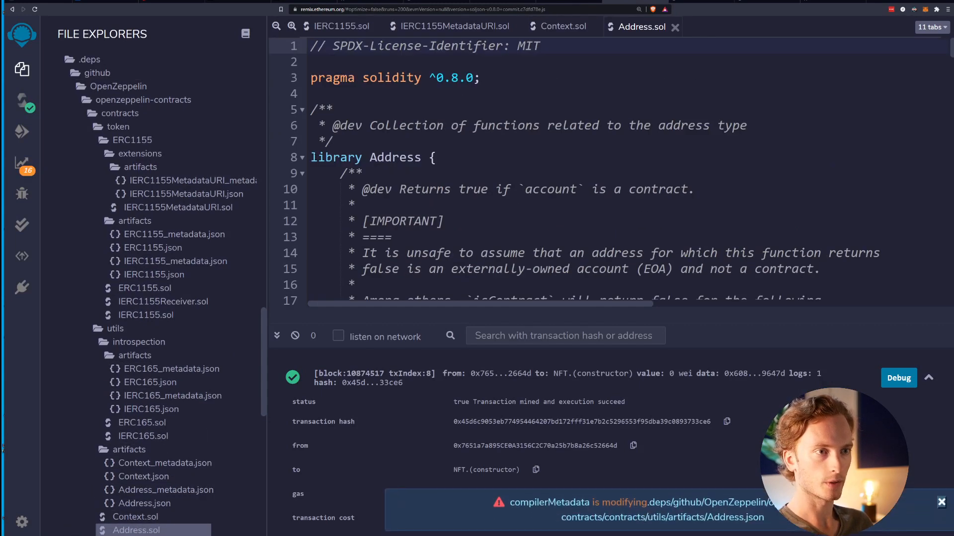
scroll("down", 3)
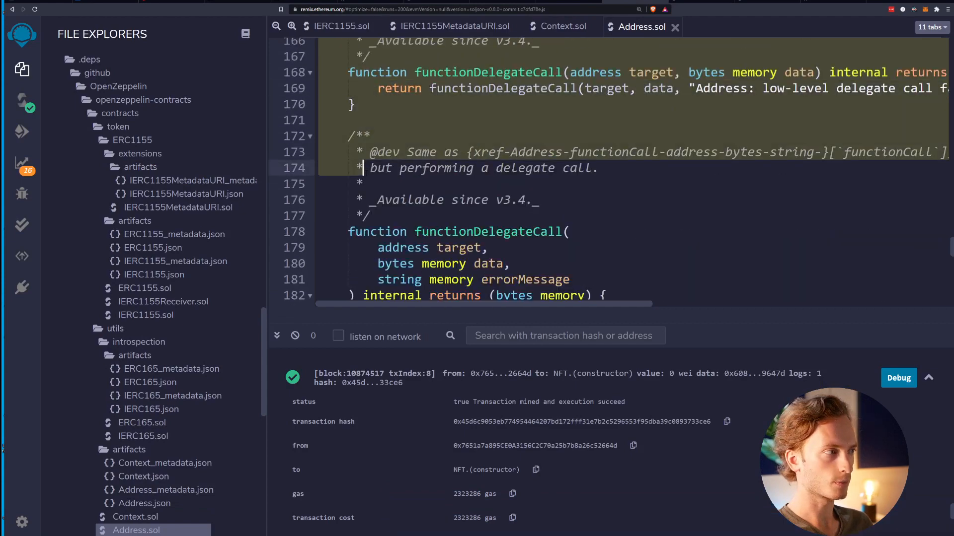
scroll("up", 3)
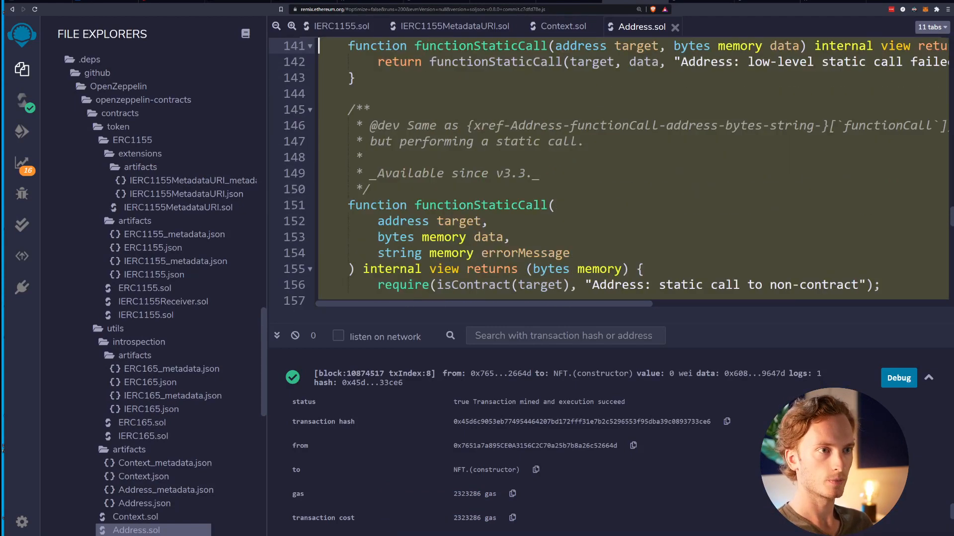
scroll("up", 3)
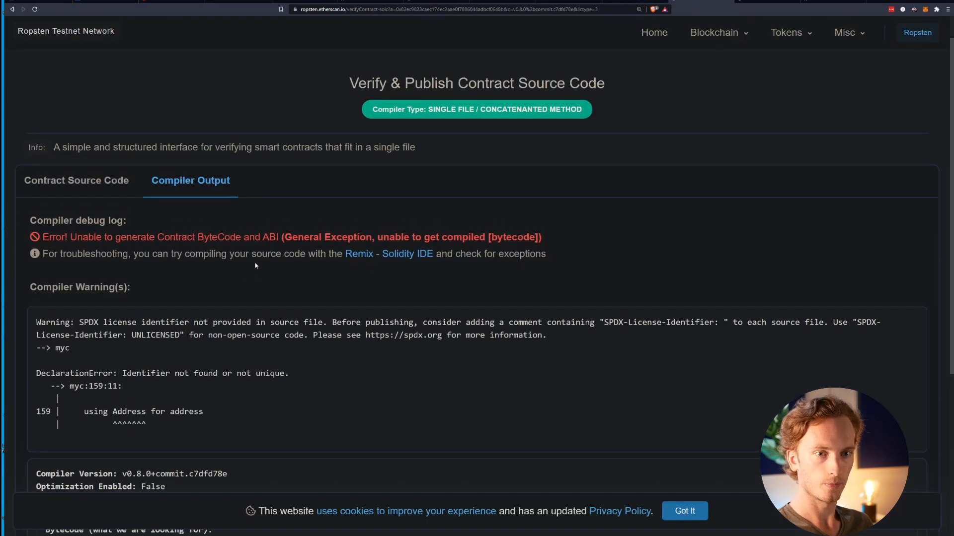
Resubmit the source code, now ending with the Address library, after passing the reCAPTCHA.
left_click(76, 180)
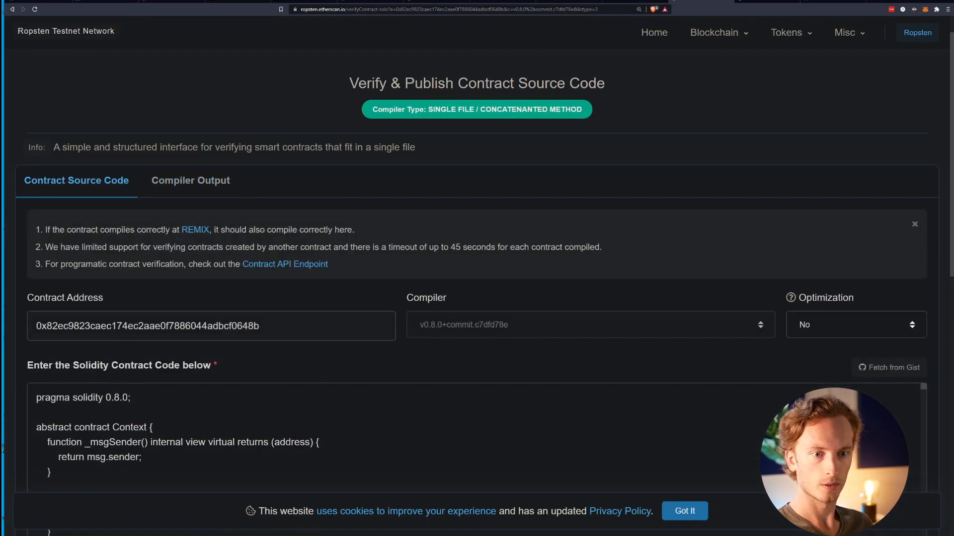
scroll("down", 3)
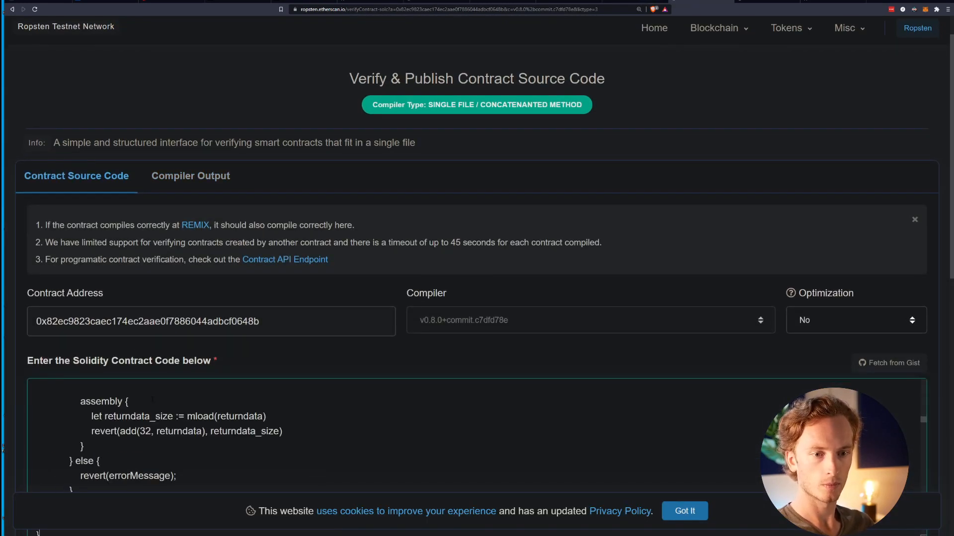
scroll("down", 3)
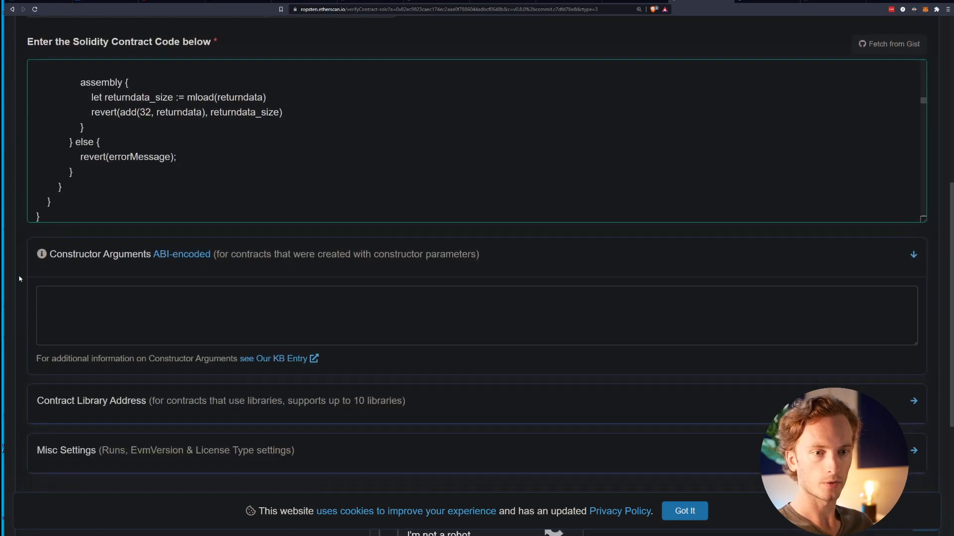
scroll("down", 3)
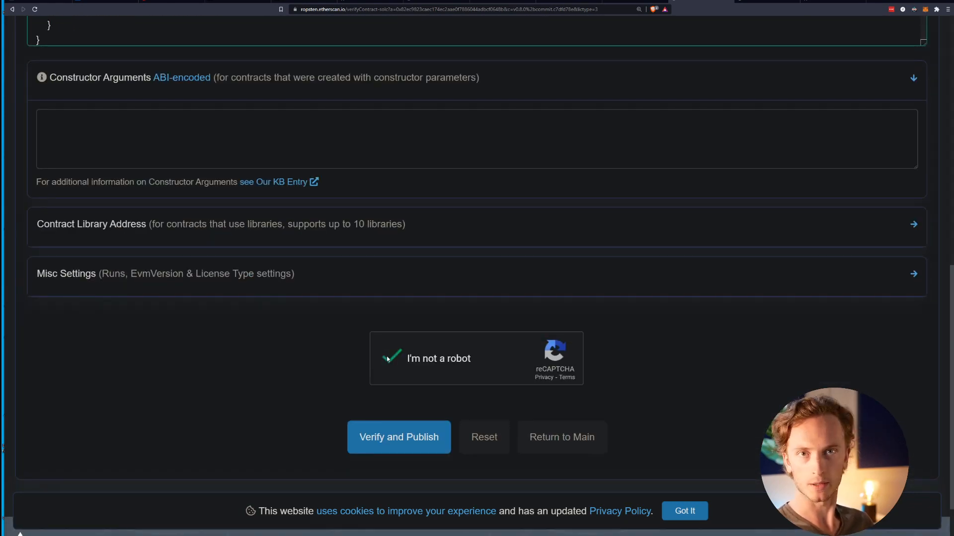
left_click(391, 358)
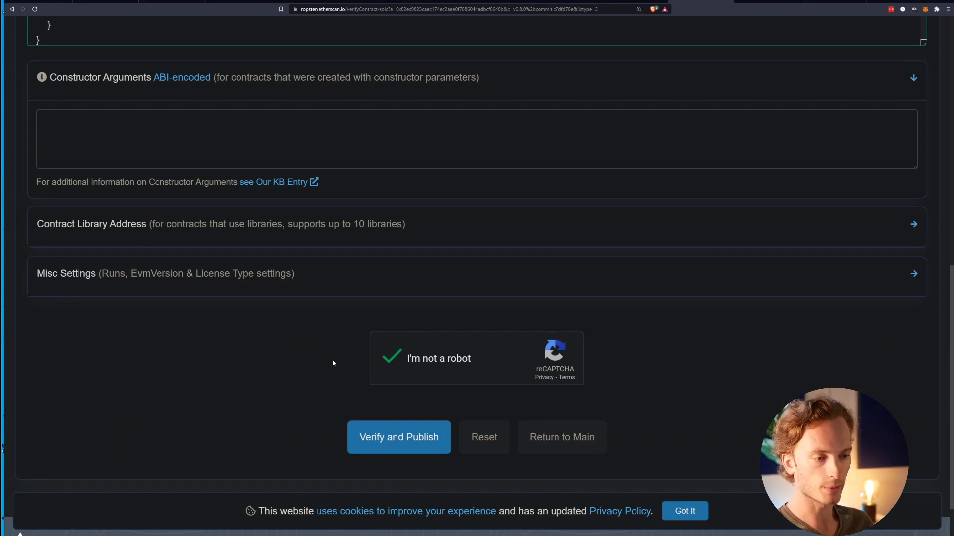
scroll("up", 3)
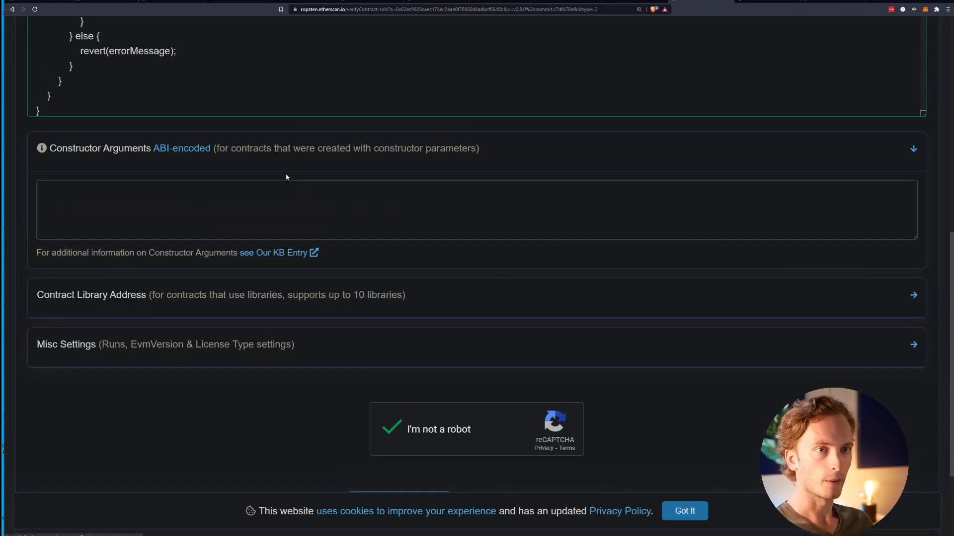
scroll("down", 3)
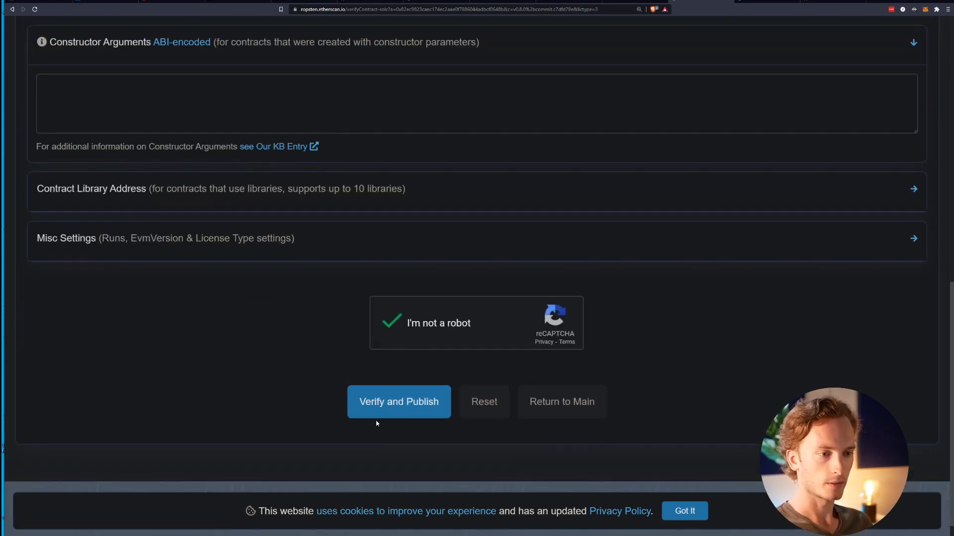
left_click(398, 401)
type("IERC1155Receiver")
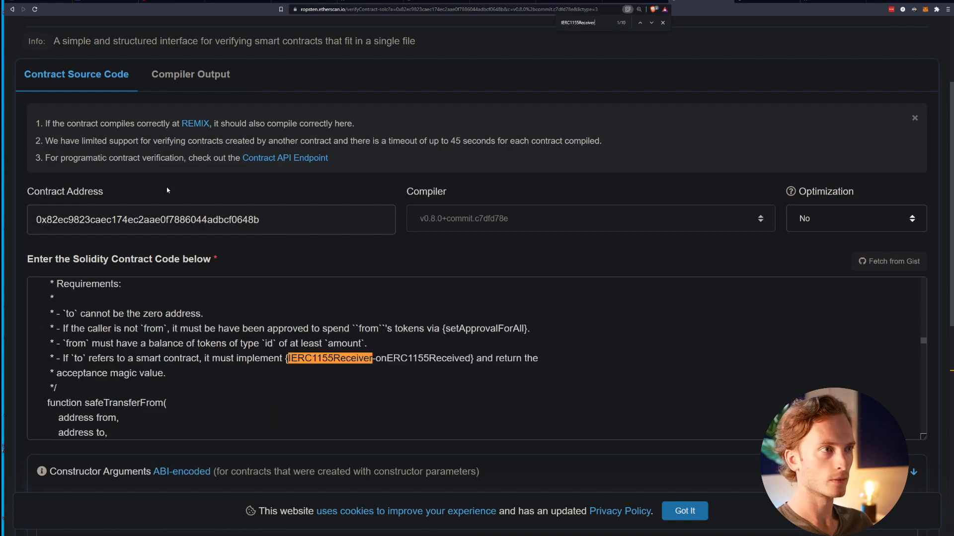
Step through all ten IERC1155Receiver matches, then open IERC1155Receiver.sol in Remix.
left_click(640, 22)
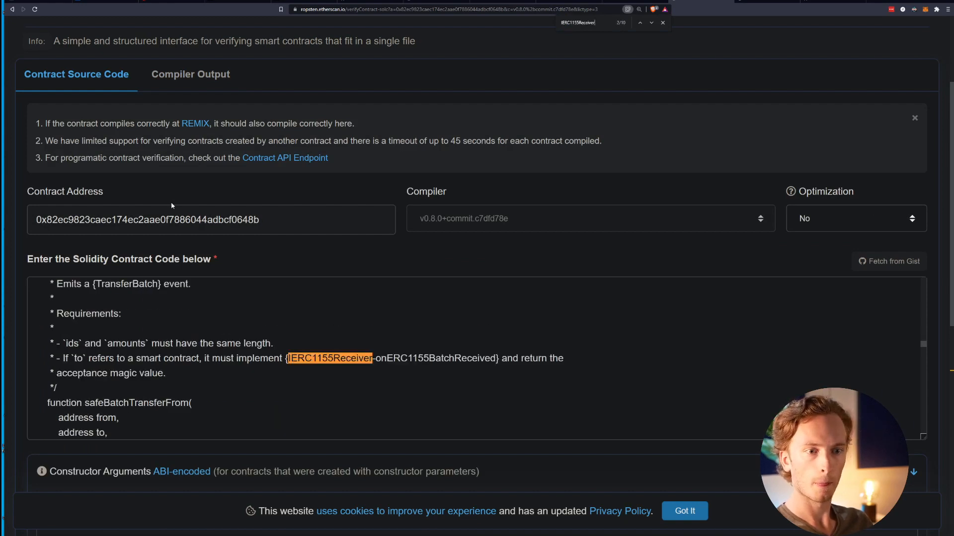
left_click(651, 22)
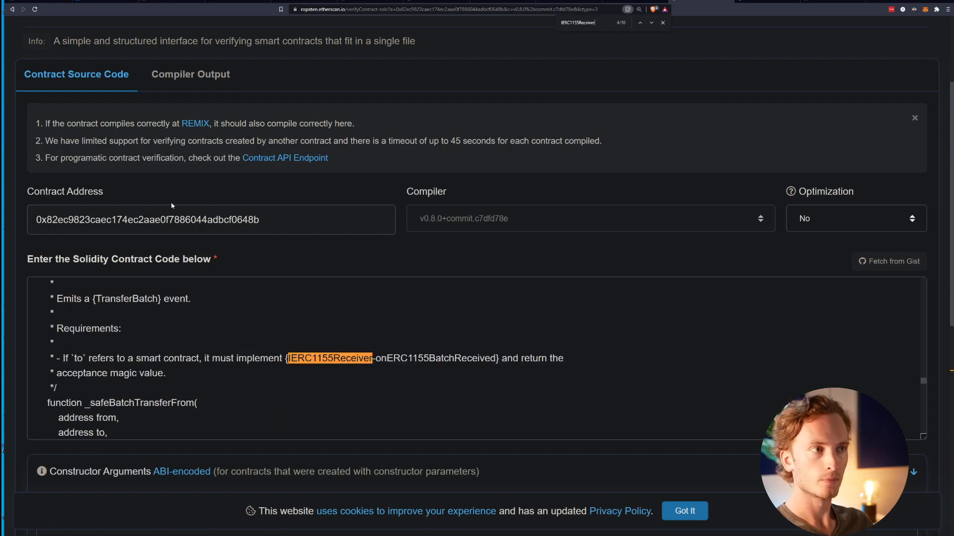
left_click(639, 22)
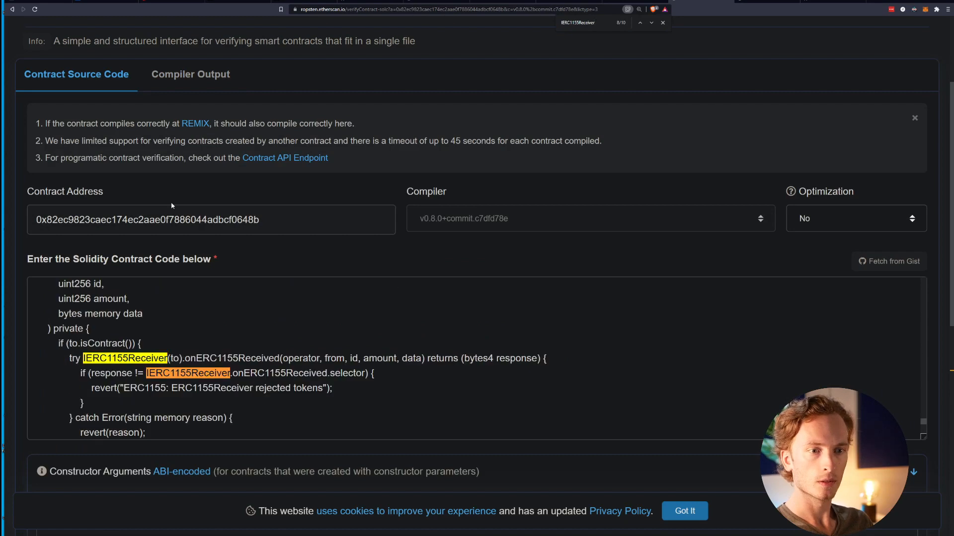
left_click(639, 23)
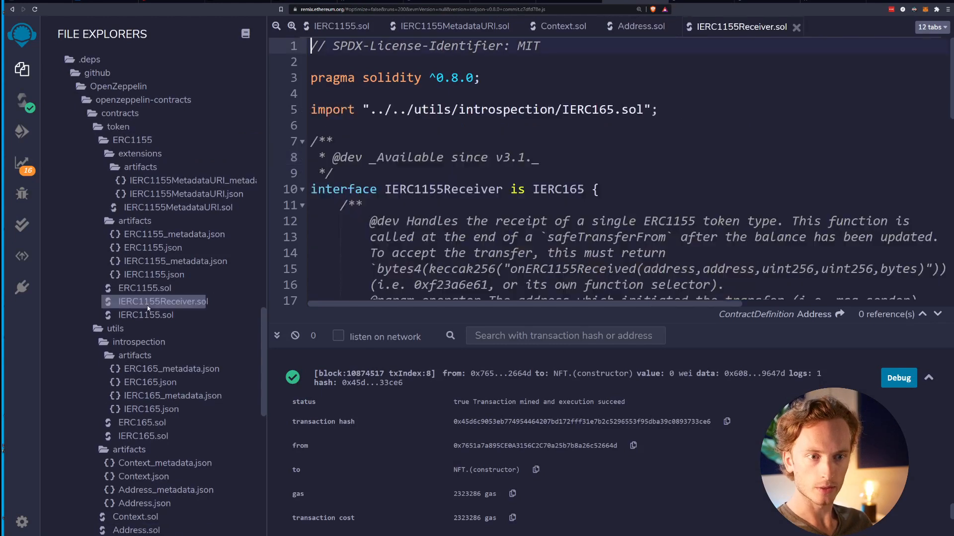
scroll("down", 3)
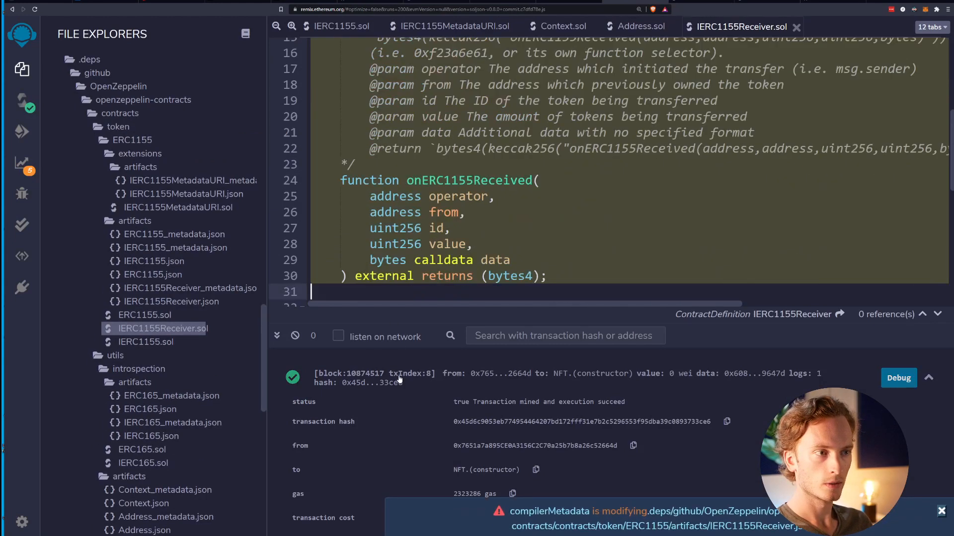
scroll("down", 3)
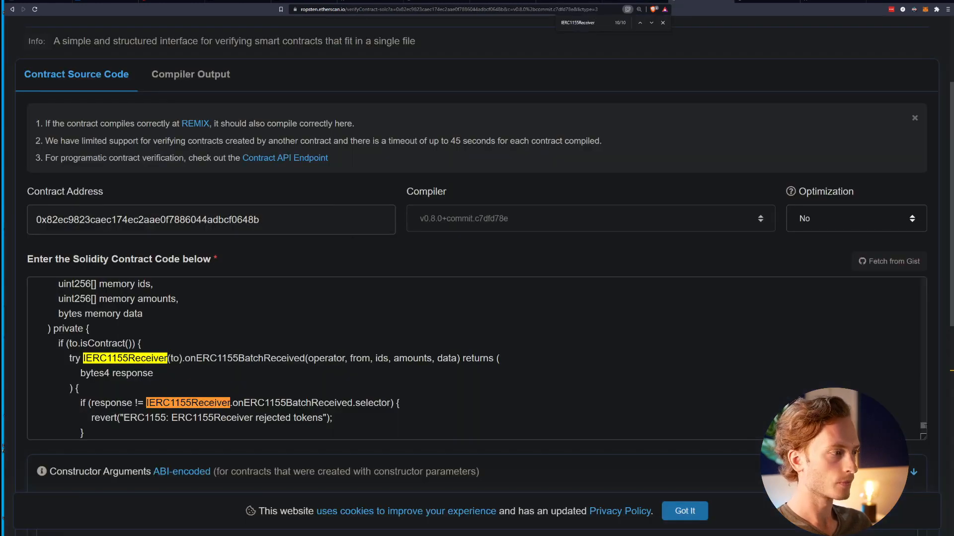
Append the IERC1155Receiver interface to the Etherscan code box and pass the human check.
scroll("up", 3)
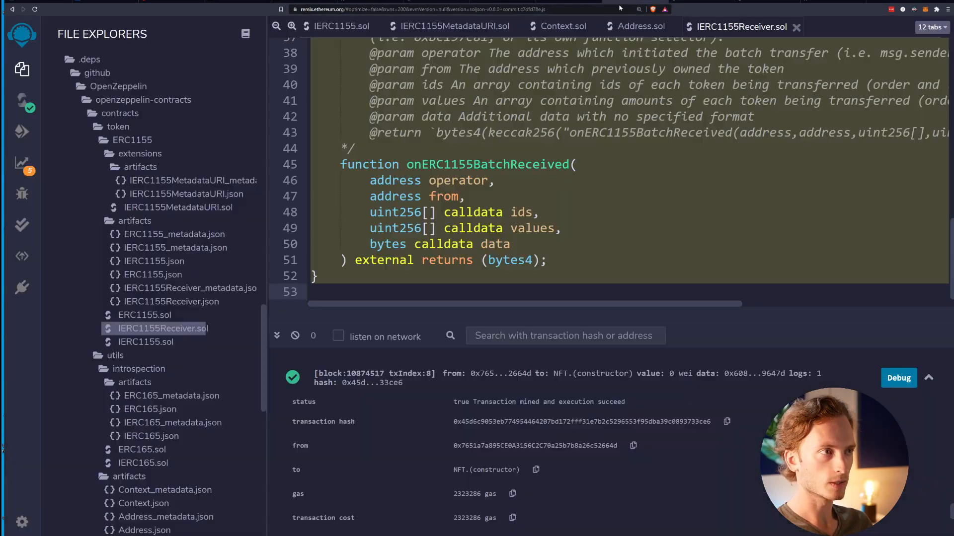
scroll("up", 3)
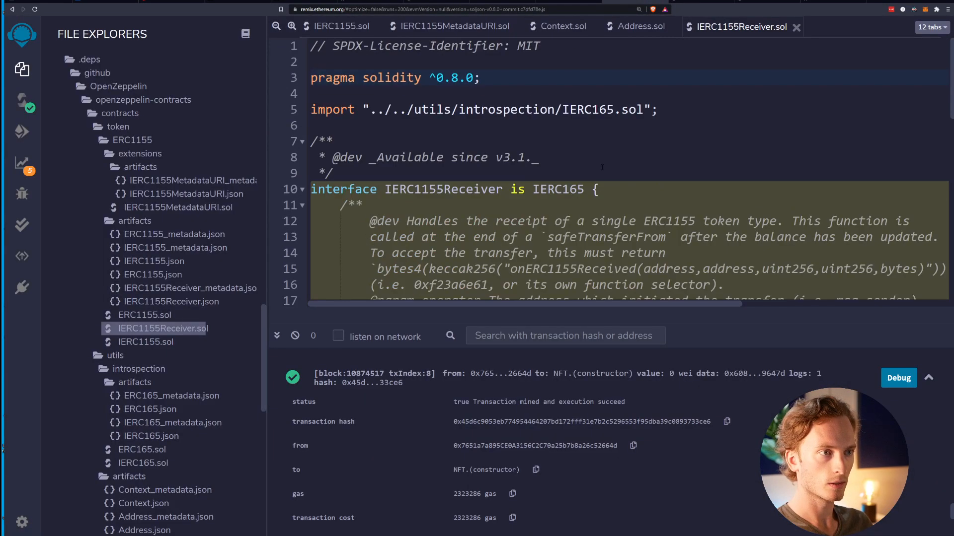
scroll("down", 3)
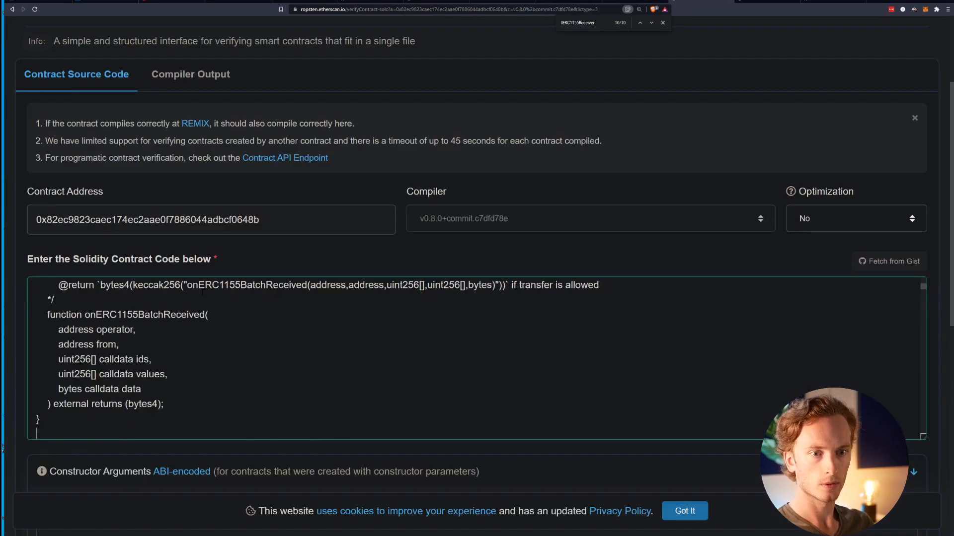
scroll("down", 3)
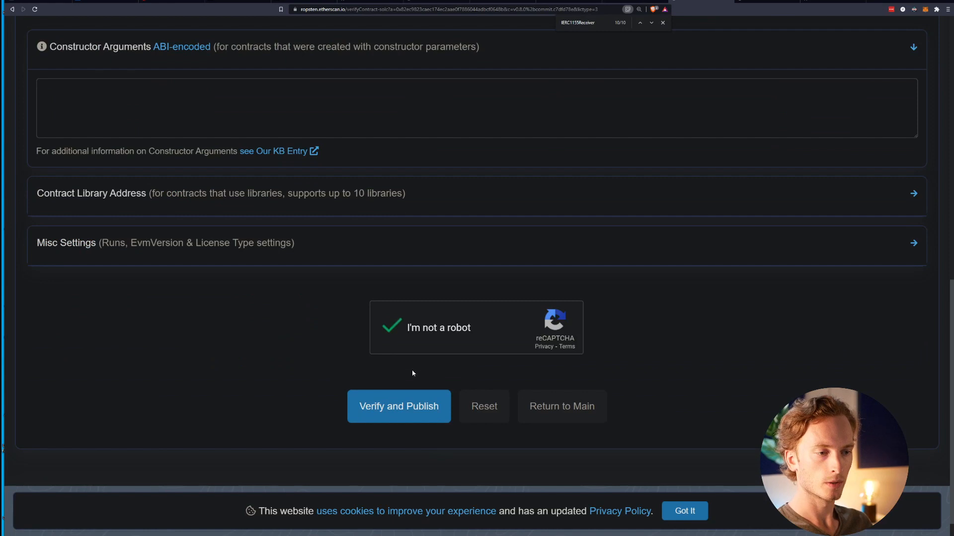
mouse_move(399, 406)
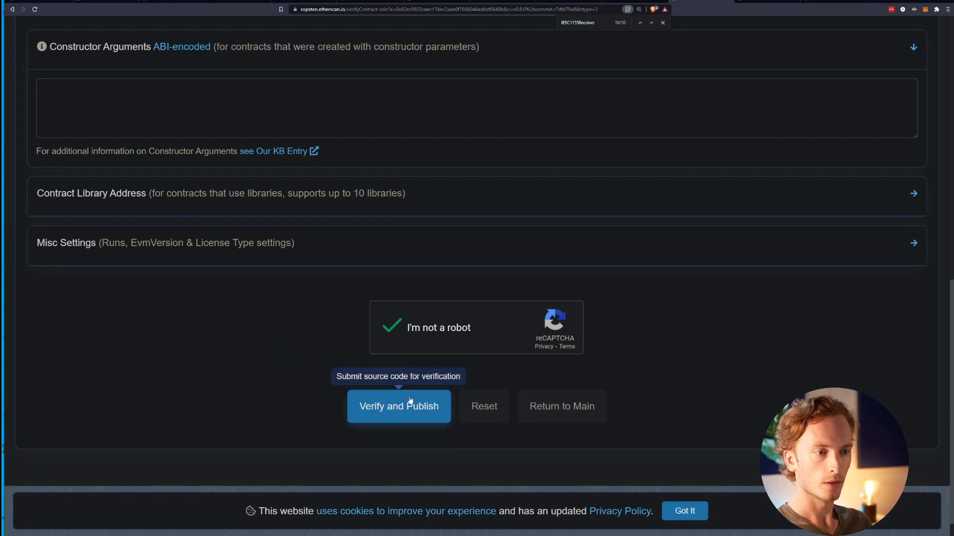
Resubmit the code and read the TypeError requiring IERC165 before IERC1155Receiver.
left_click(399, 406)
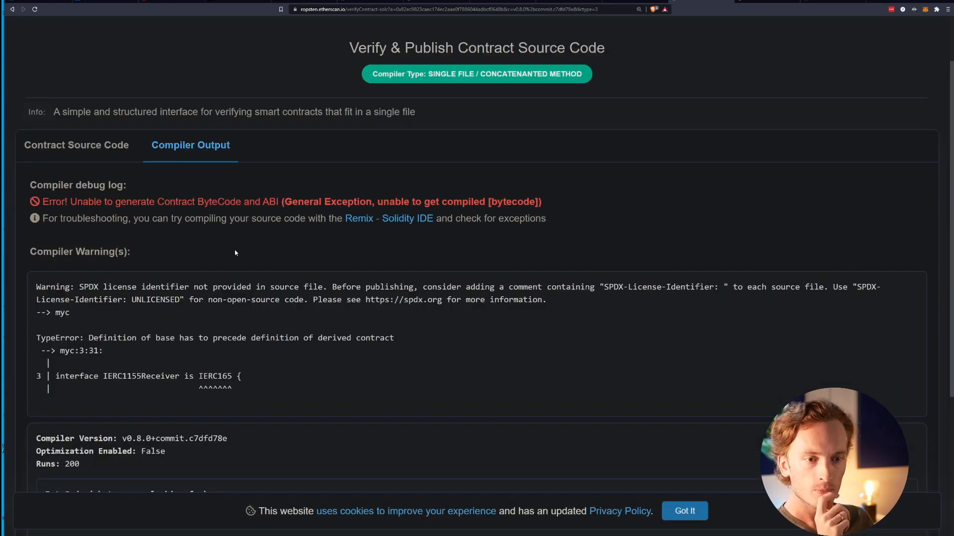
scroll("down", 3)
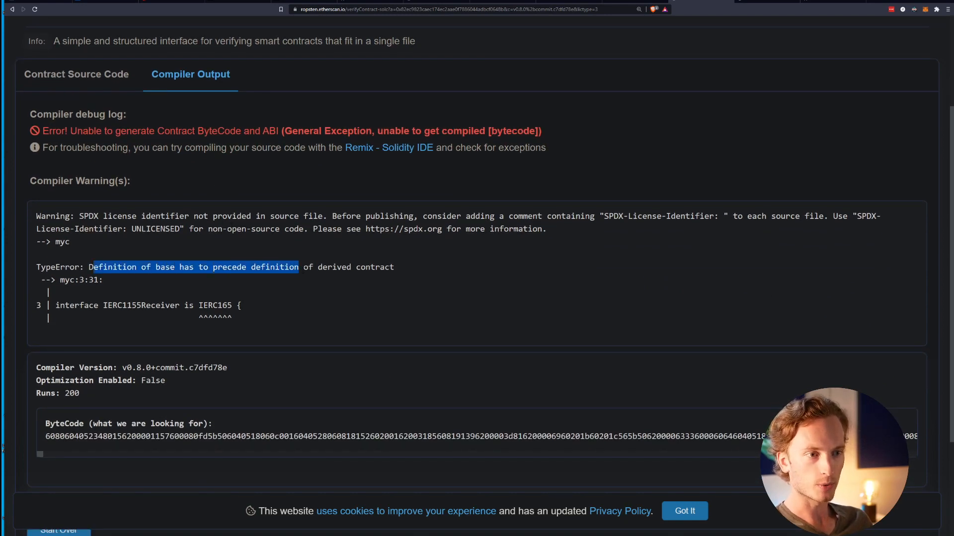
left_click(183, 298)
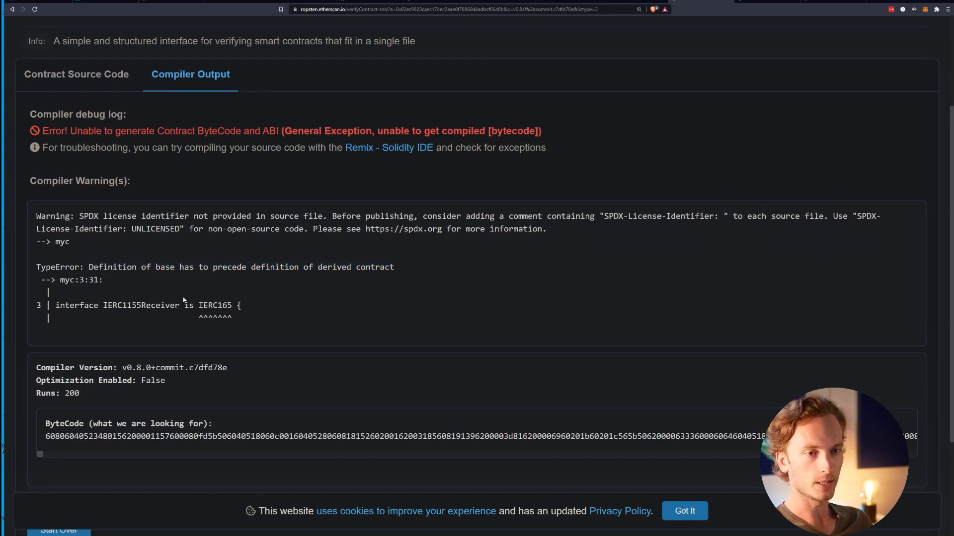
double_click(215, 305)
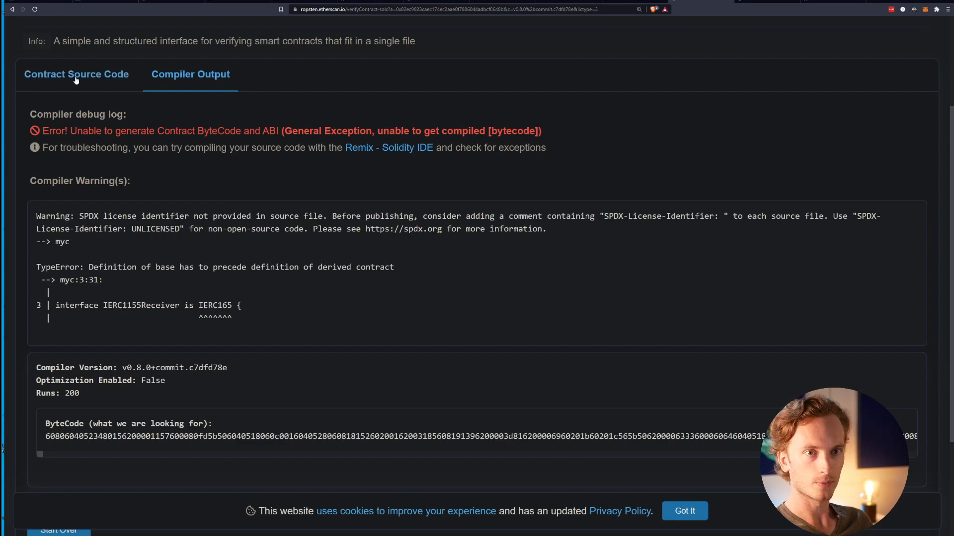
Search the code for IERC165 and move that interface ahead of IERC1155Receiver.
left_click(76, 74)
type("IERC")
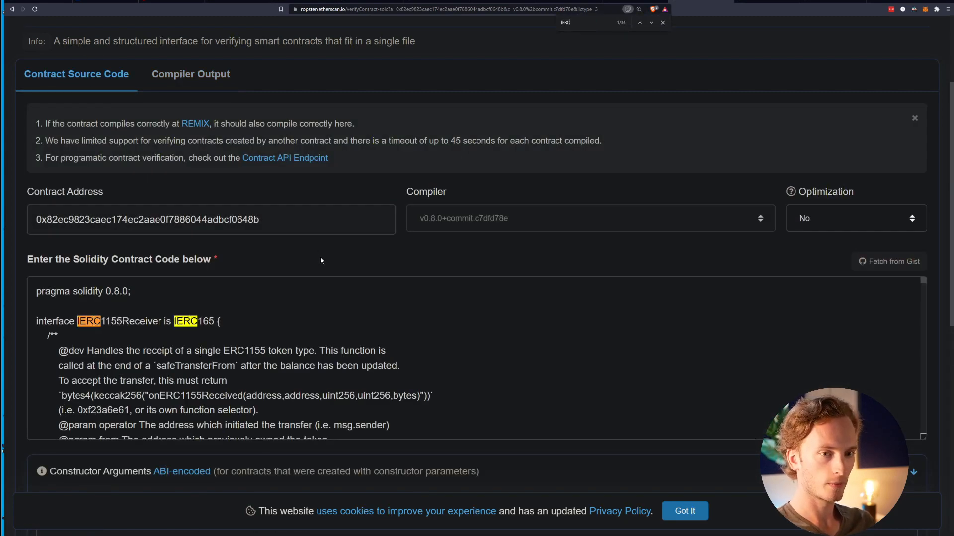
type("16")
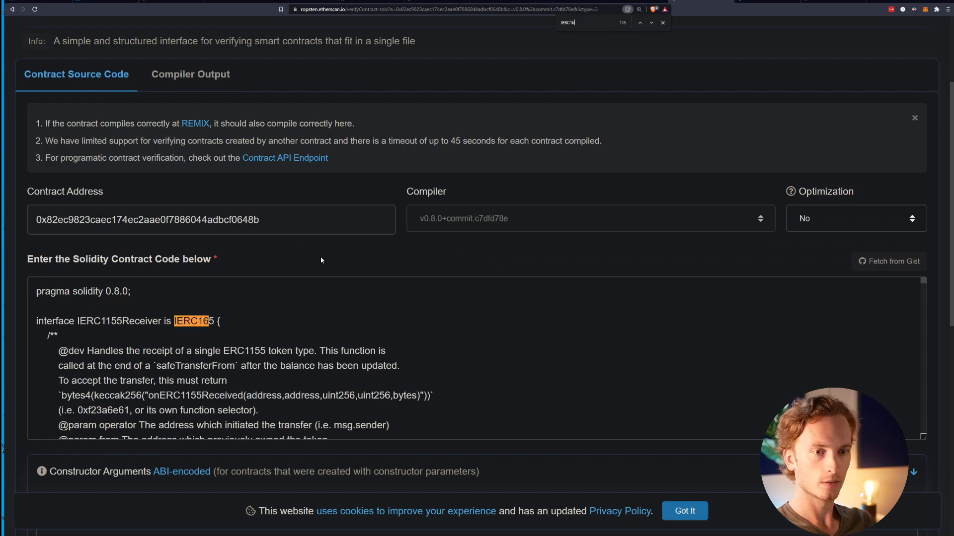
left_click(640, 23)
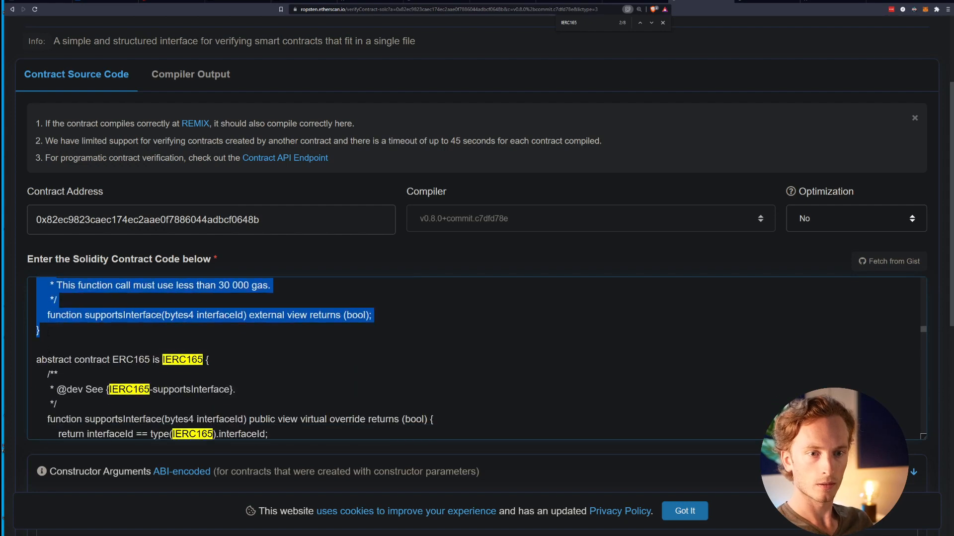
scroll("down", 3)
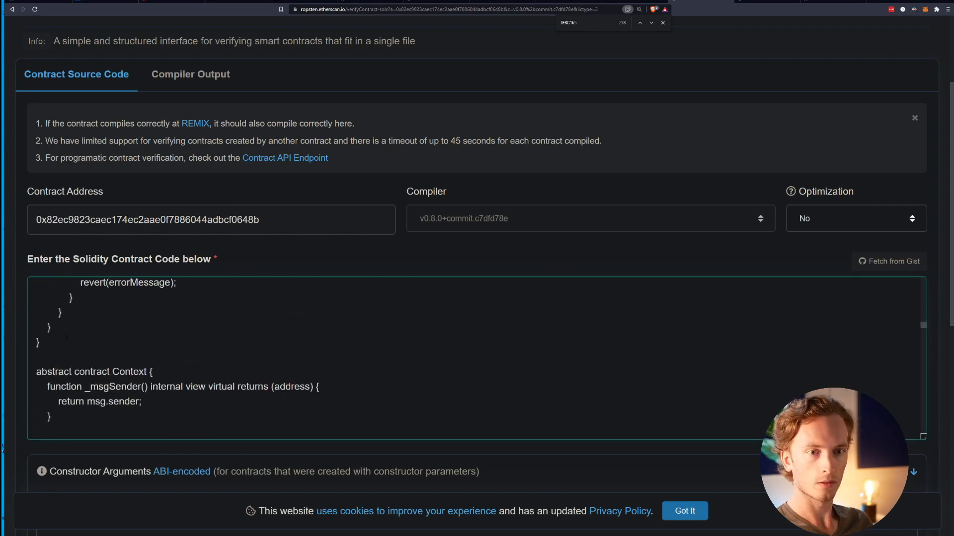
scroll("up", 3)
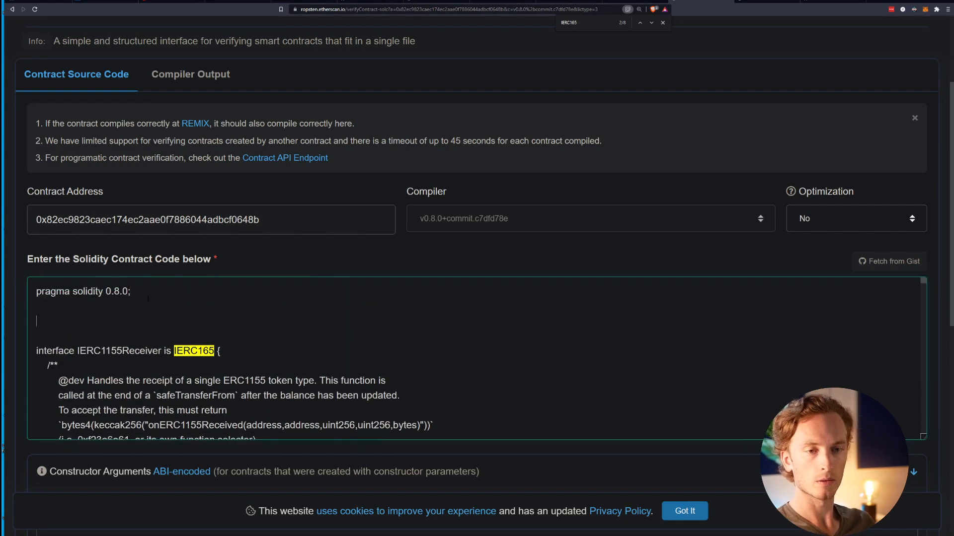
scroll("down", 3)
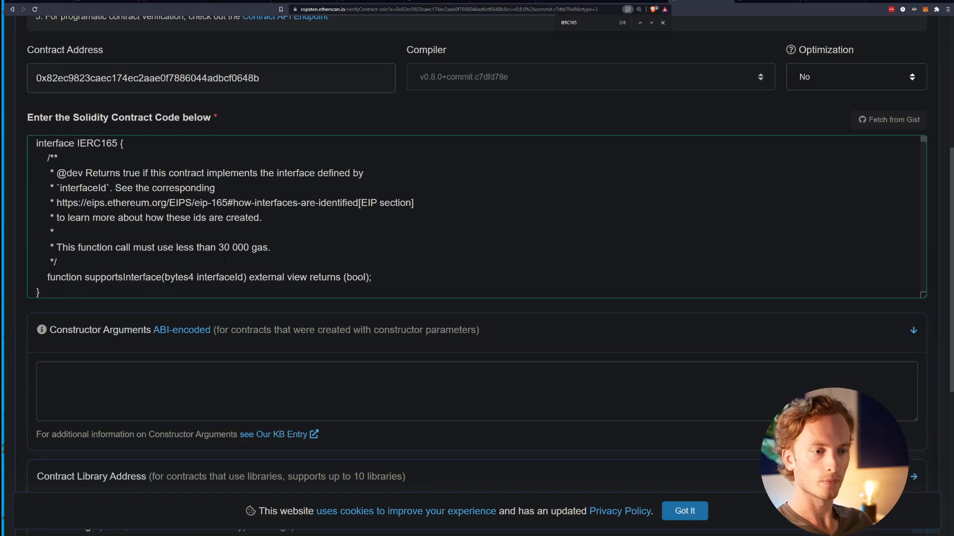
scroll("down", 3)
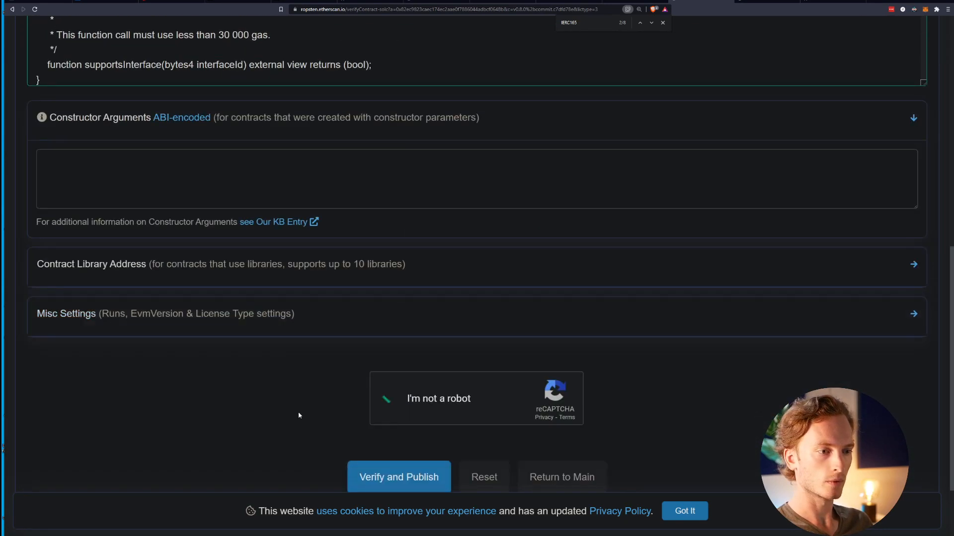
Submit the source and review the successful compiler output with generated bytecode and ABI.
left_click(399, 476)
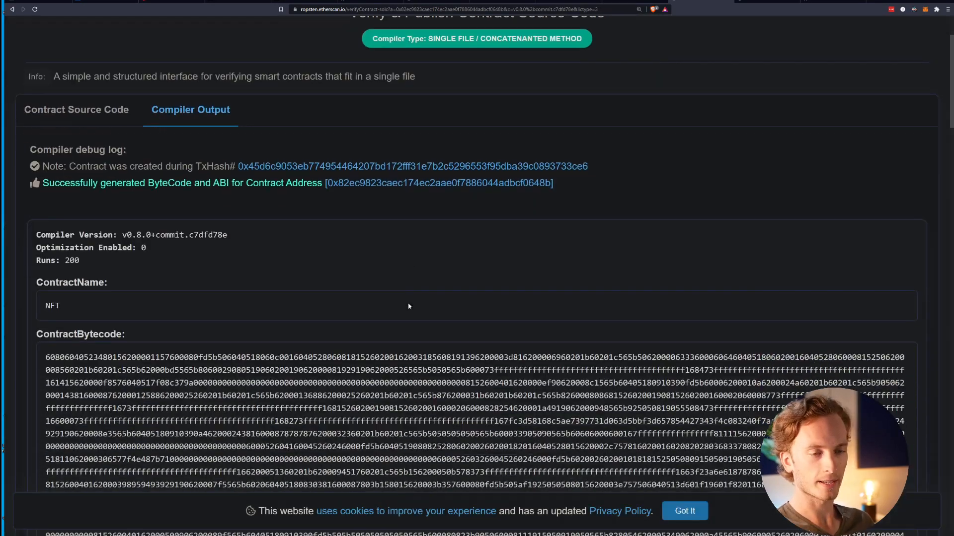
scroll("down", 3)
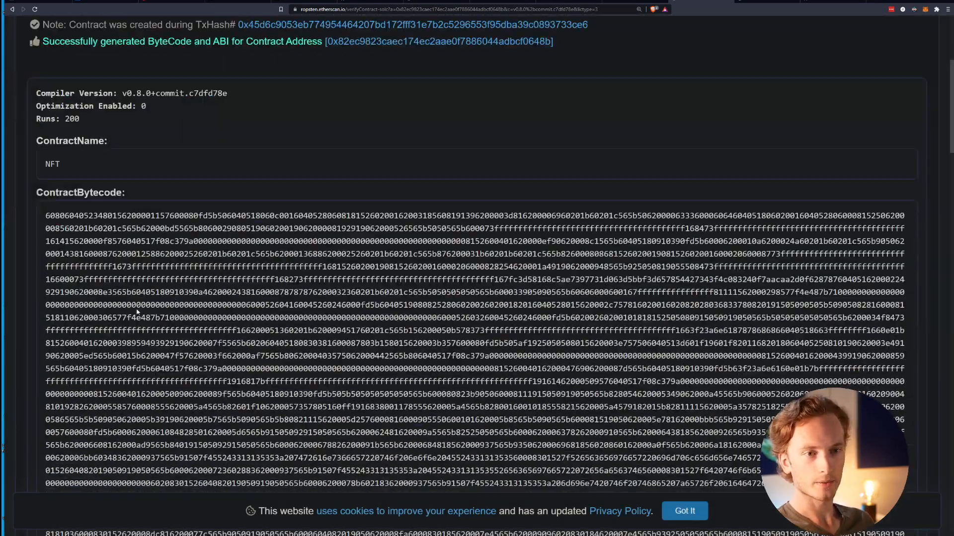
scroll("down", 3)
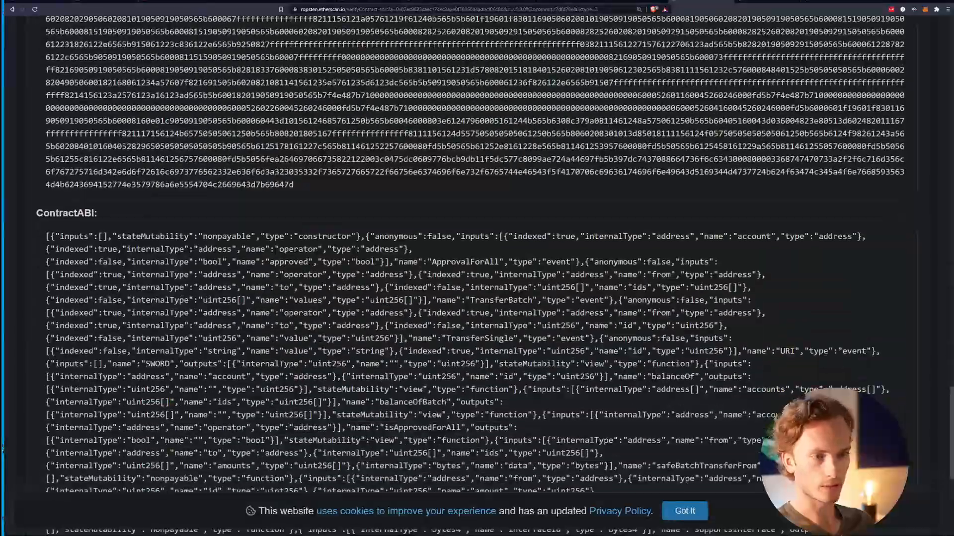
scroll("up", 3)
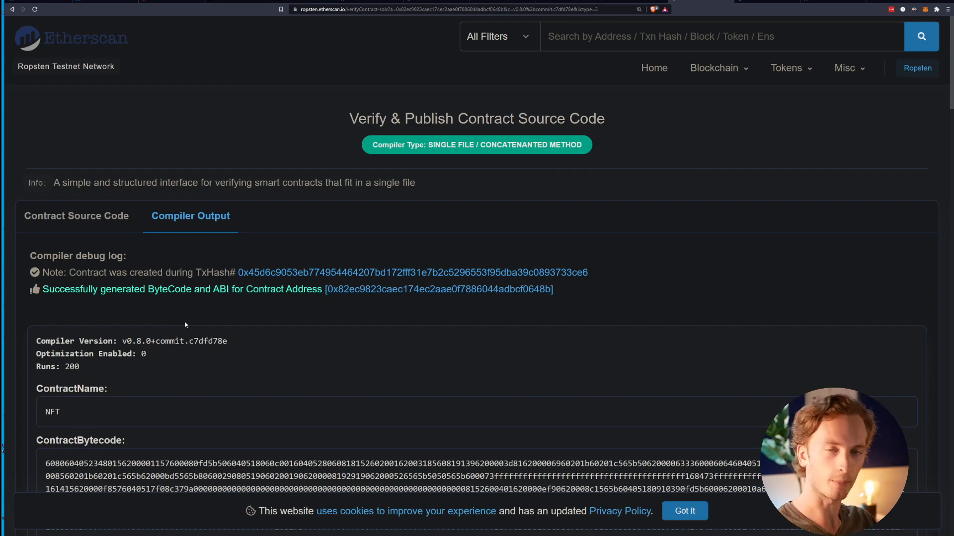
scroll("down", 3)
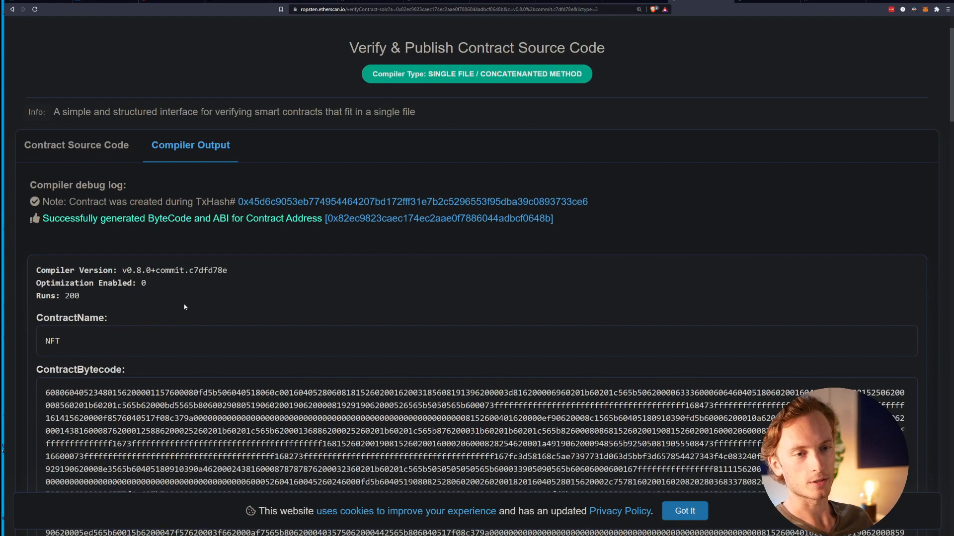
scroll("up", 3)
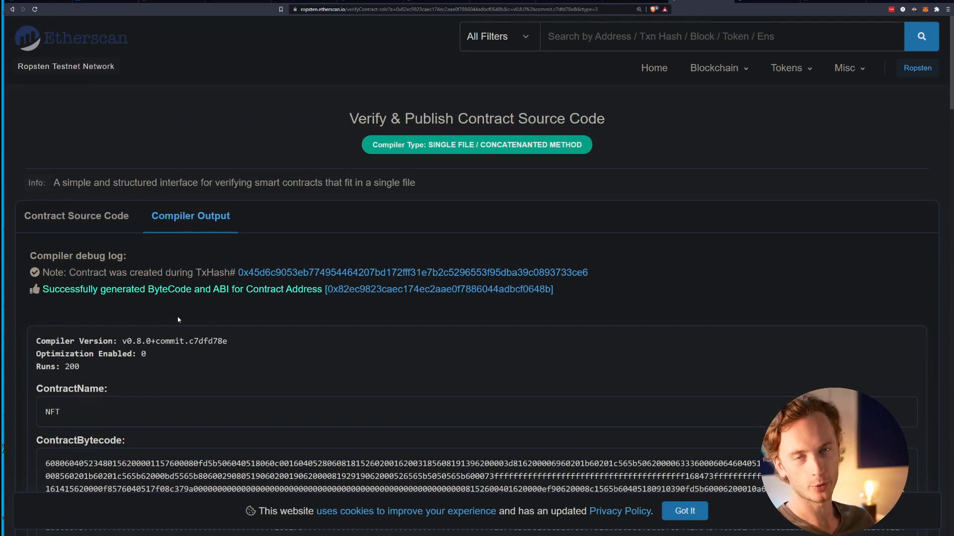
scroll("down", 3)
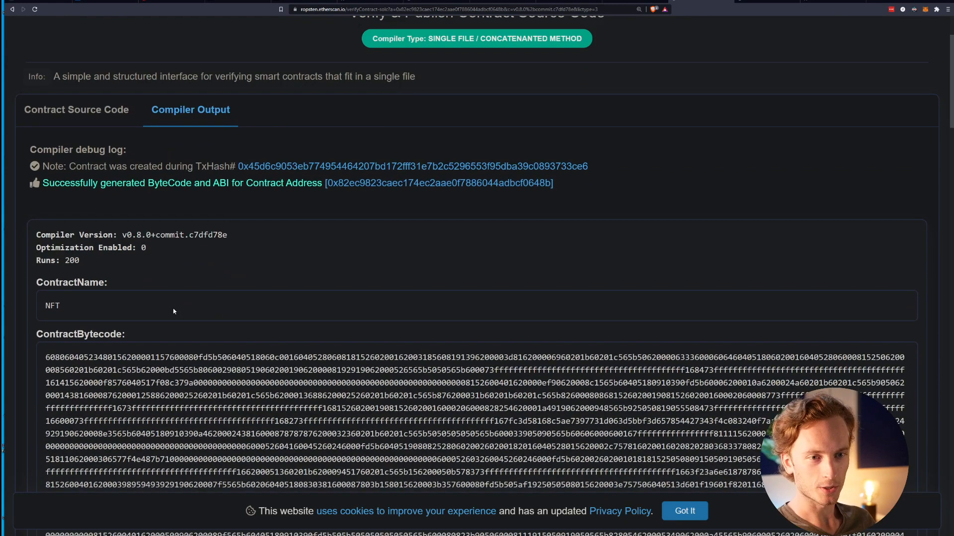
mouse_move(179, 310)
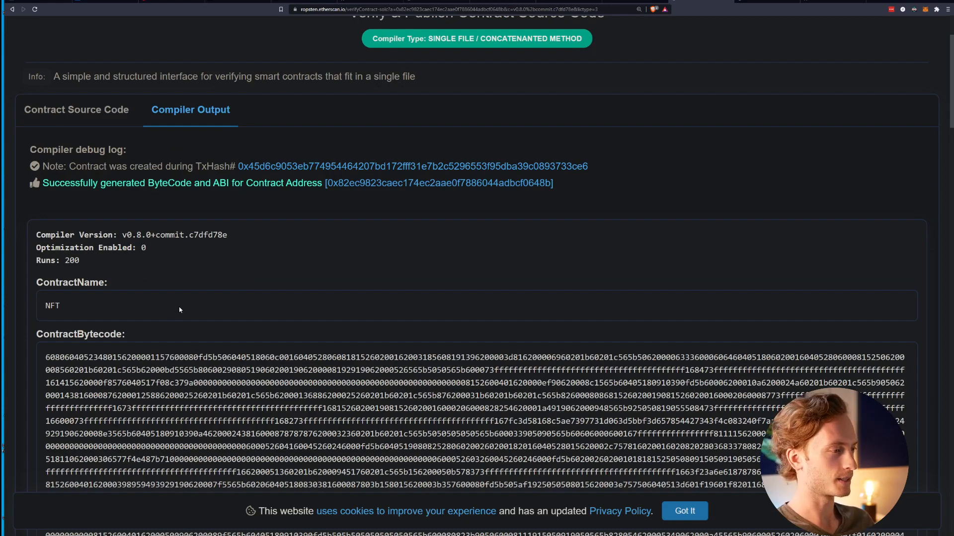
scroll("up", 3)
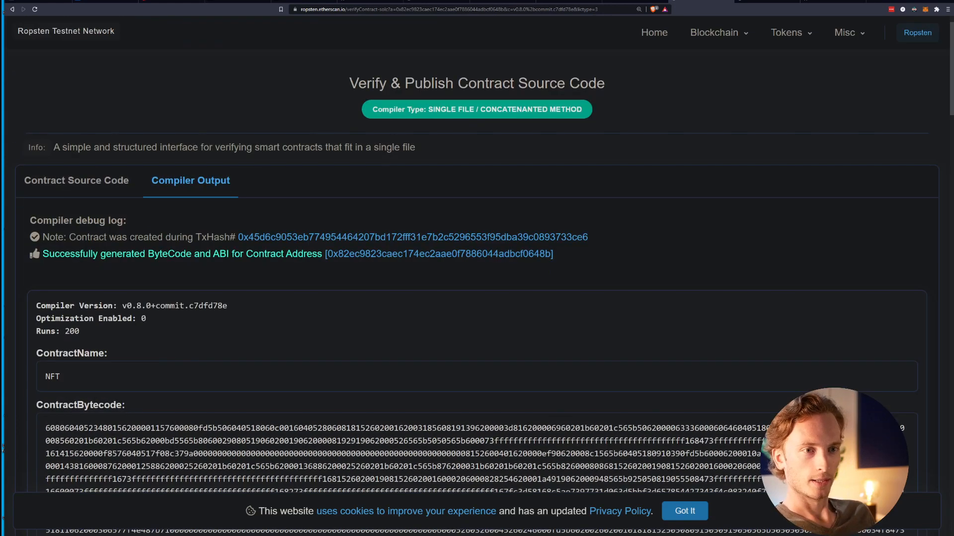
mouse_move(453, 173)
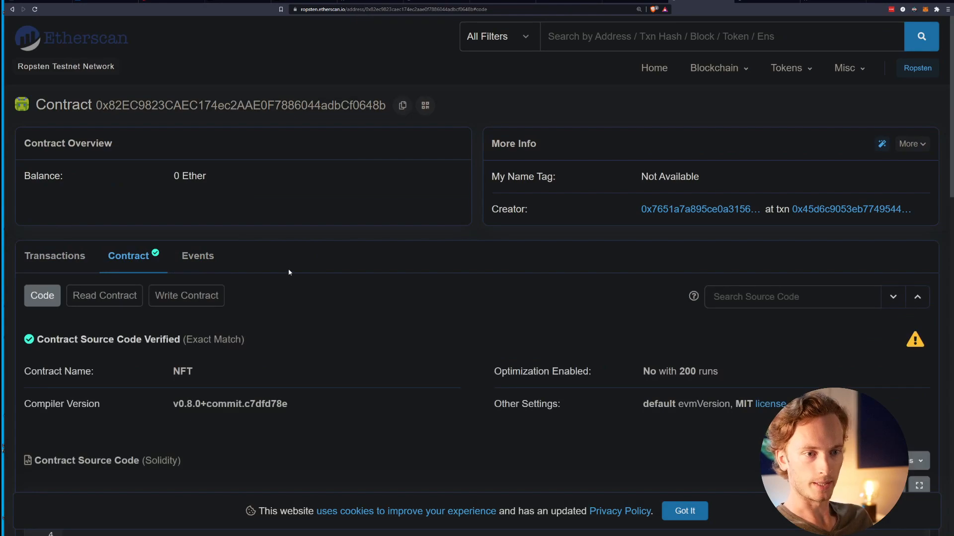
Browse the verified code, view Write Contract, and return to Read Contract showing SWORD = 0.
scroll("down", 3)
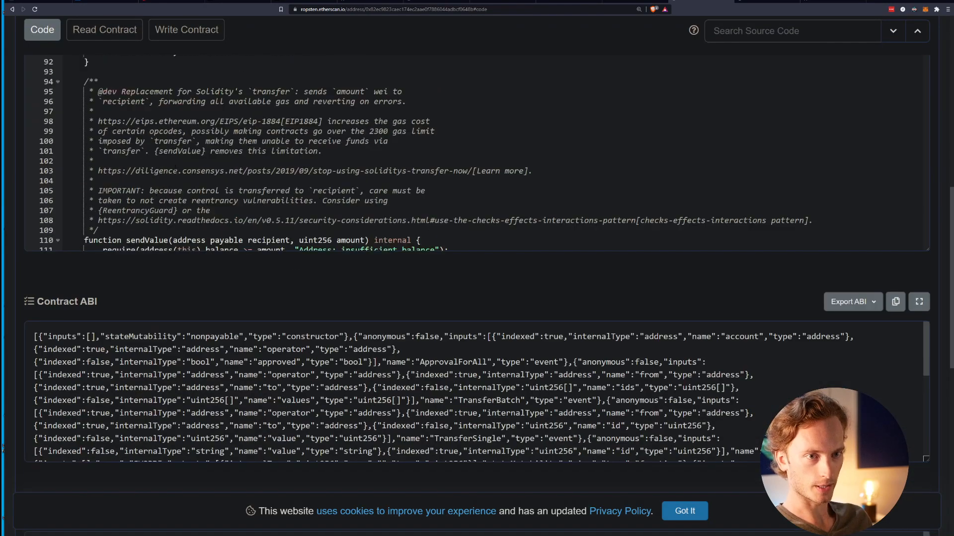
scroll("up", 3)
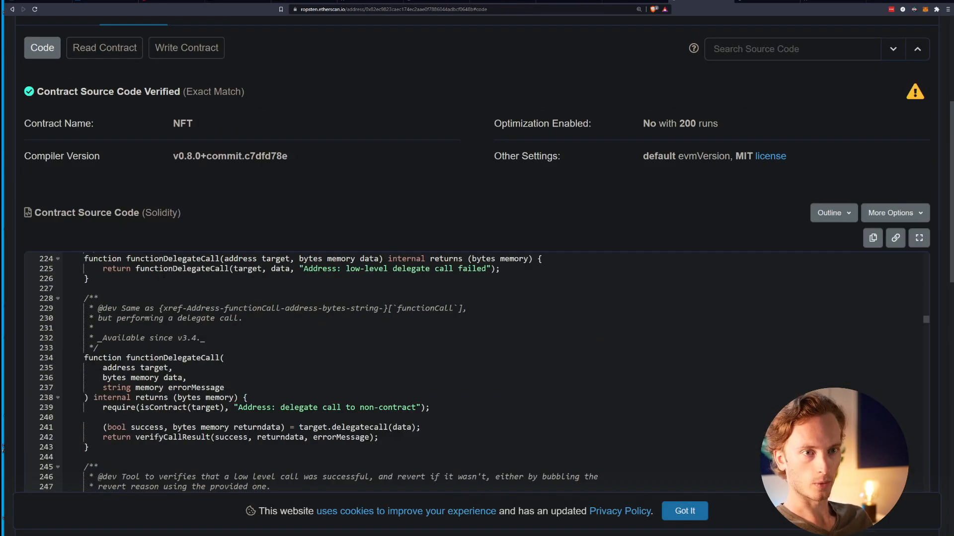
left_click(104, 63)
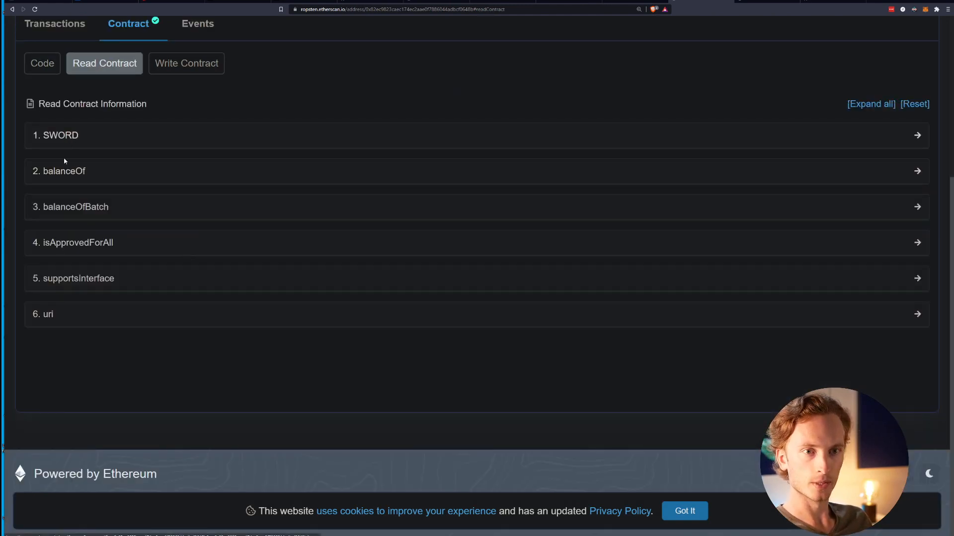
left_click(186, 63)
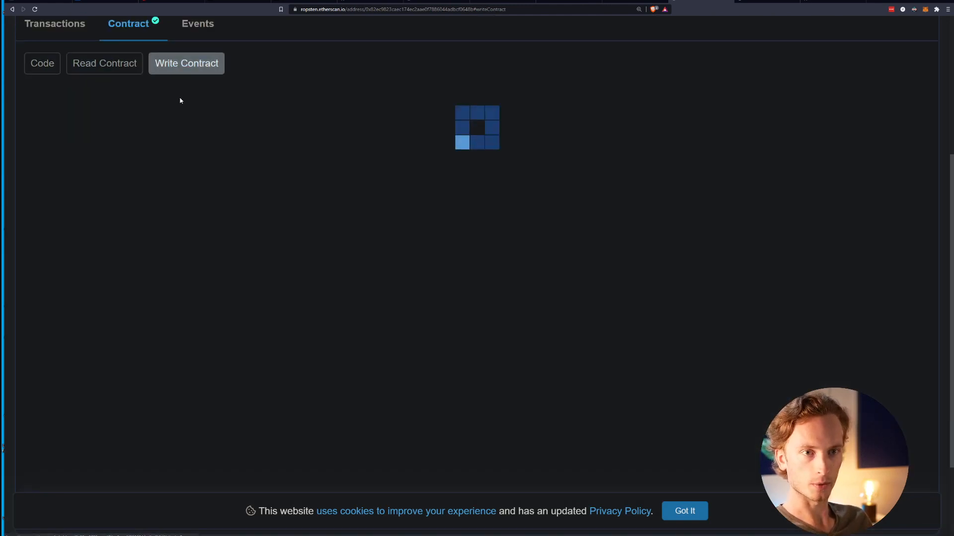
left_click(103, 62)
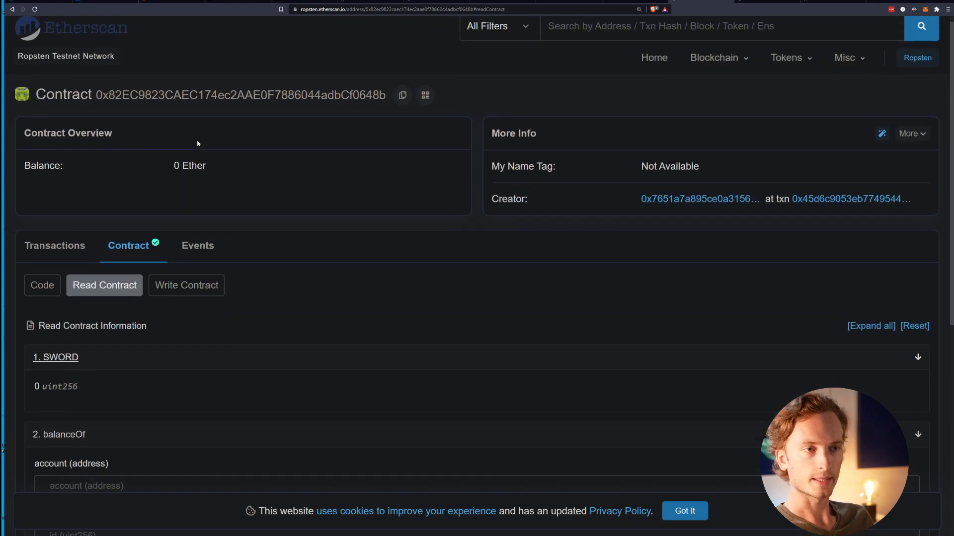
View the single contract-creation transaction, then the verified code with compiler v0.8.0 and MIT license.
left_click(54, 246)
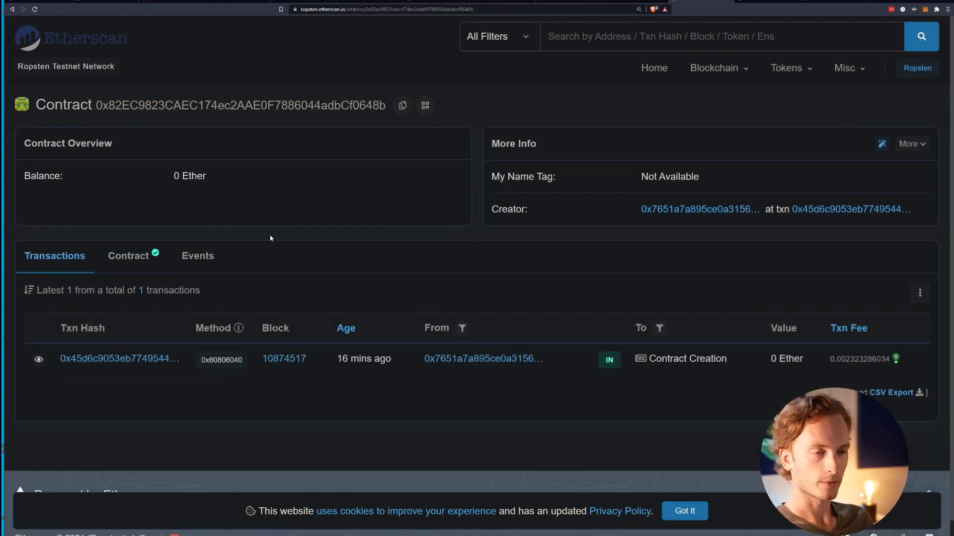
mouse_move(279, 231)
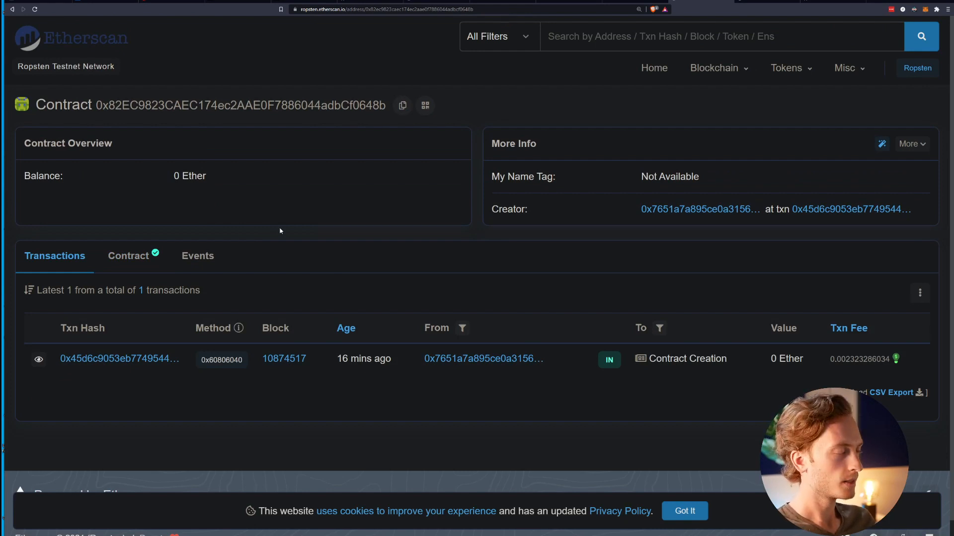
mouse_move(95, 32)
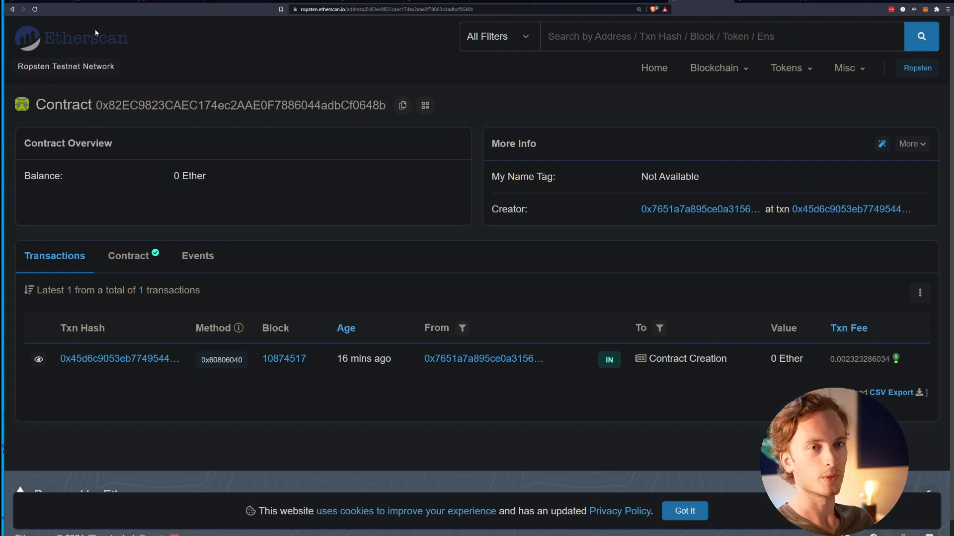
mouse_move(118, 40)
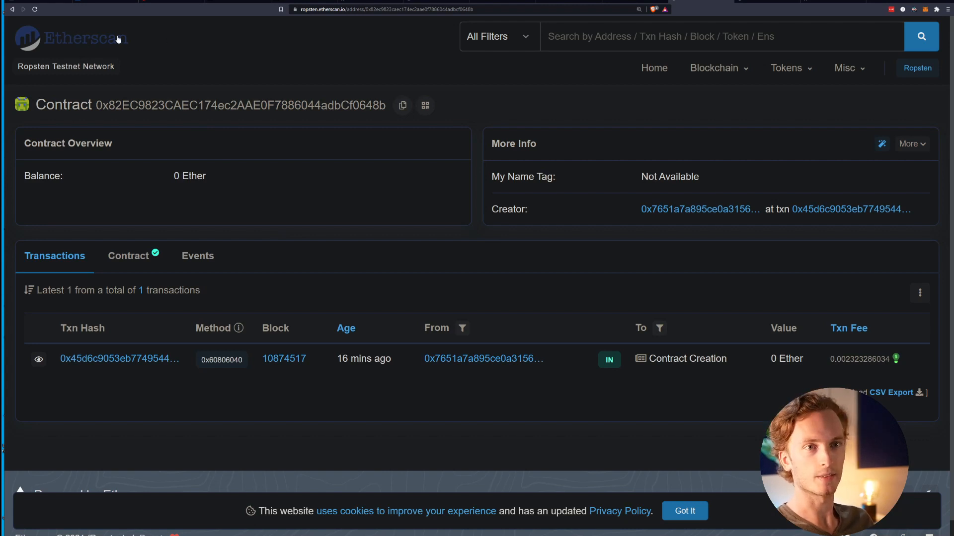
mouse_move(143, 36)
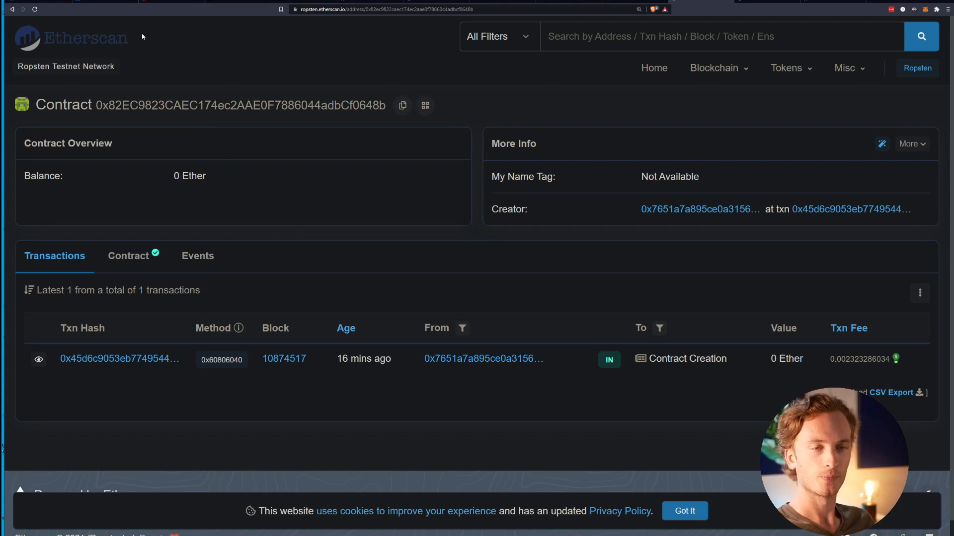
left_click(128, 256)
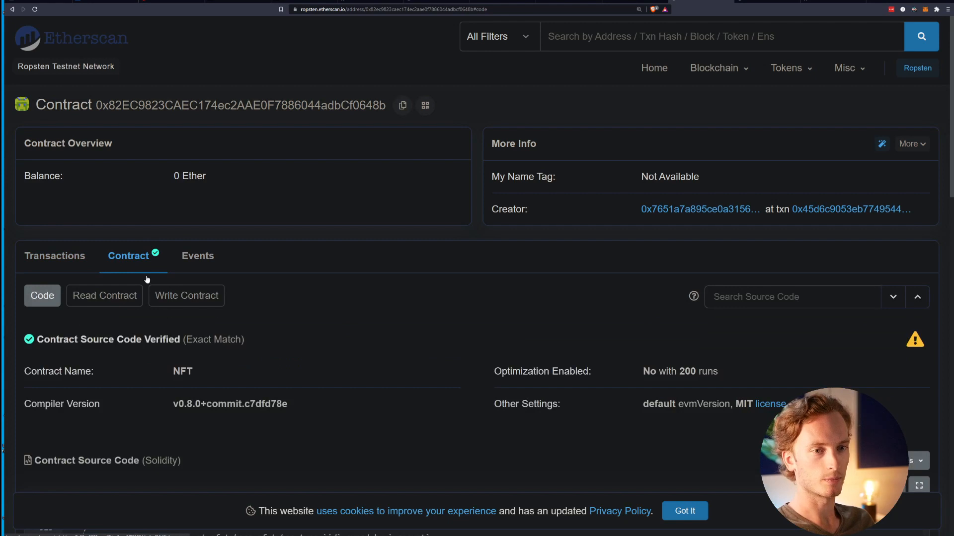
mouse_move(284, 274)
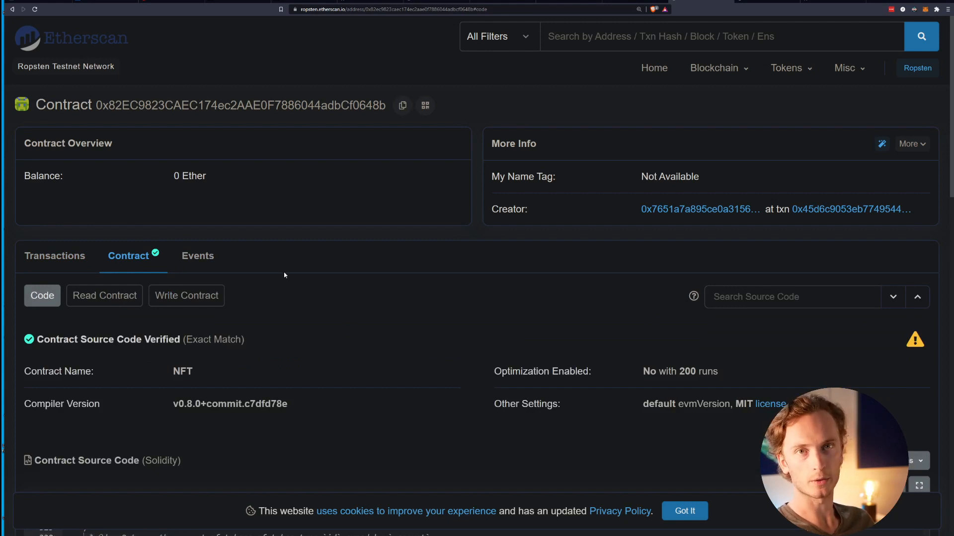
mouse_move(623, 239)
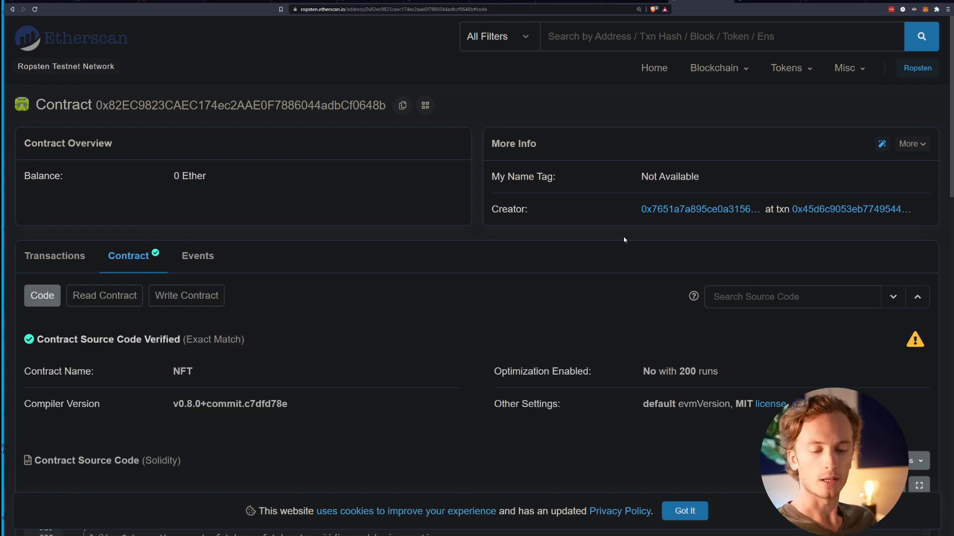